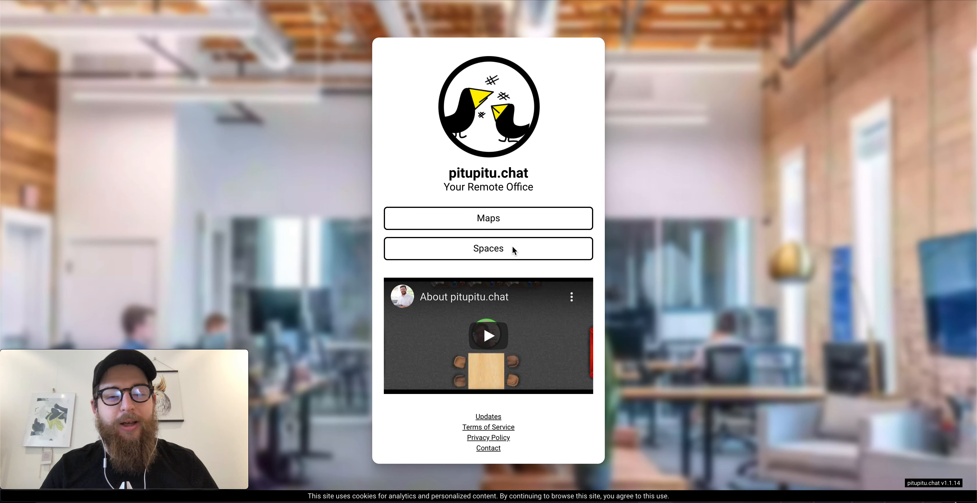
mouse_move(567, 175)
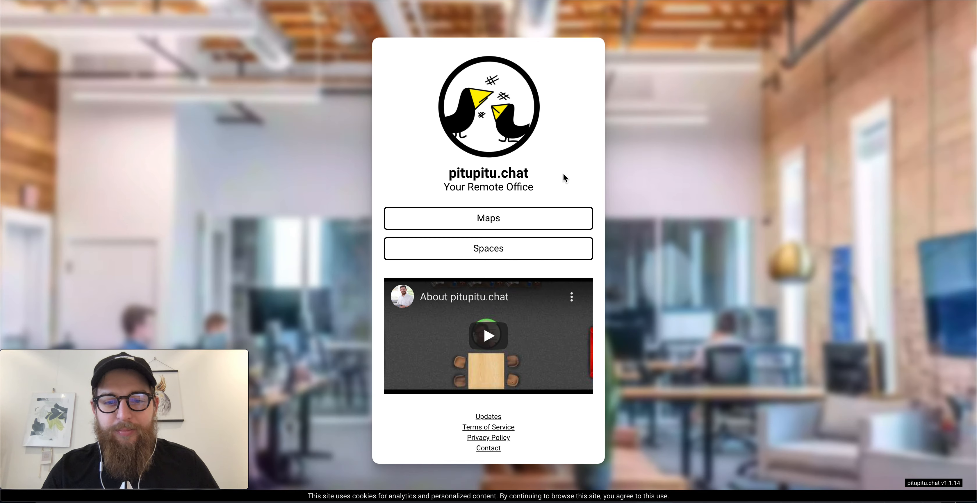
Go to Maps and open the existing Office map for editing
click(488, 218)
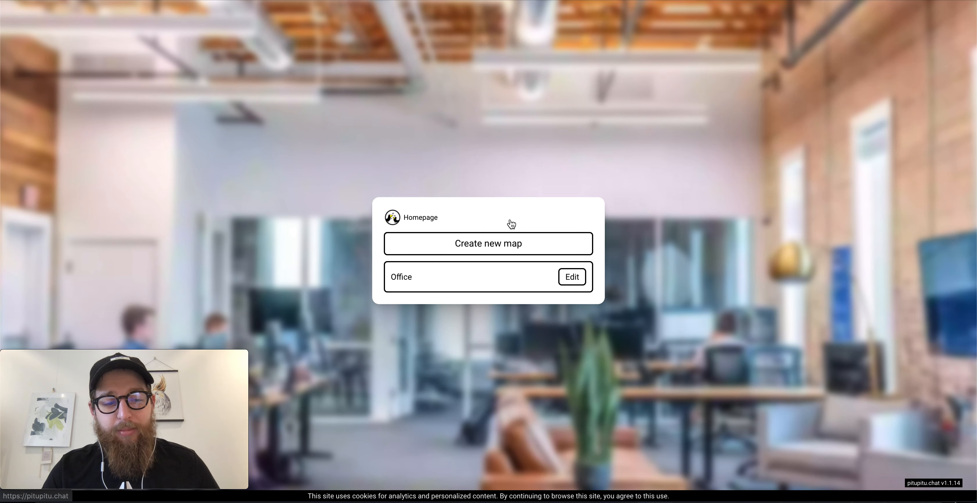
click(570, 277)
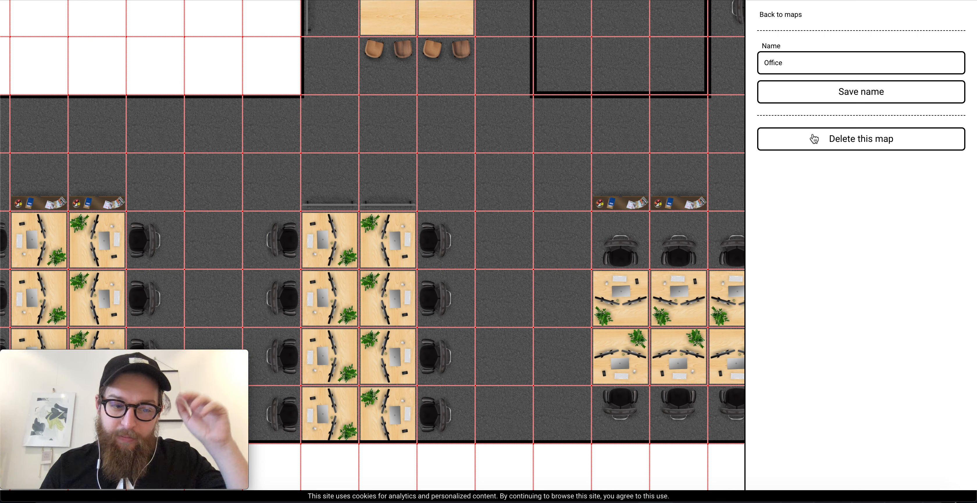
mouse_move(881, 43)
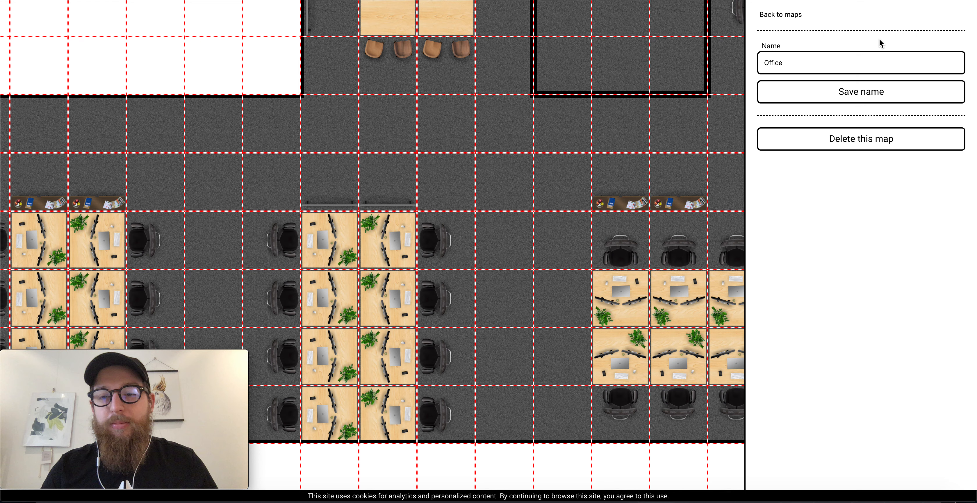
Return to the map list and create a new map named 'Office 2'
click(779, 14)
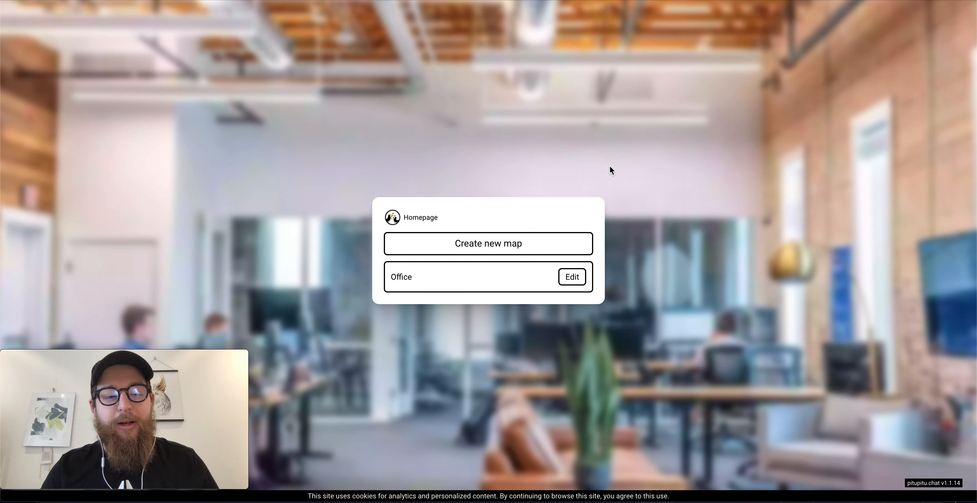
mouse_move(495, 254)
text(O)
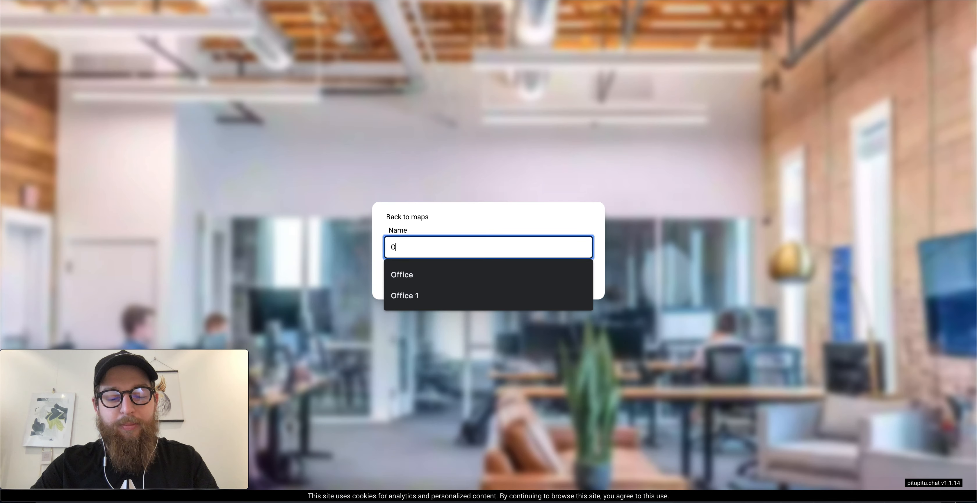
text(ffice n)
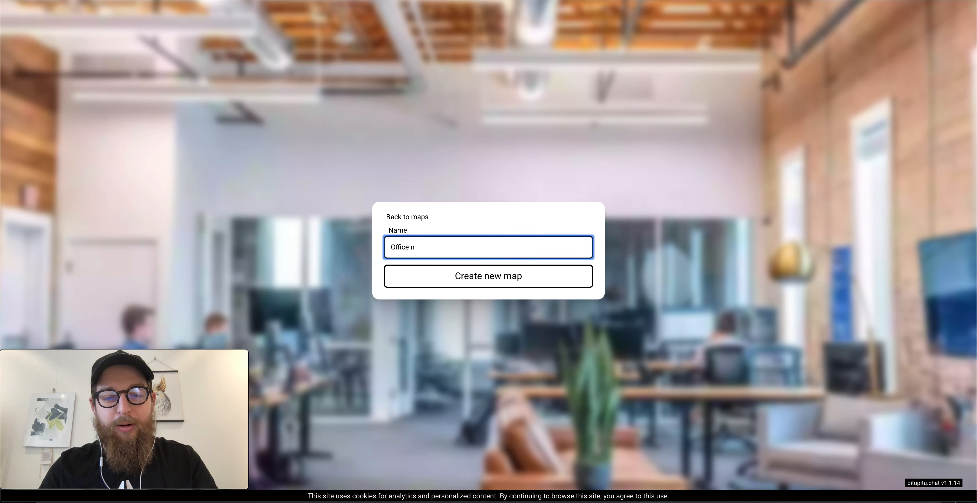
click(488, 276)
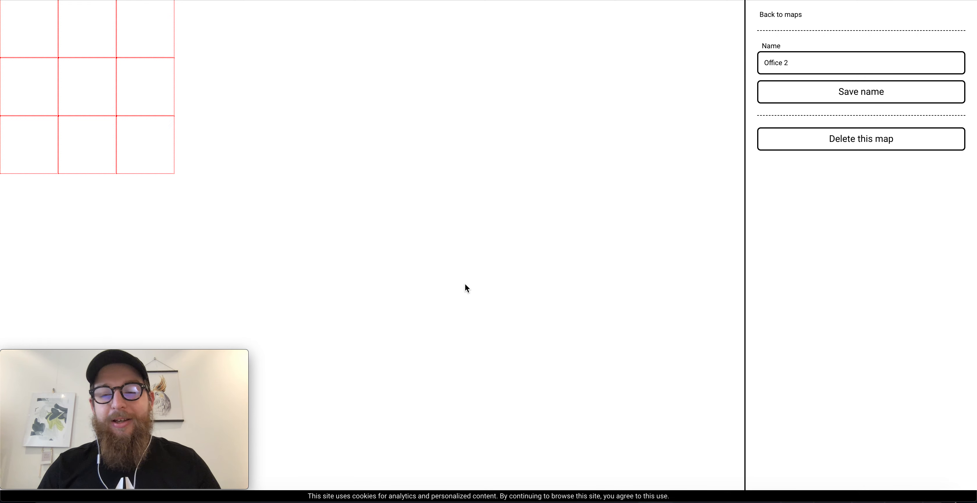
mouse_move(373, 223)
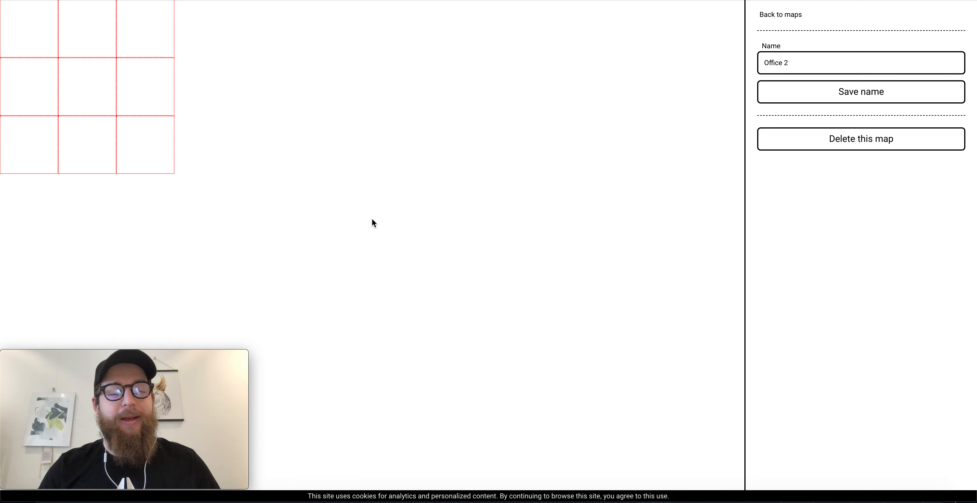
Fill an eight-by-four rectangle of grey floor tiles on the empty grid
click(86, 87)
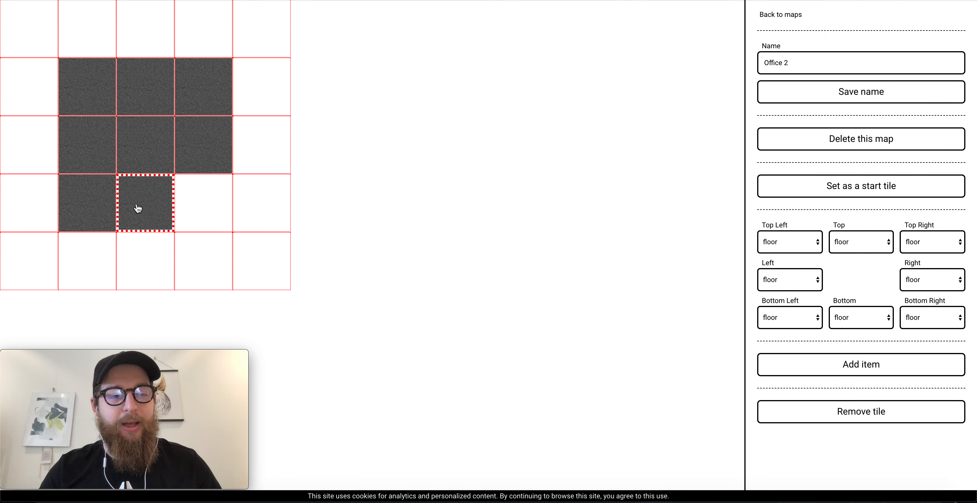
click(202, 204)
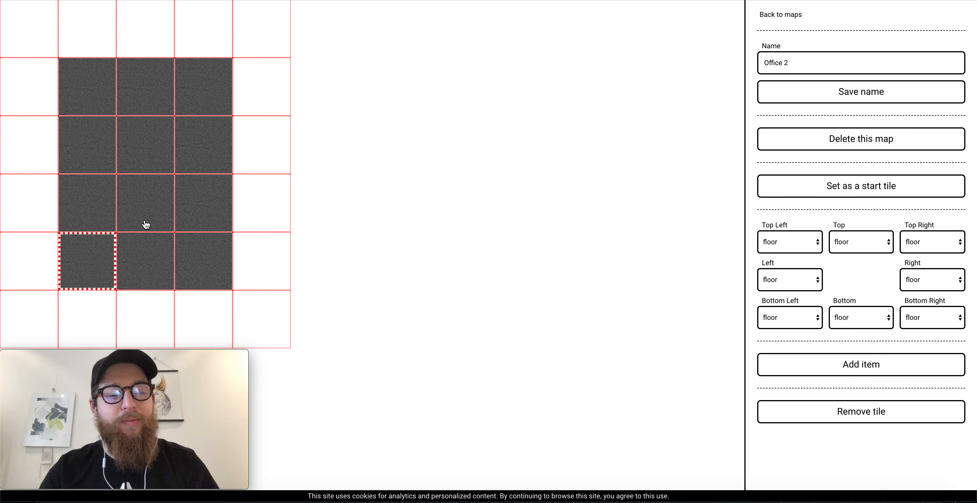
mouse_move(179, 253)
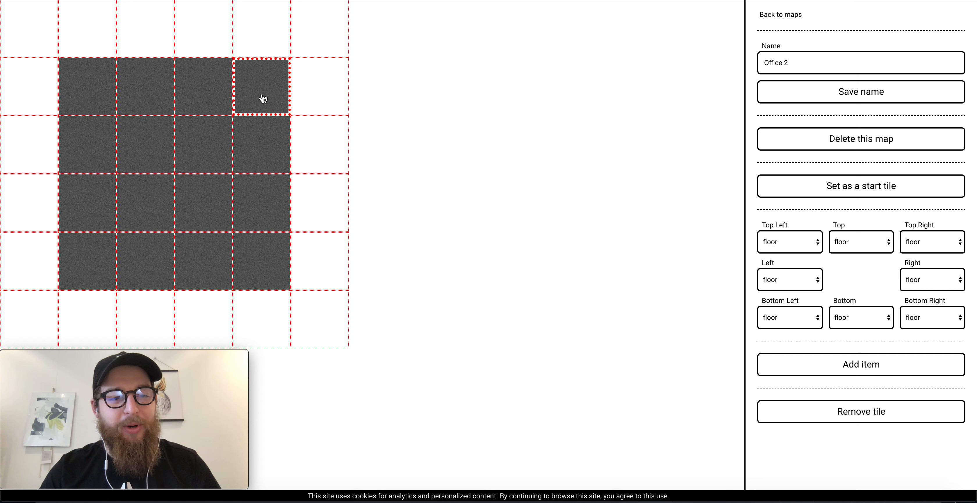
mouse_move(313, 96)
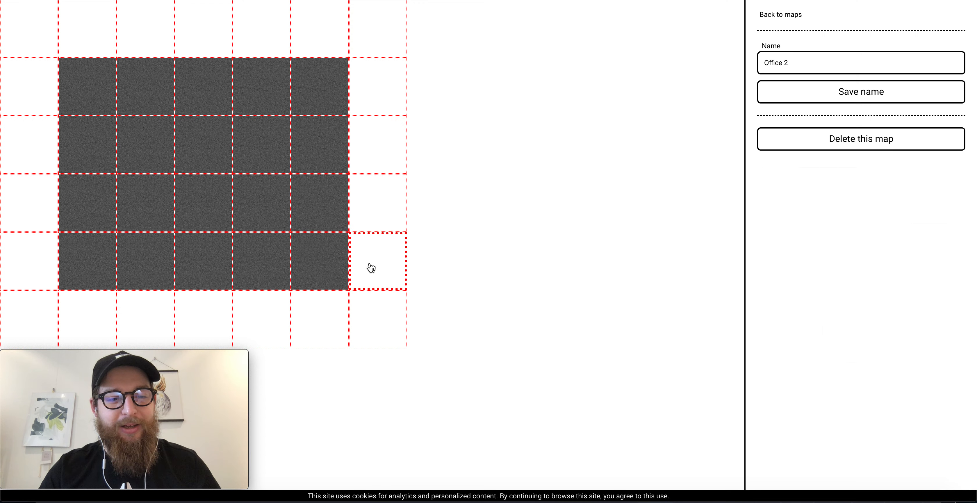
click(376, 262)
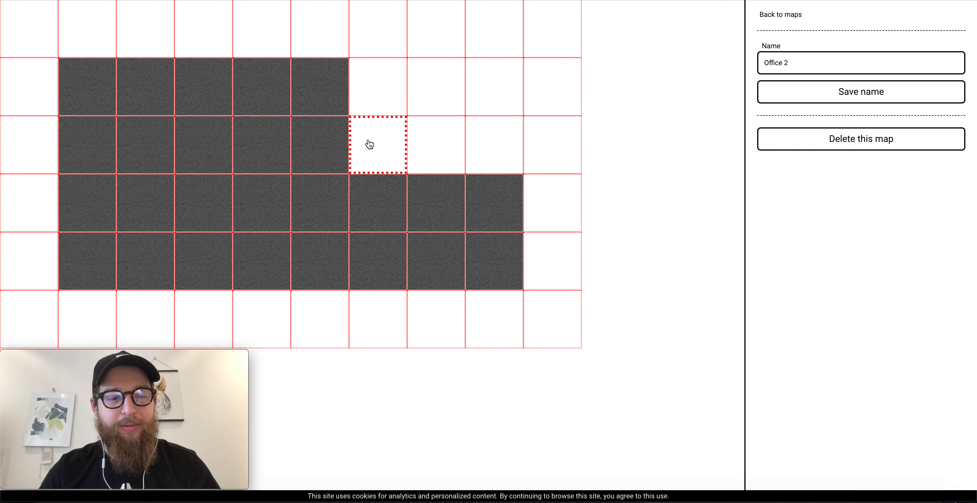
click(436, 87)
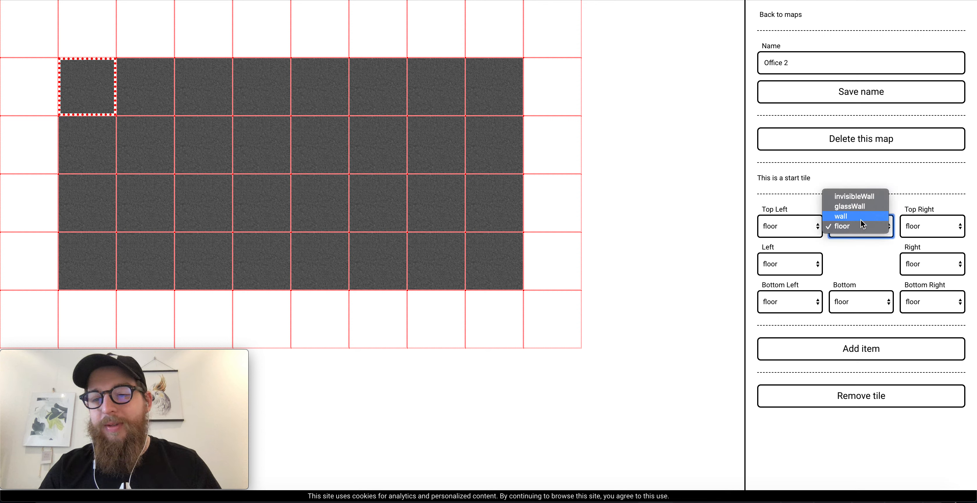
Wall the top and left edges of the top-left corner tile, keeping the second tile's left edge as floor
click(841, 225)
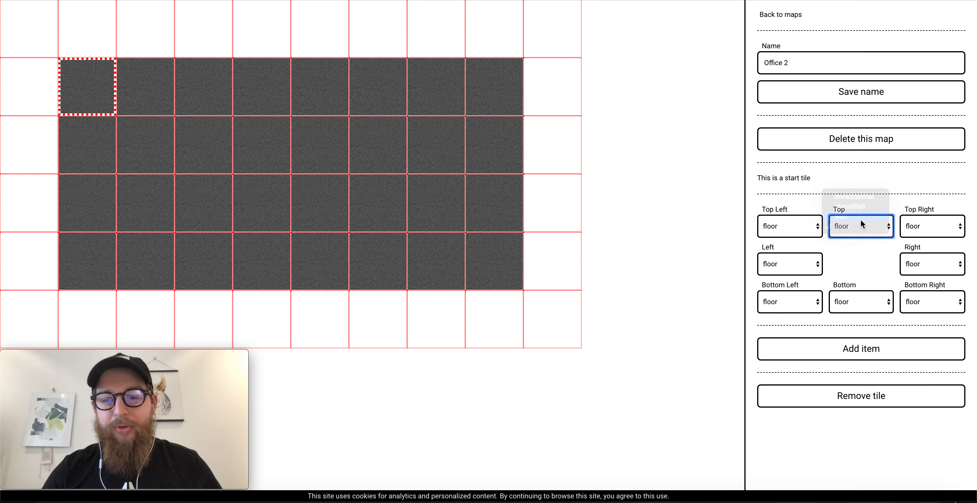
click(860, 226)
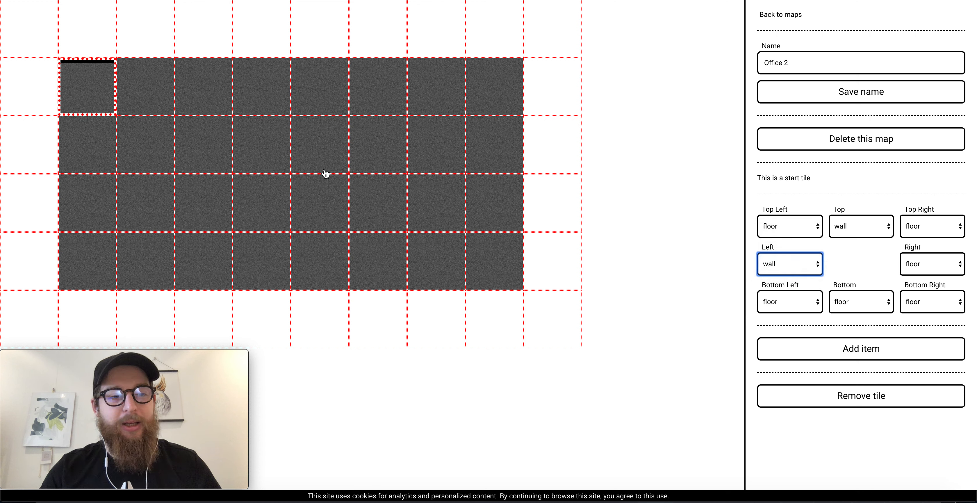
click(148, 86)
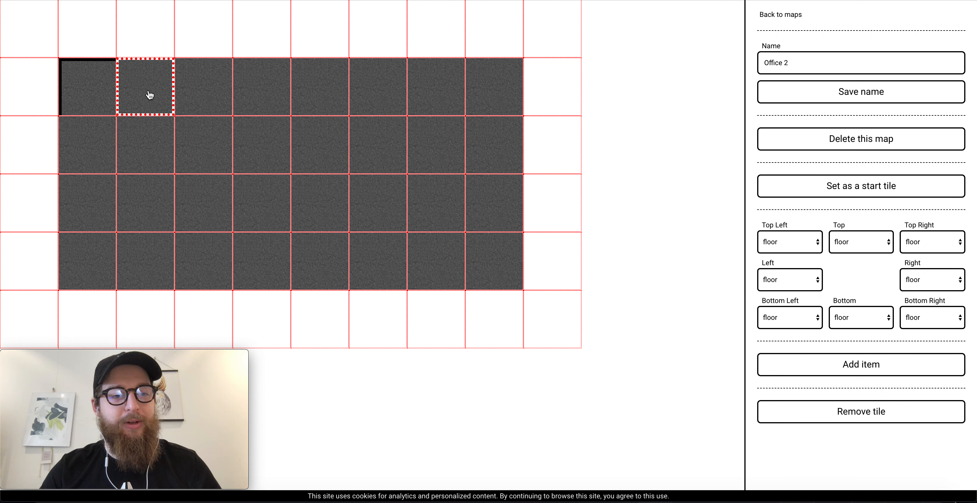
click(790, 241)
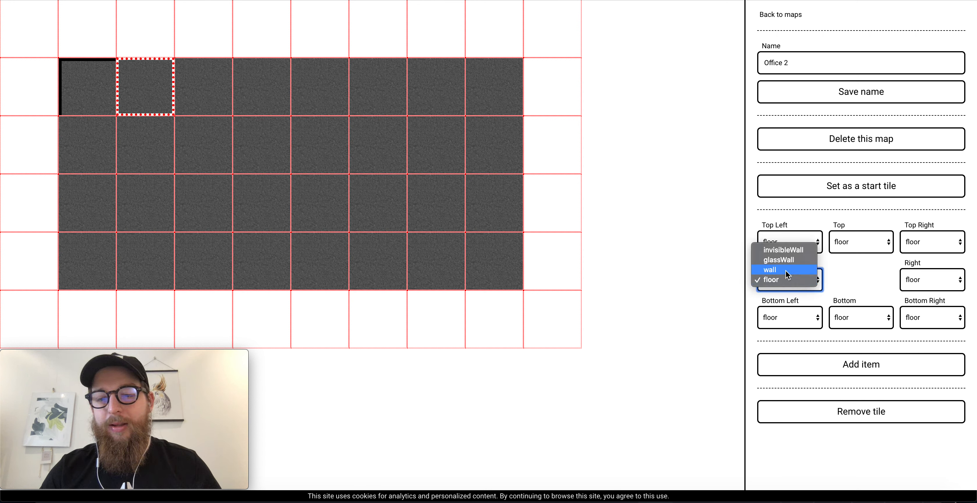
click(770, 270)
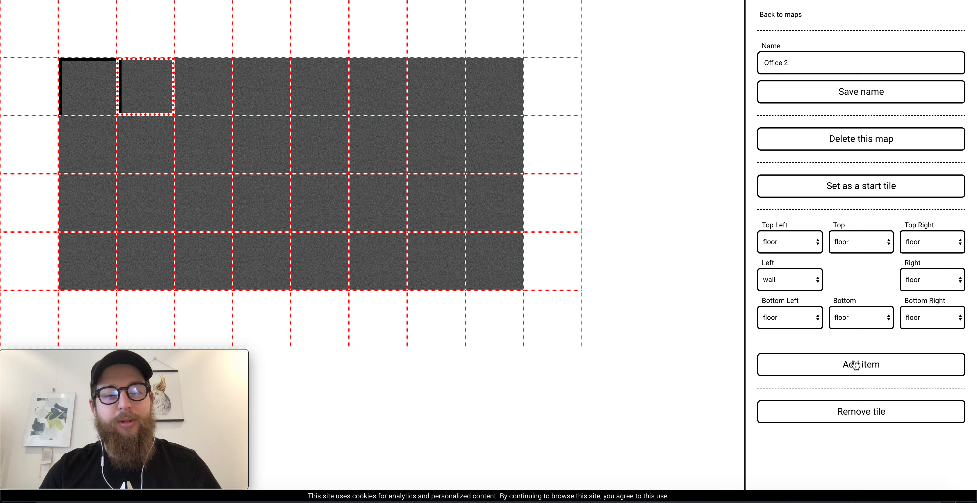
click(790, 279)
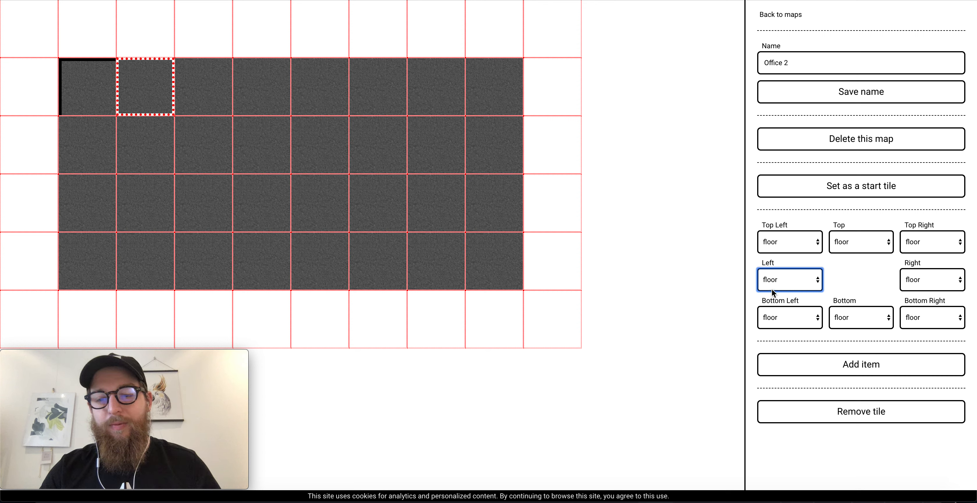
mouse_move(125, 67)
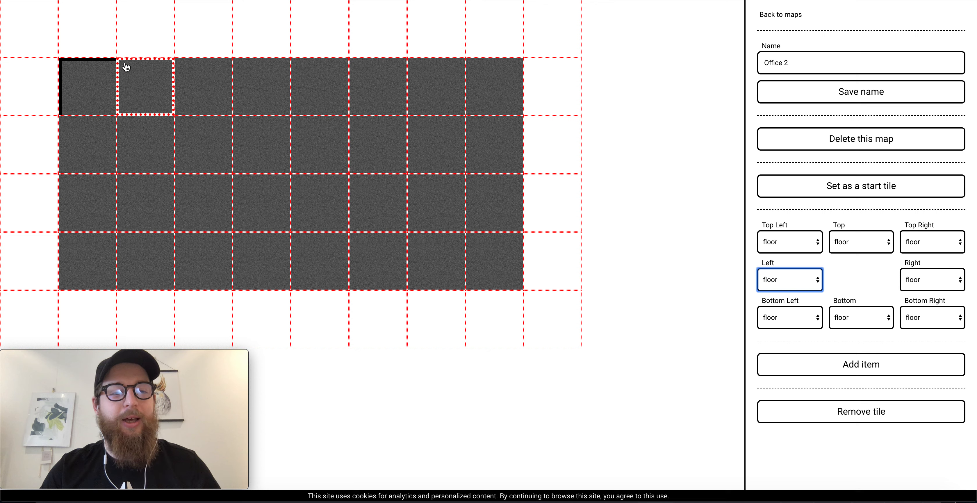
mouse_move(128, 87)
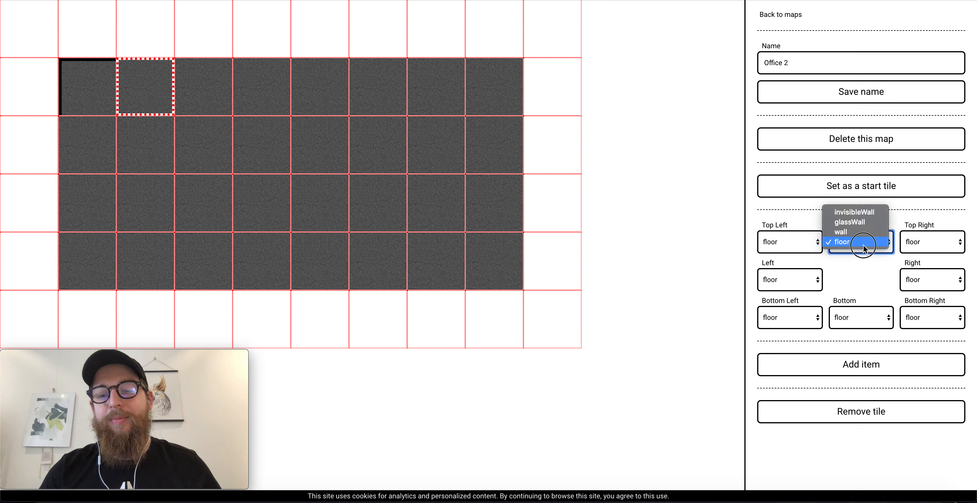
Set the Top edge to wall on the remaining top-row tiles through the last one
click(844, 242)
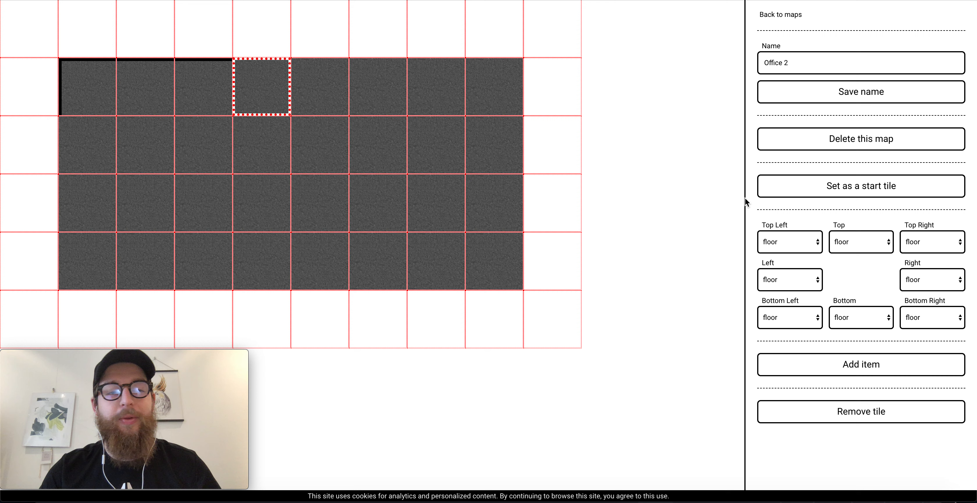
click(861, 242)
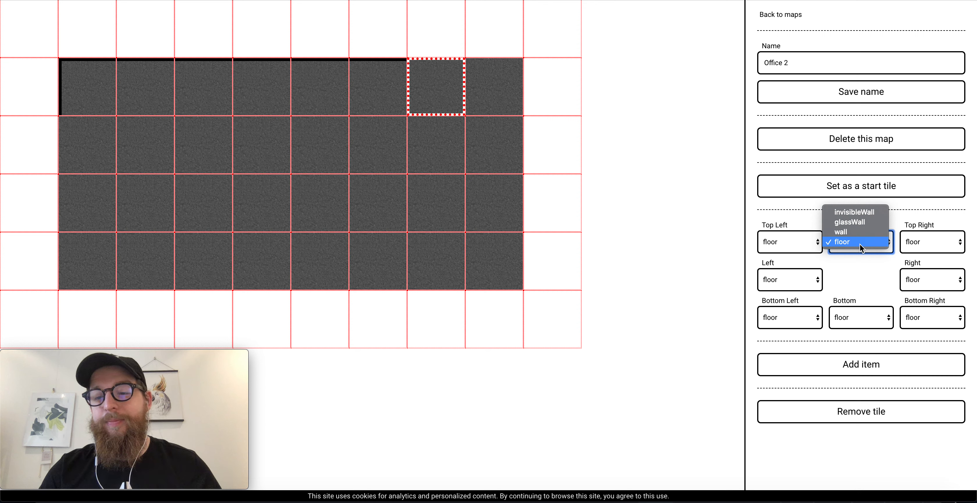
click(842, 242)
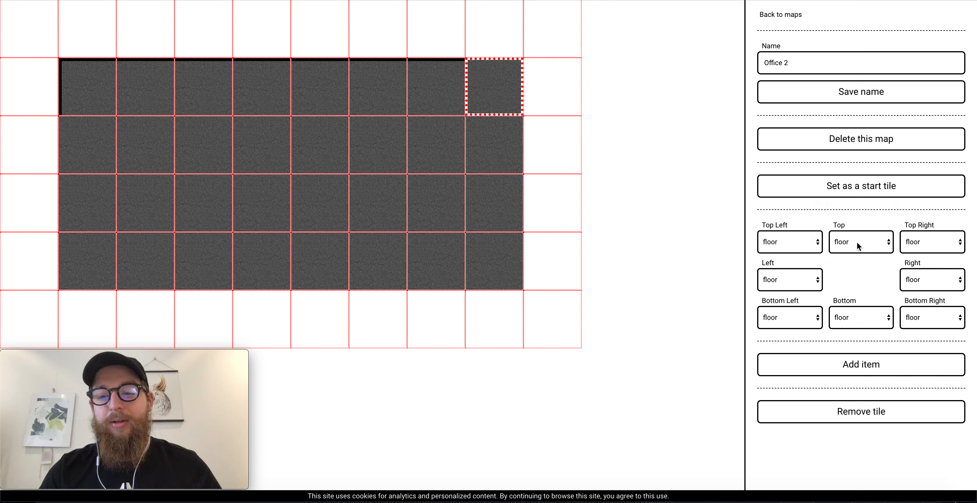
click(931, 242)
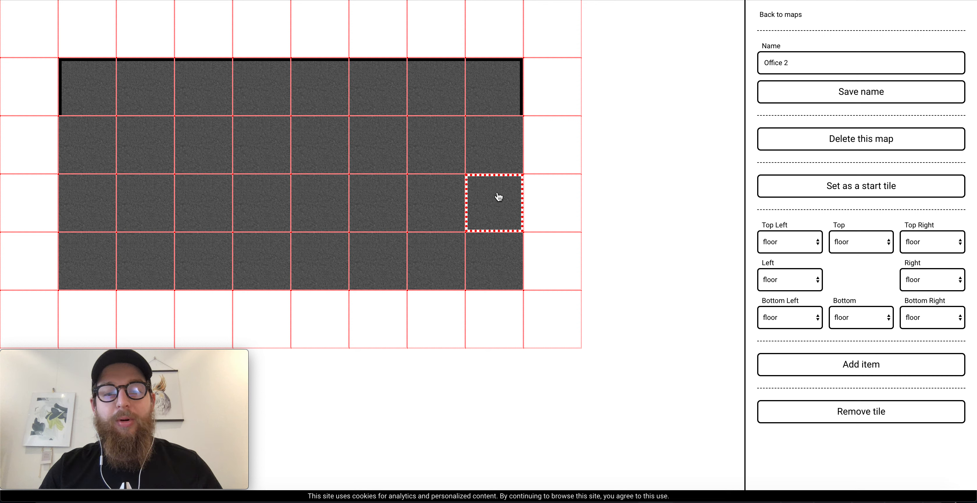
Wall the bottom edge of a bottom-row tile, leaving a neighbouring bottom side as floor
click(931, 242)
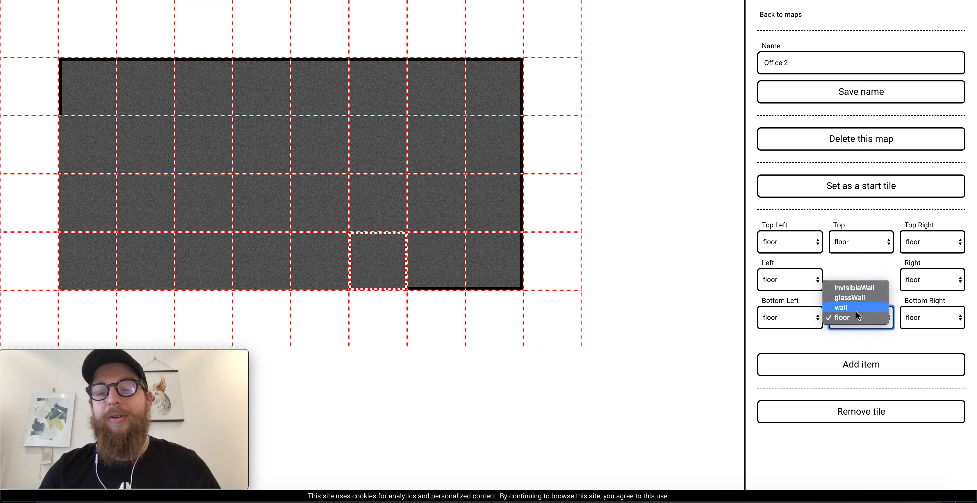
click(840, 317)
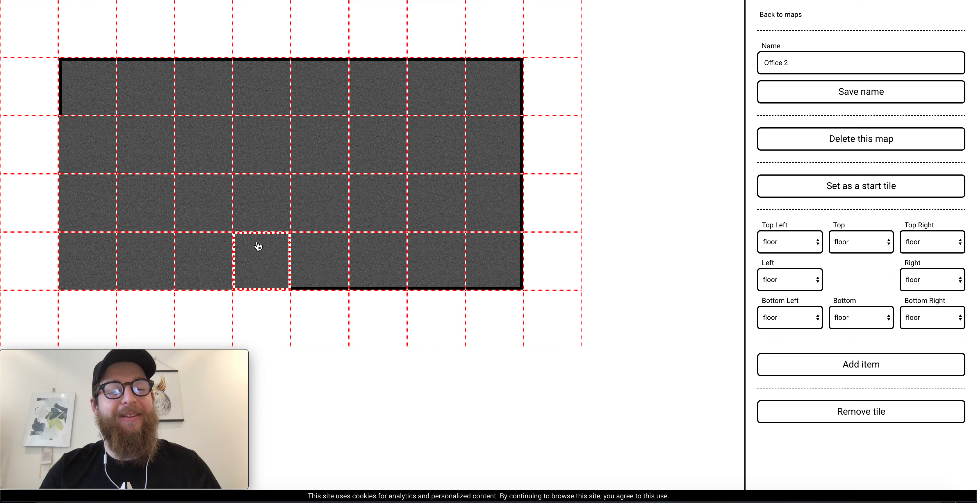
click(861, 318)
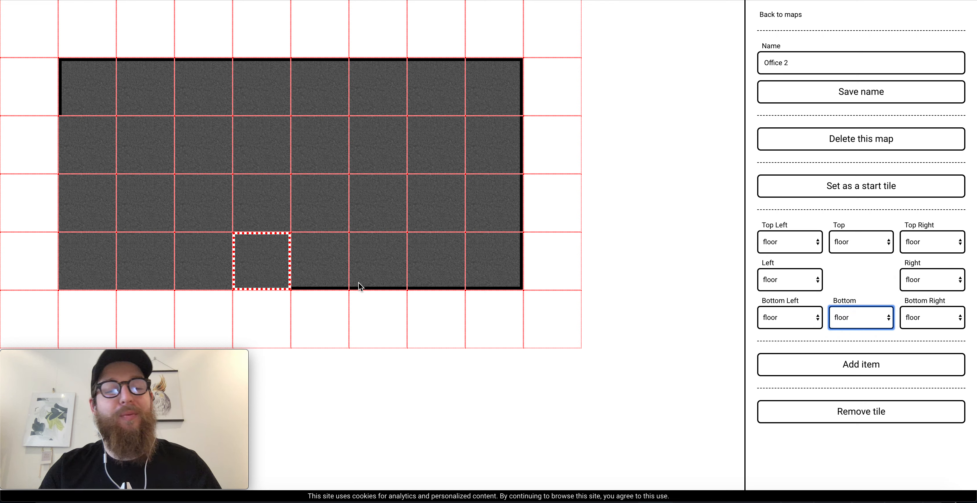
click(861, 318)
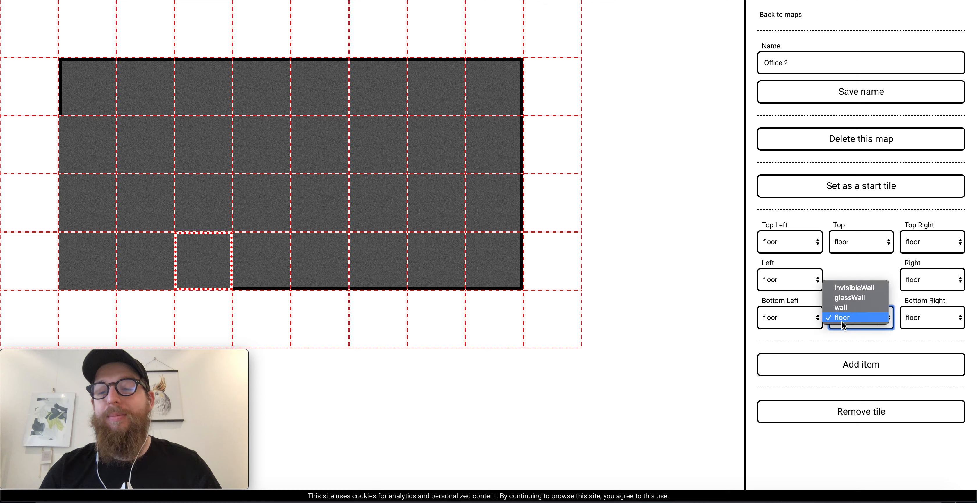
click(842, 318)
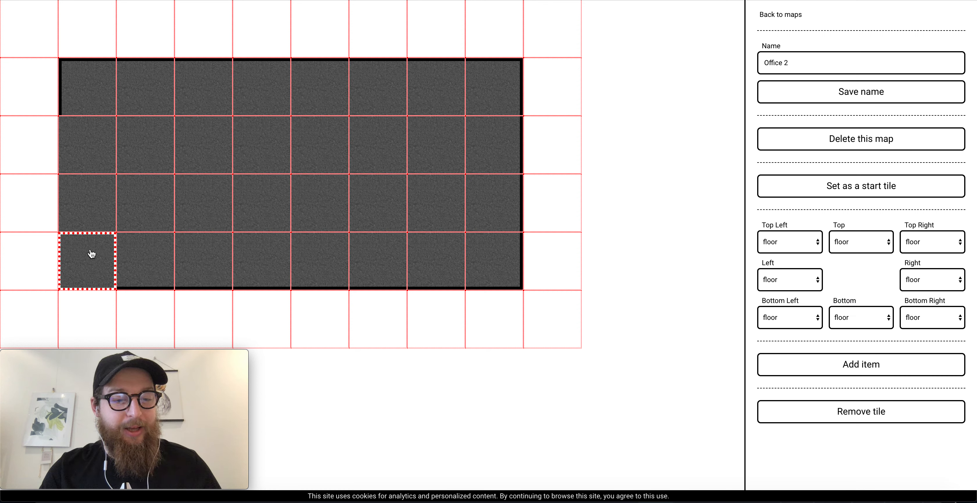
Set the Left edge to wall on the left-edge tiles of the second and third rows
click(861, 317)
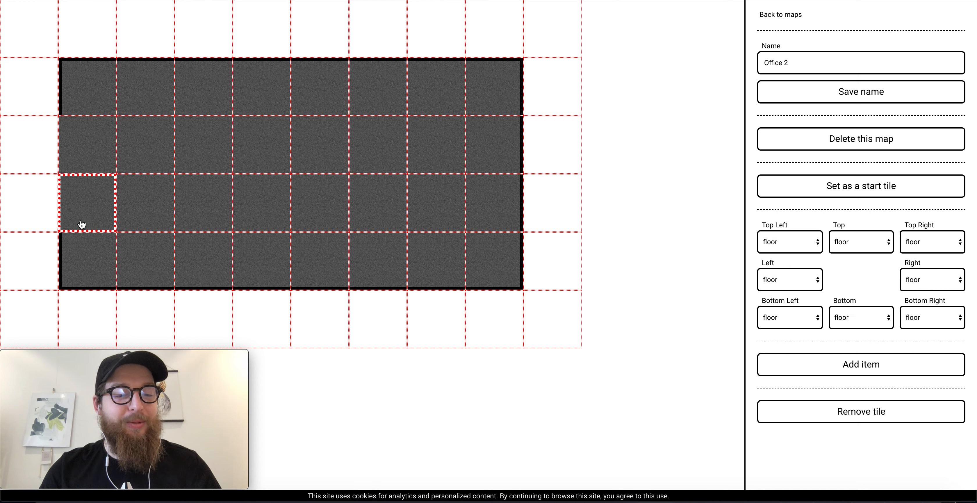
click(790, 242)
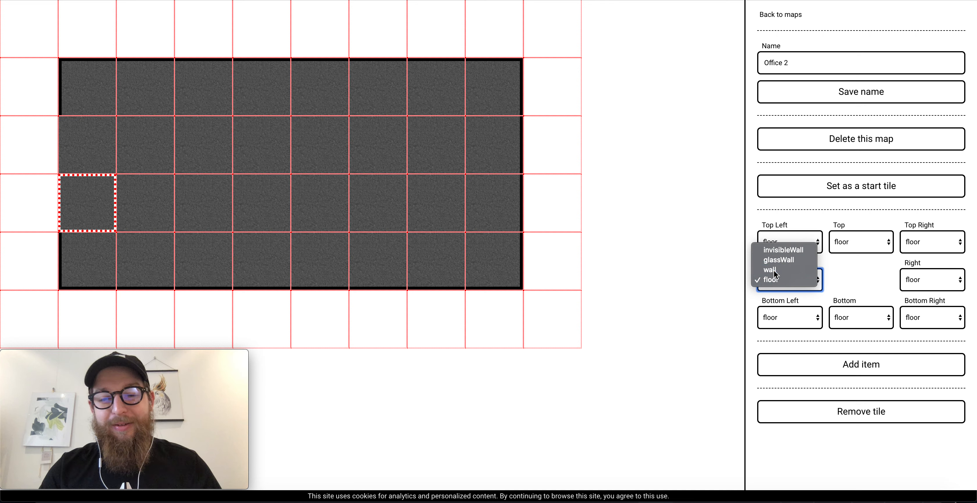
click(771, 279)
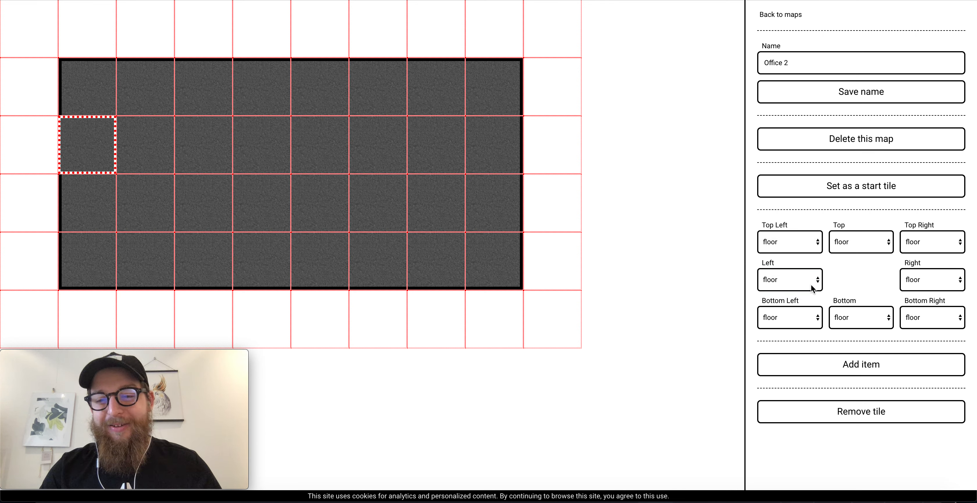
click(790, 279)
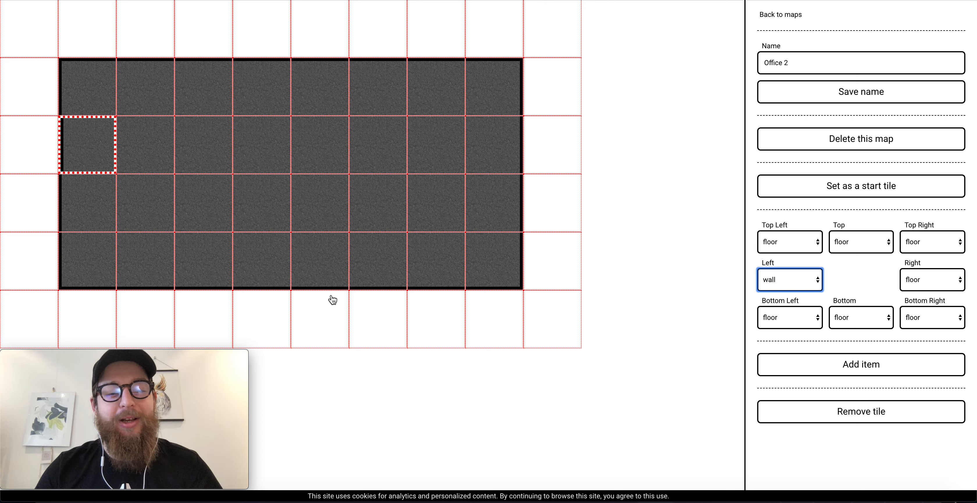
mouse_move(152, 75)
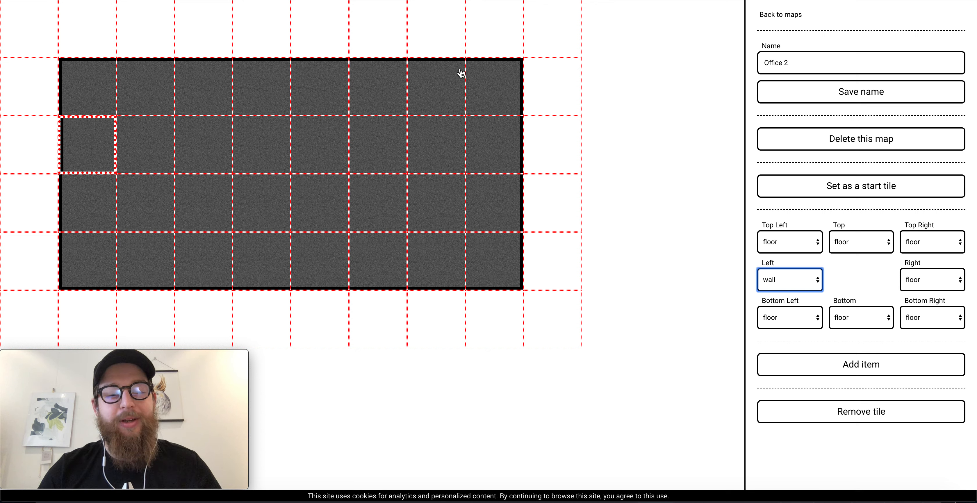
mouse_move(282, 245)
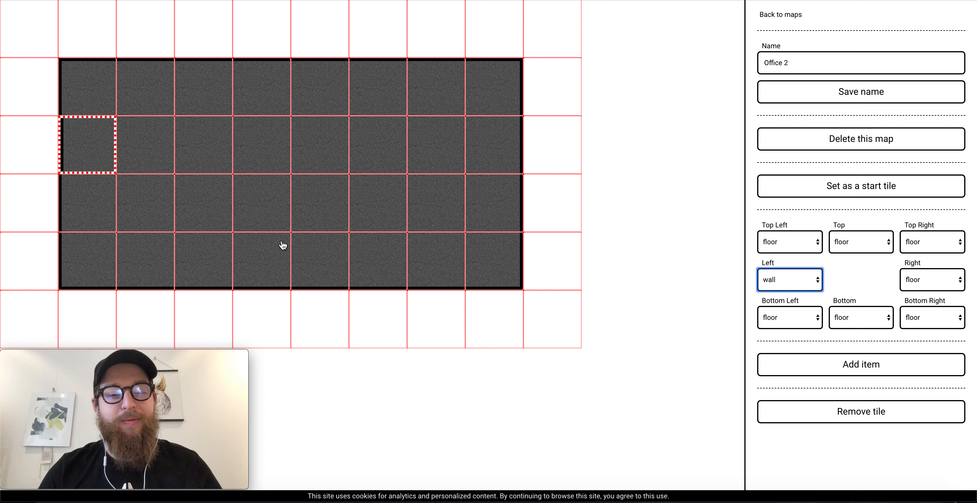
mouse_move(276, 253)
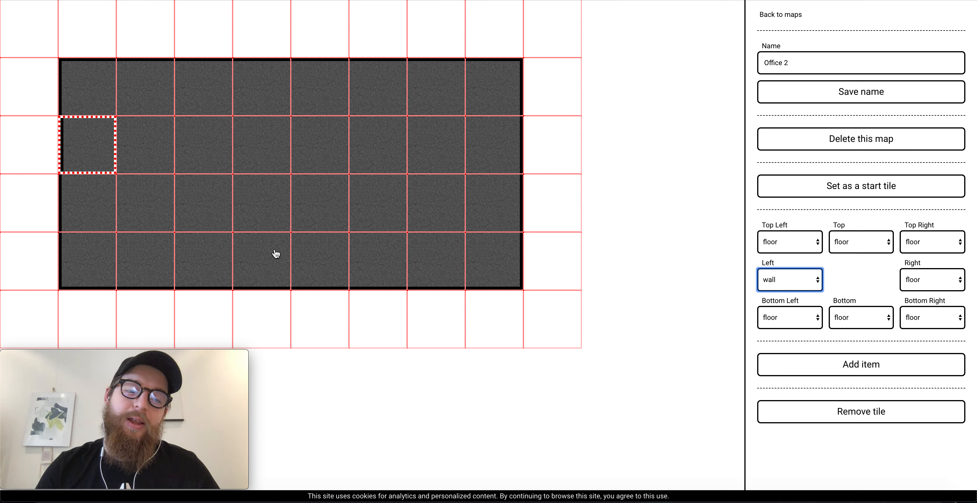
click(260, 260)
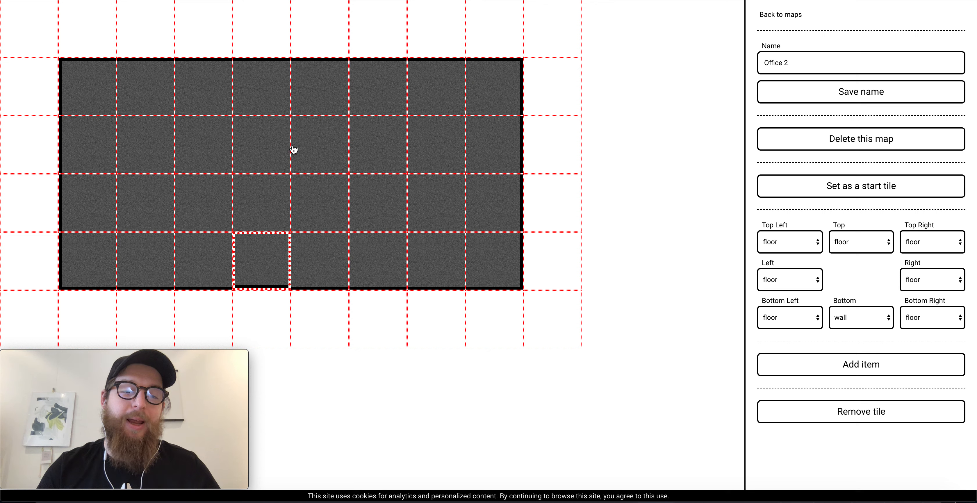
Wall the right side of the fourth-column tiles in the bottom and top rows
click(932, 279)
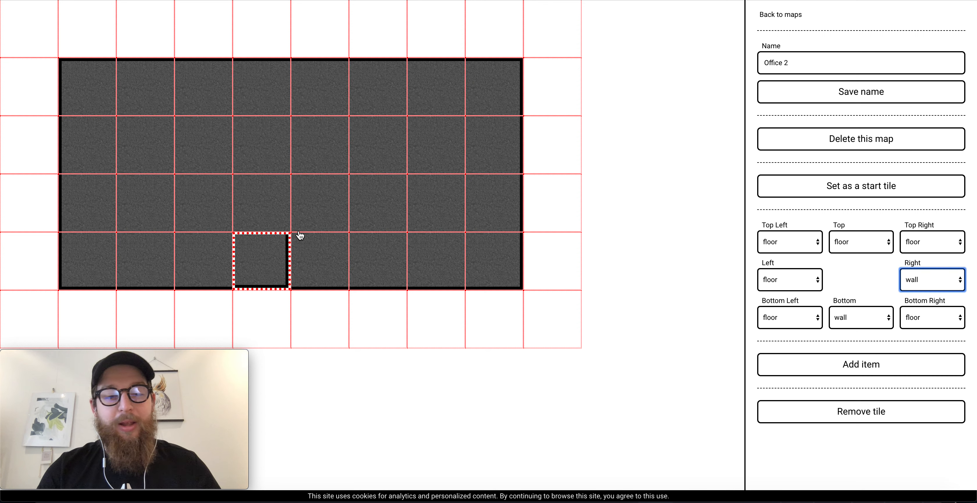
click(931, 280)
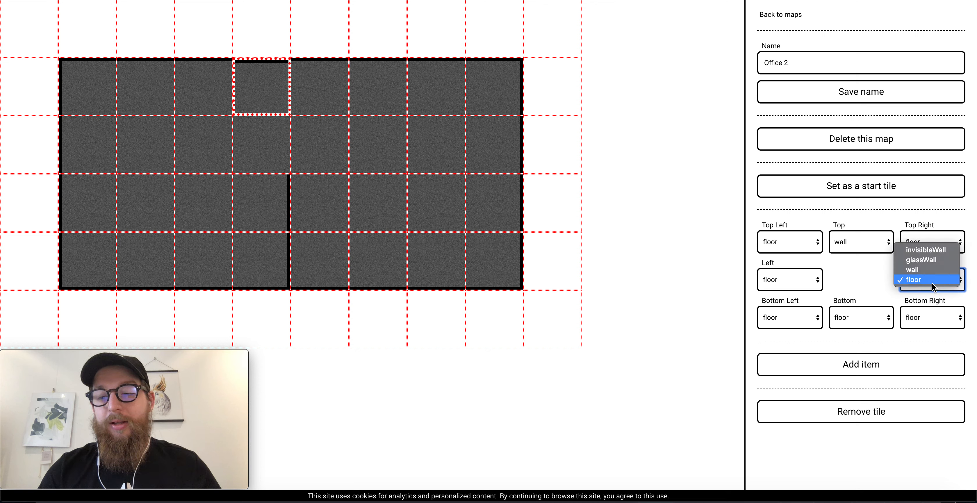
click(912, 270)
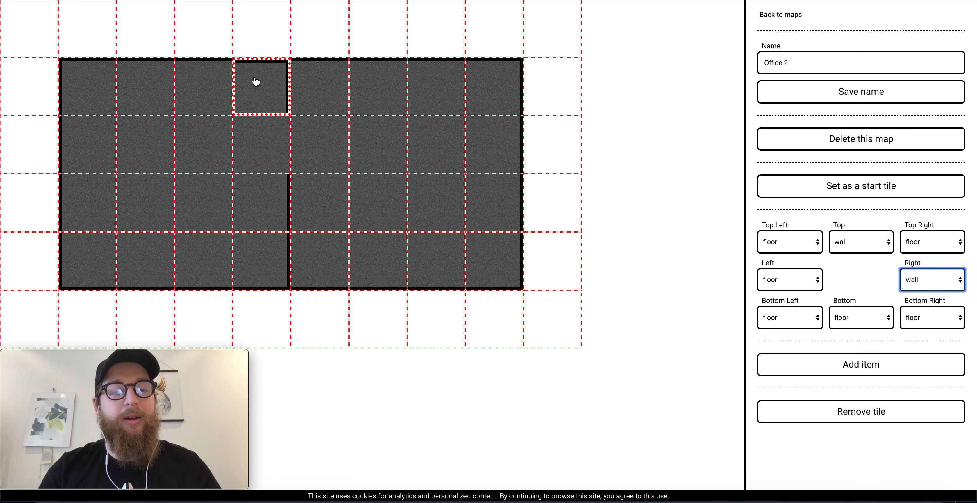
mouse_move(324, 90)
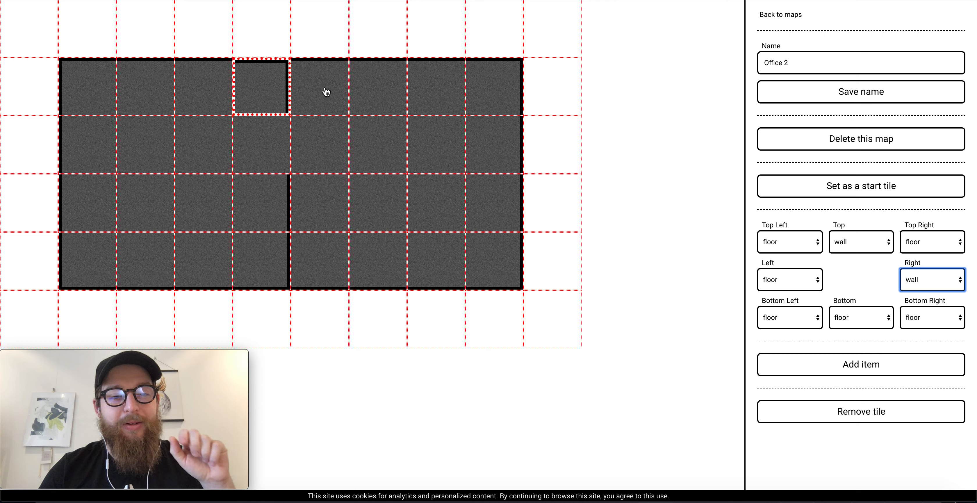
mouse_move(329, 88)
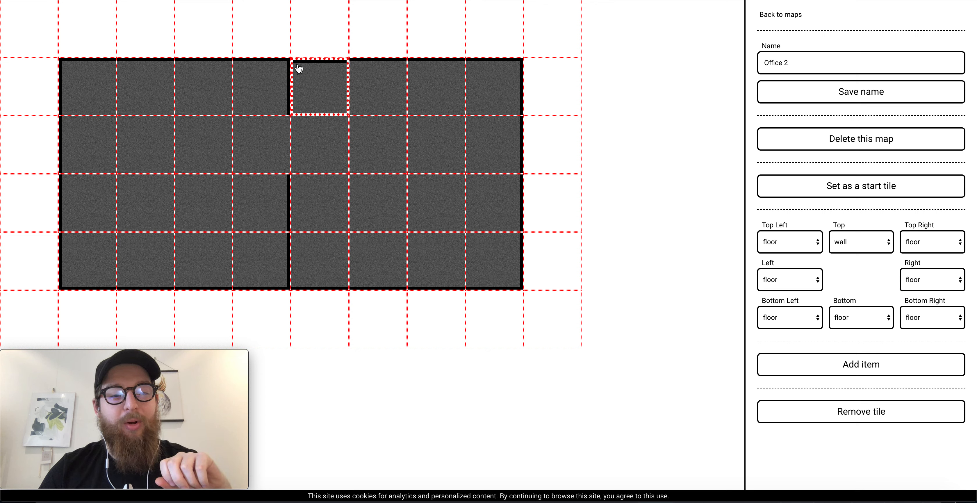
mouse_move(330, 87)
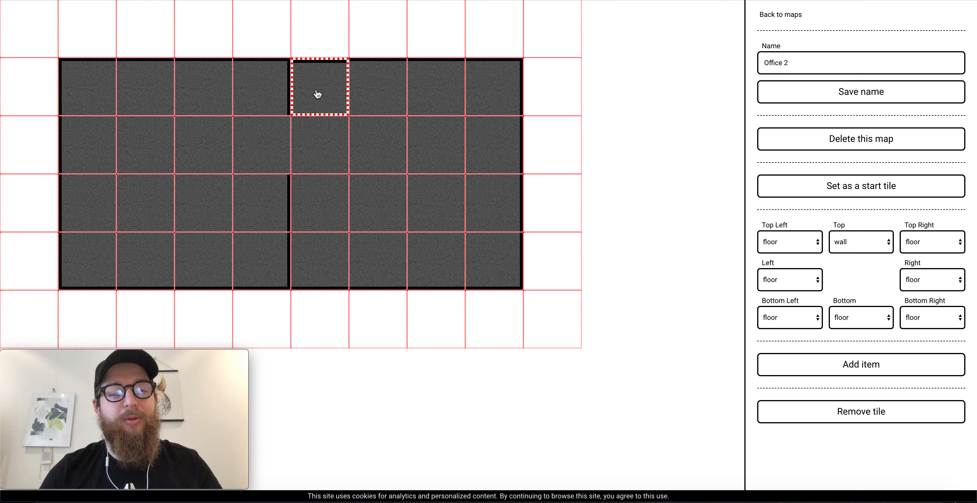
mouse_move(253, 84)
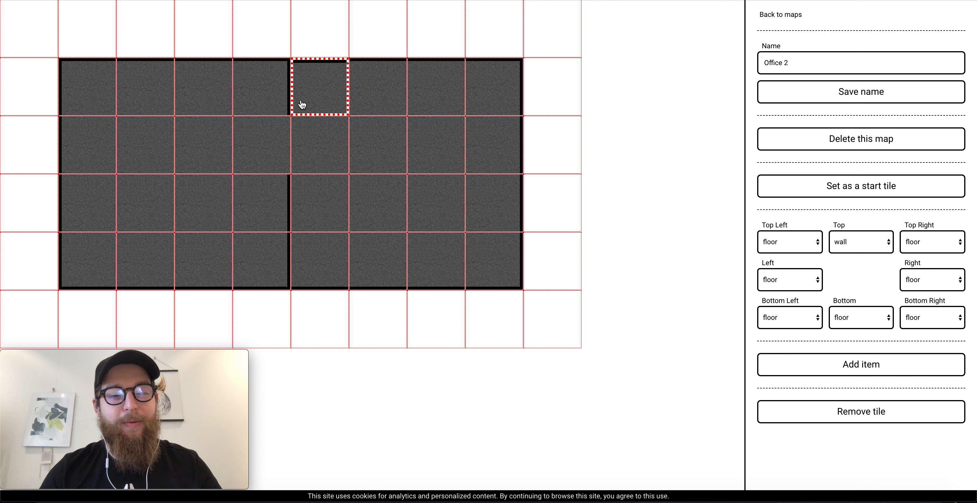
Wall the left side of the fifth-column tile in the bottom row to continue the divider
click(788, 279)
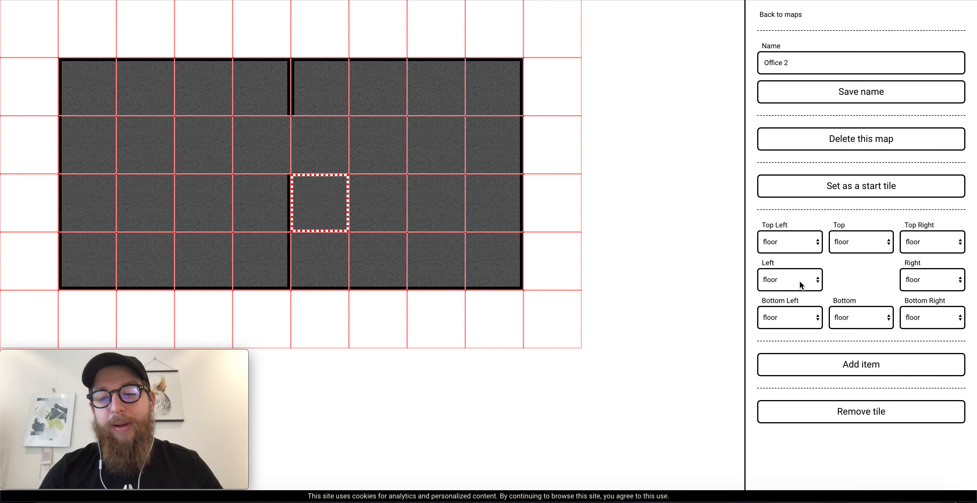
click(790, 279)
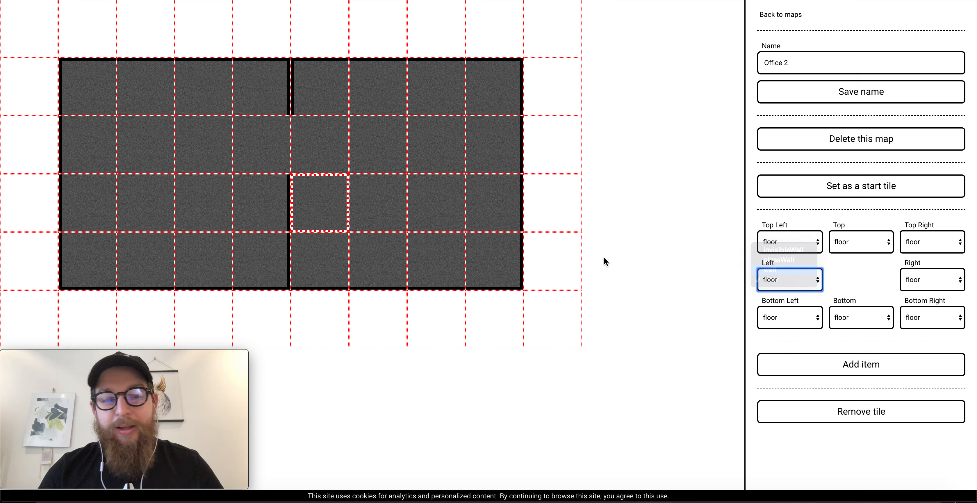
click(790, 279)
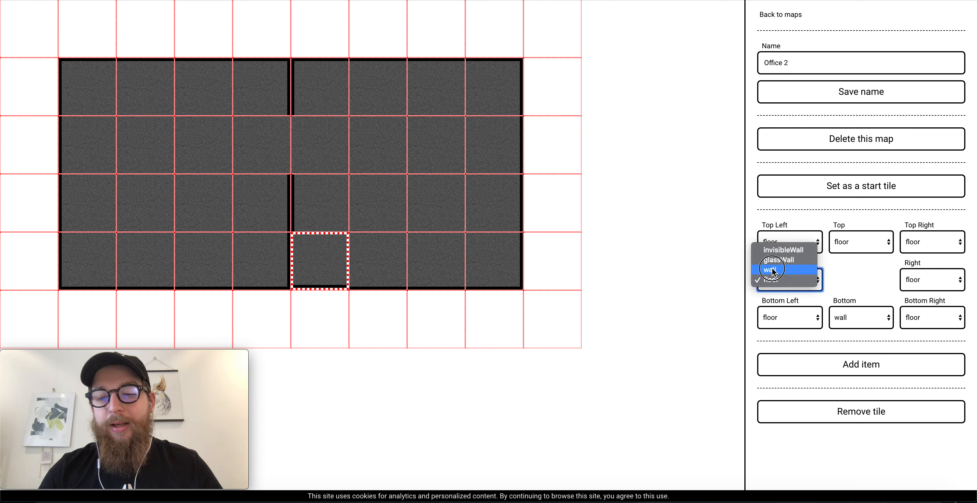
click(773, 269)
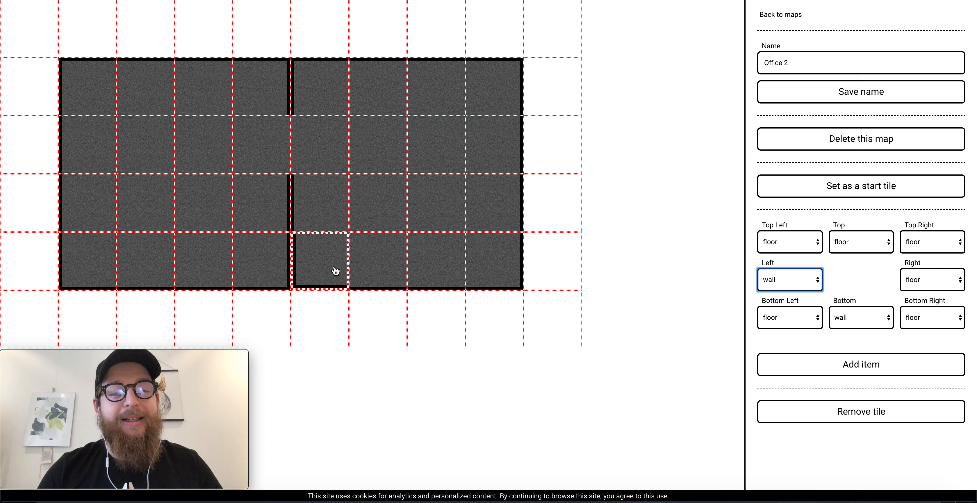
mouse_move(297, 120)
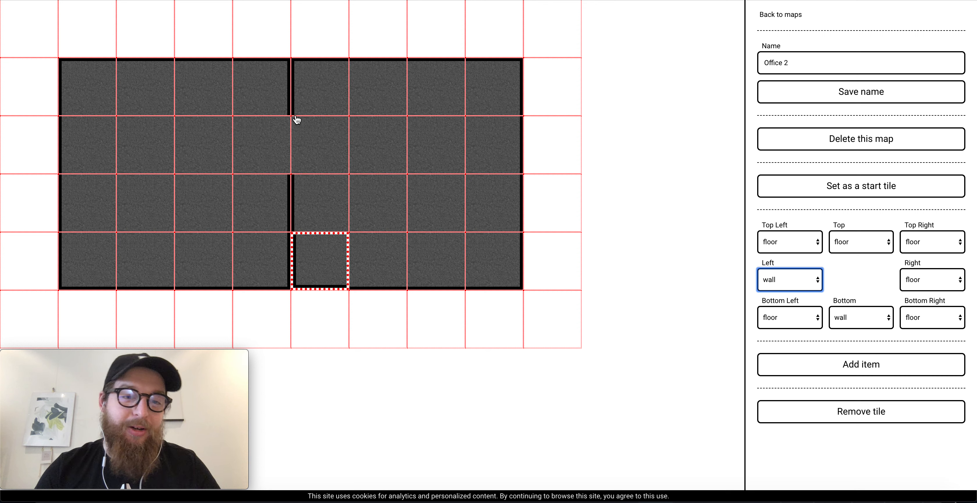
mouse_move(290, 119)
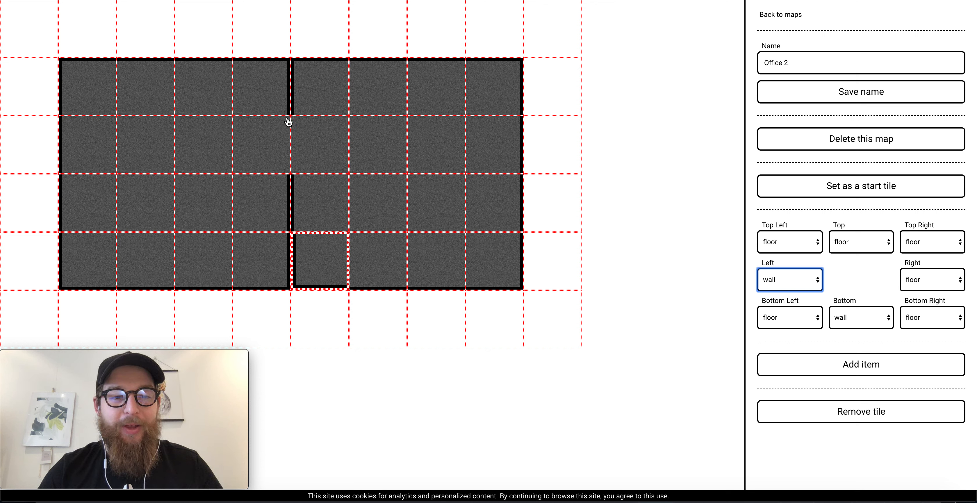
mouse_move(288, 182)
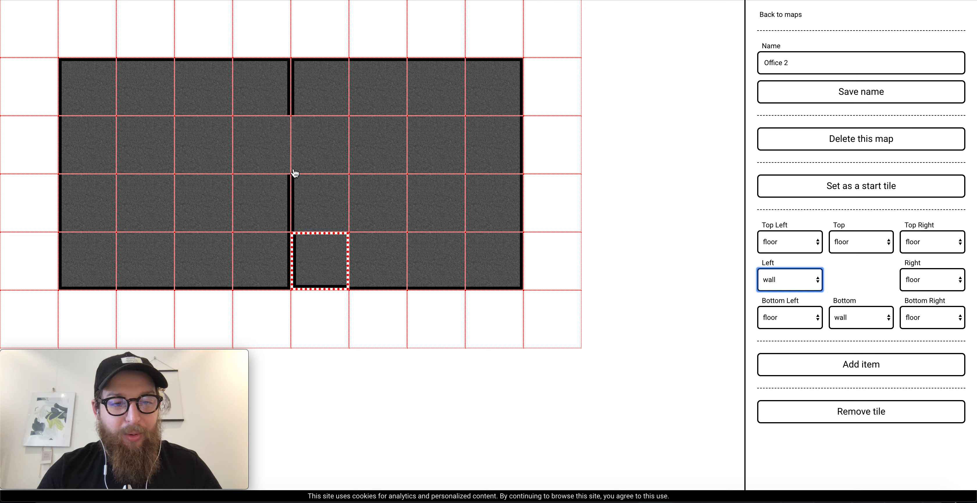
Set corner walls on the two second-row tiles at the divider, leaving a doorway between them
click(790, 279)
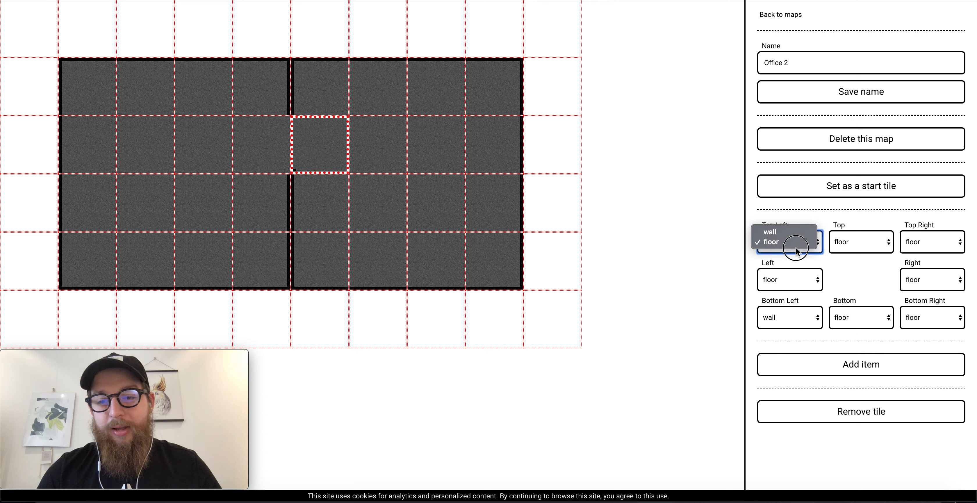
click(770, 233)
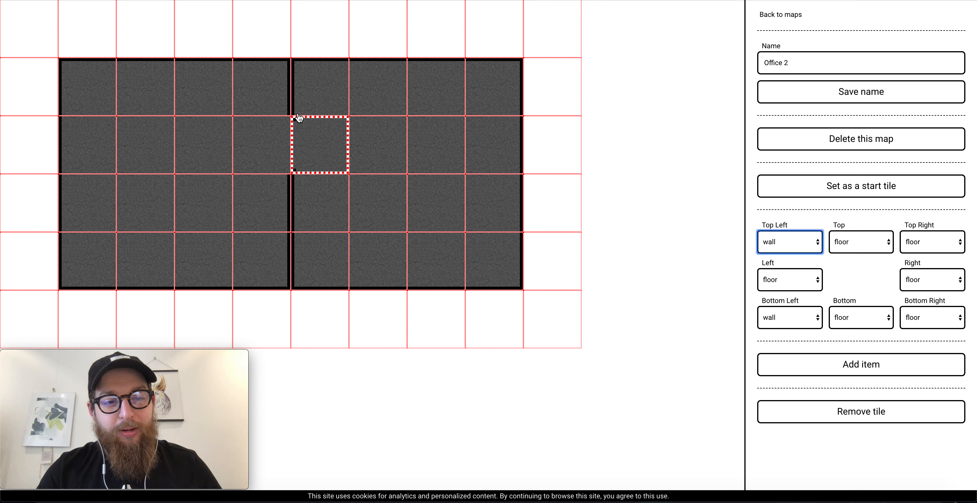
click(929, 242)
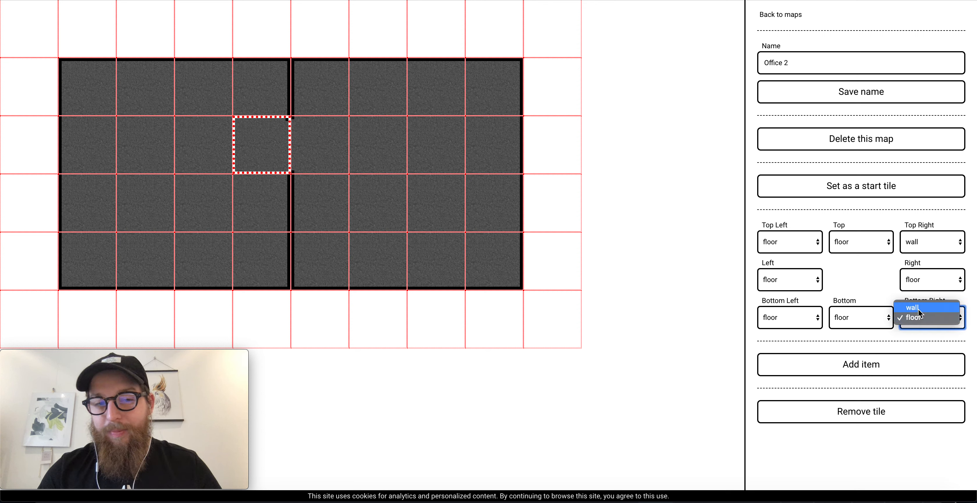
click(913, 307)
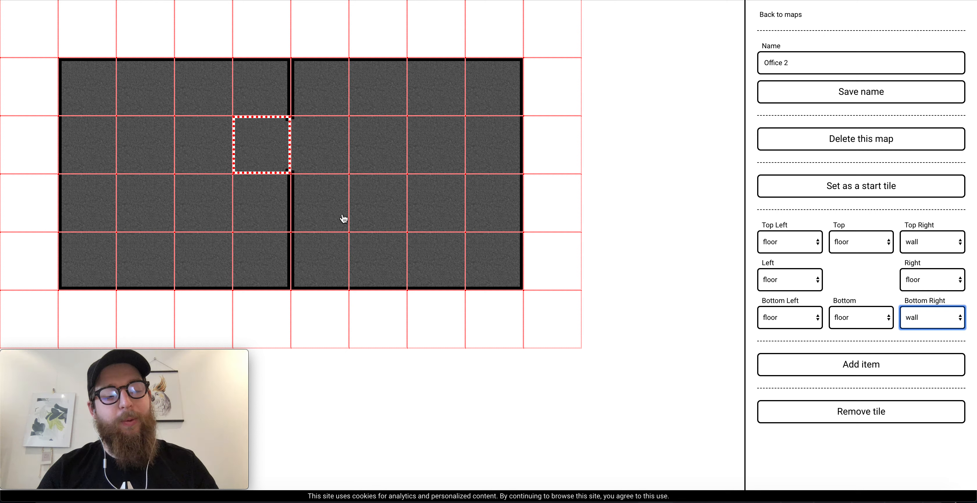
mouse_move(246, 220)
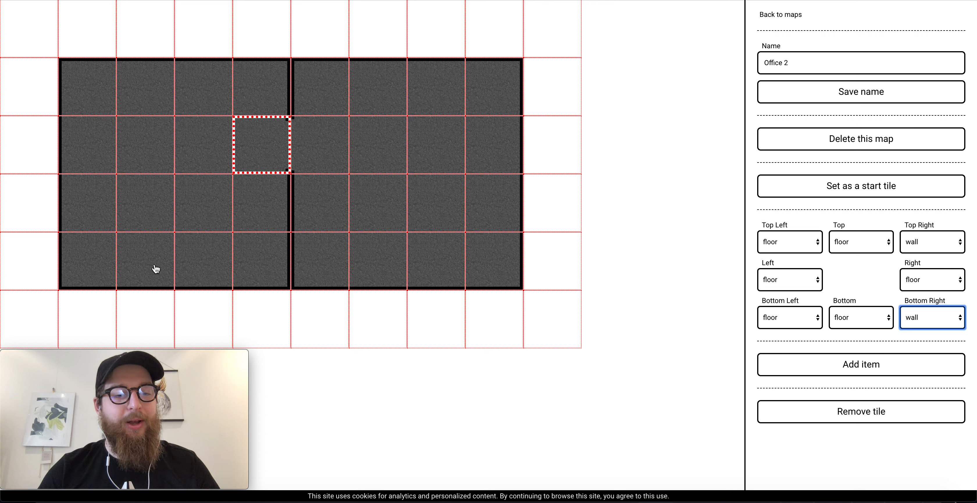
Add a desk item rotated 90 on the second tile of the left room's bottom row
click(145, 260)
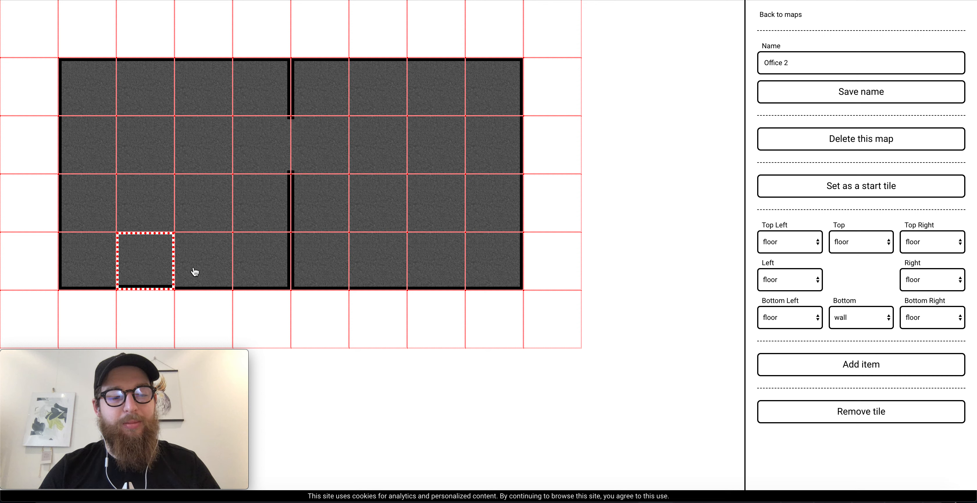
mouse_move(157, 264)
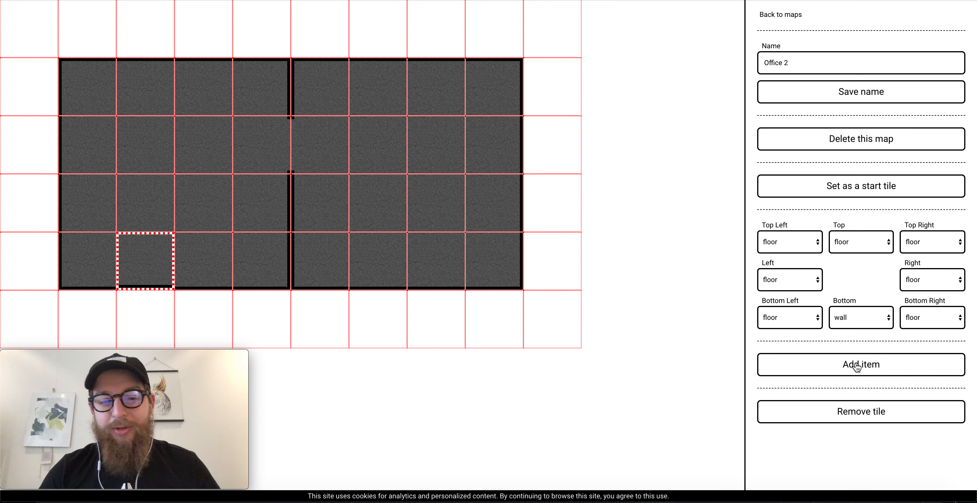
click(860, 364)
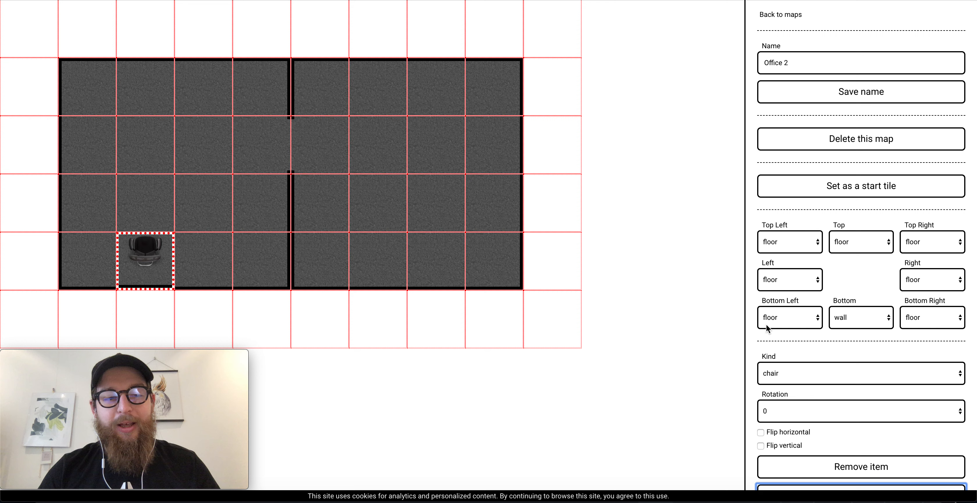
click(860, 373)
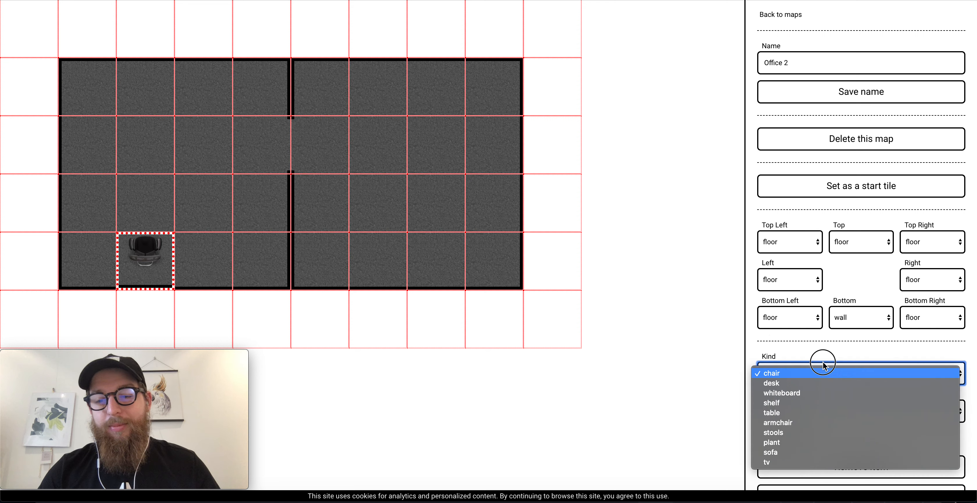
click(771, 382)
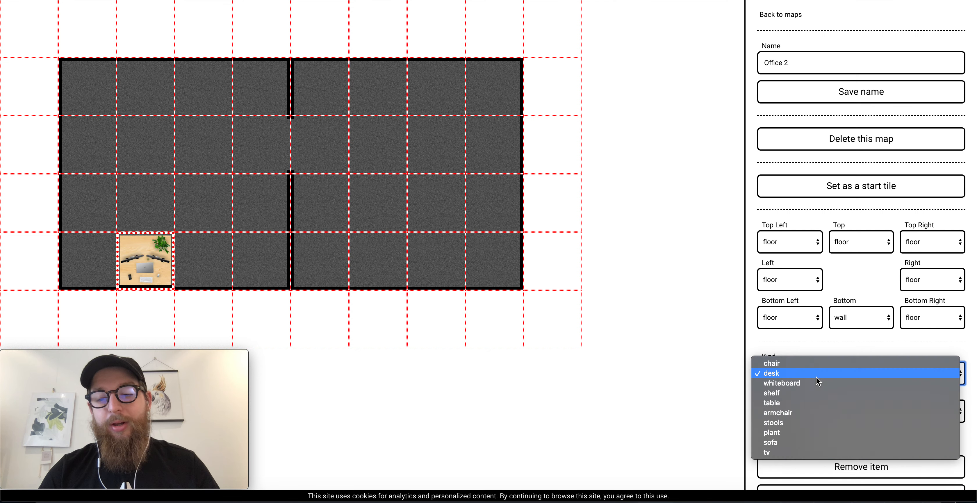
mouse_move(785, 443)
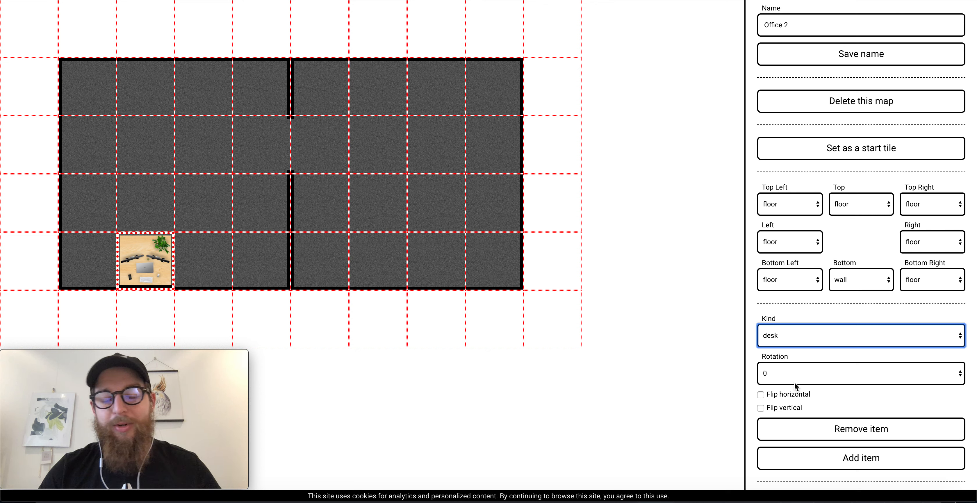
click(861, 373)
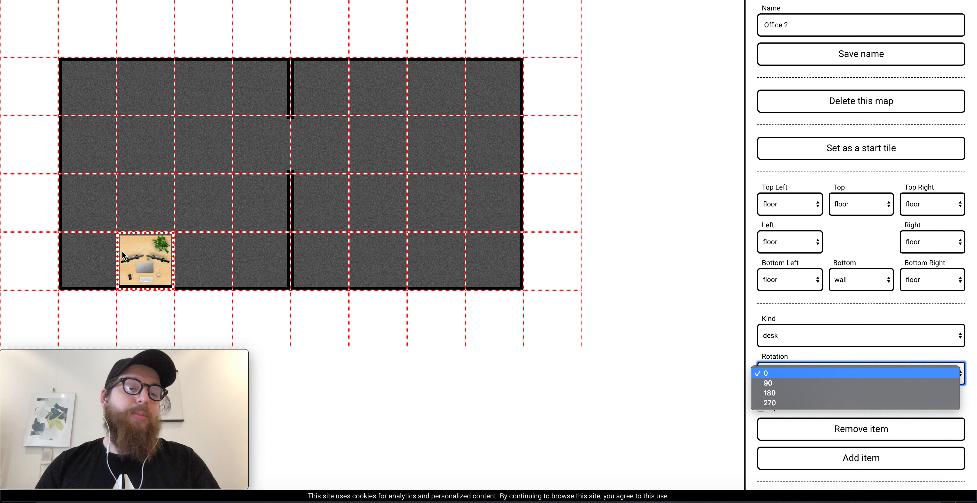
mouse_move(149, 167)
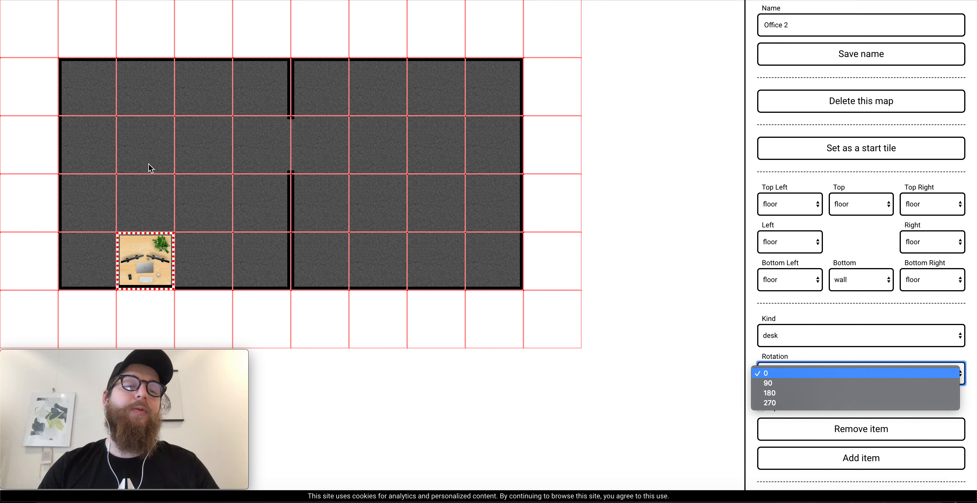
mouse_move(90, 265)
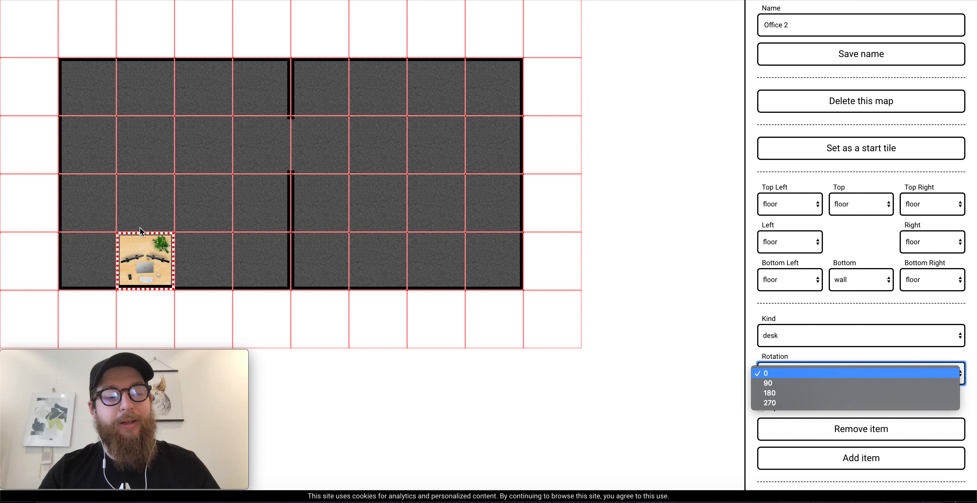
mouse_move(777, 383)
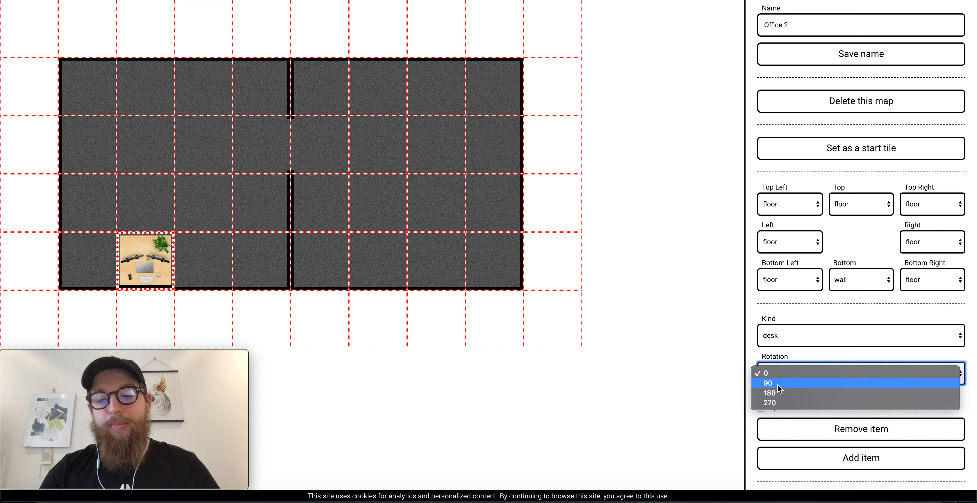
click(769, 383)
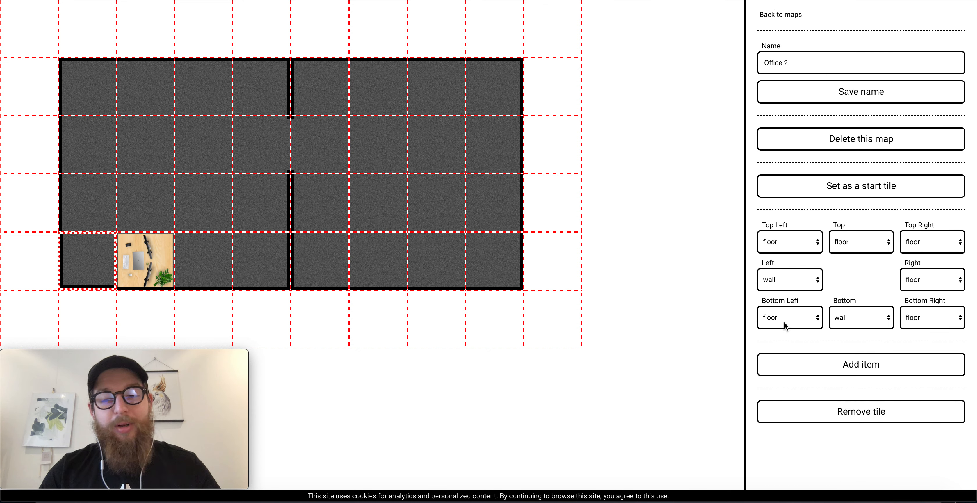
Complete the bottom row: chair facing in, a second desk, and a chair by the divider
click(861, 364)
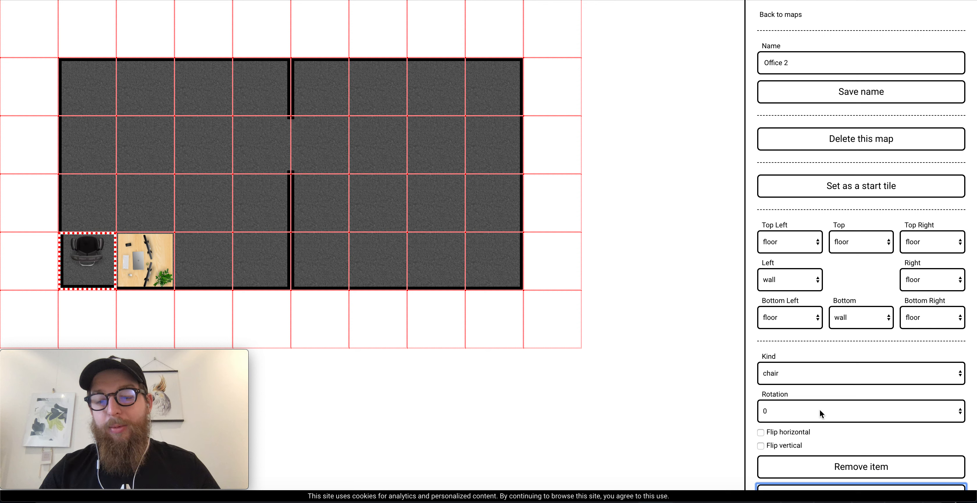
click(860, 410)
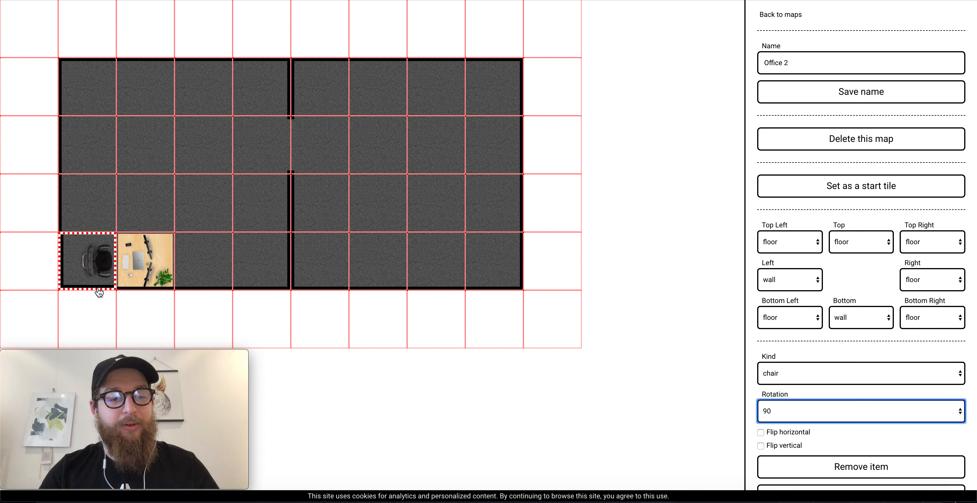
click(203, 261)
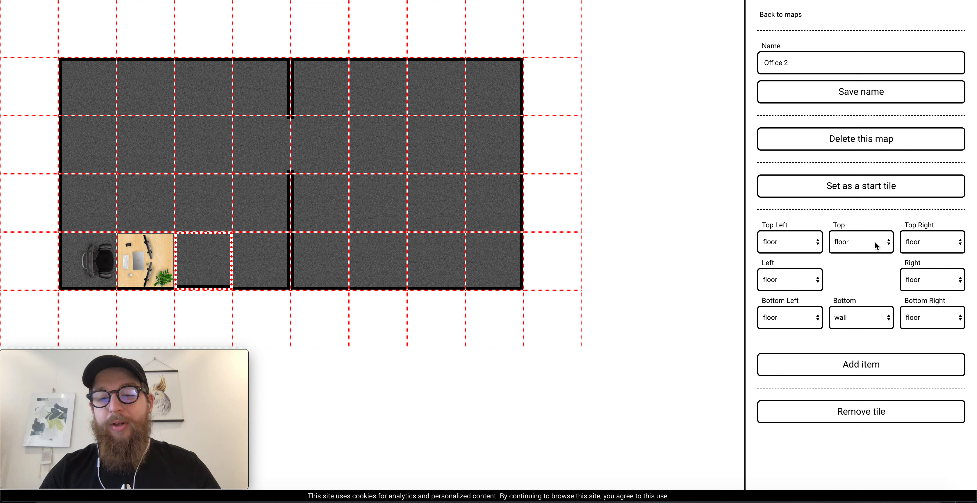
click(860, 242)
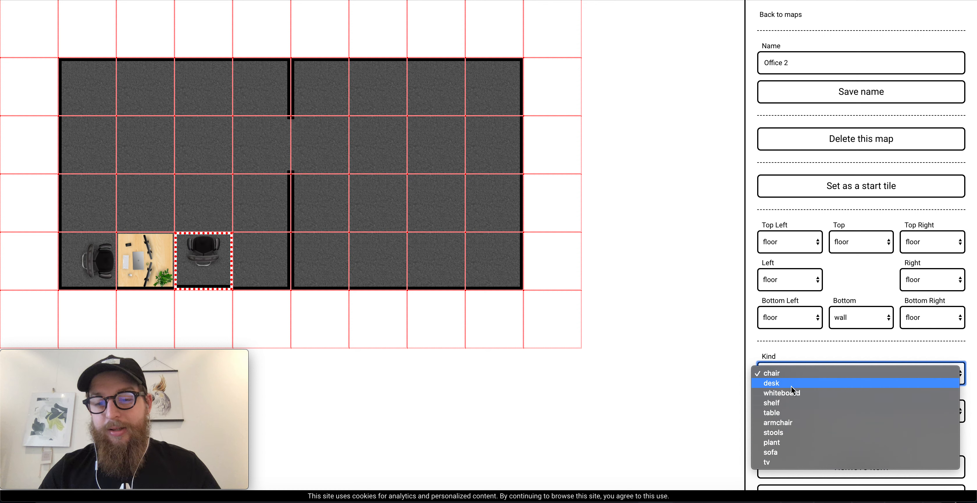
click(772, 383)
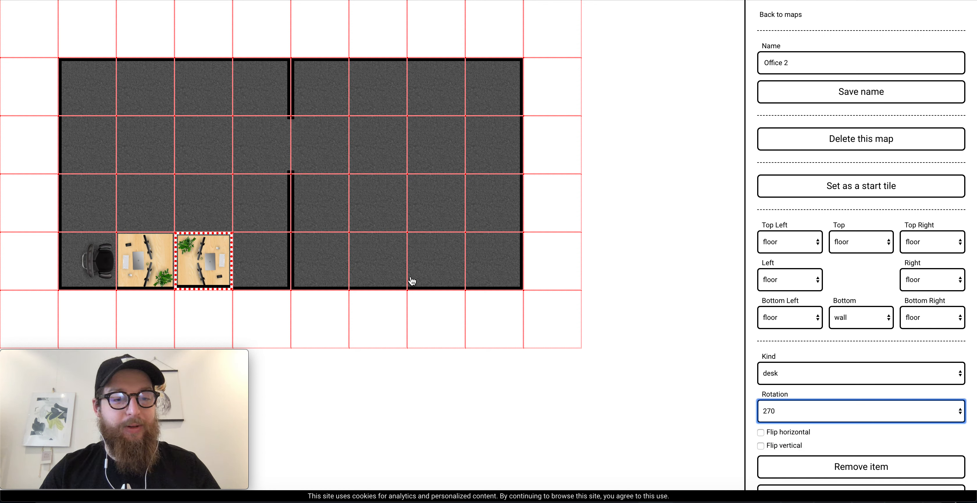
click(860, 466)
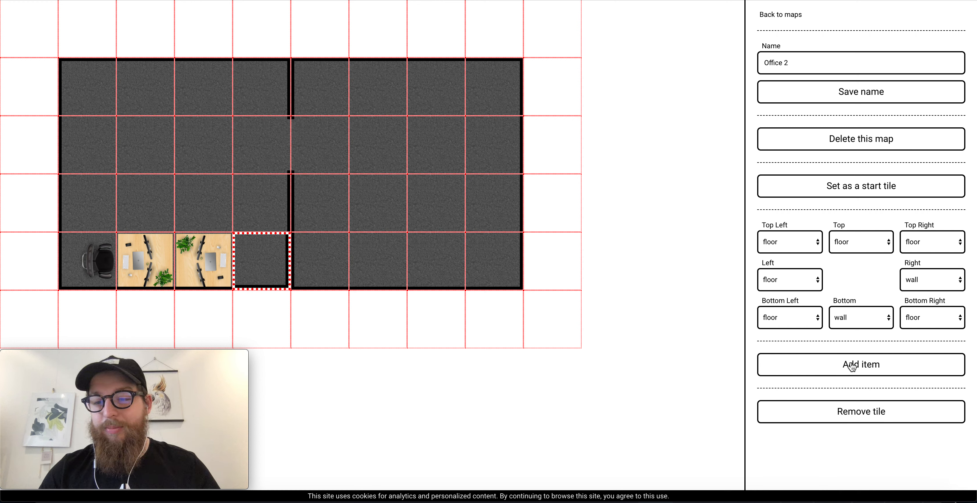
click(860, 365)
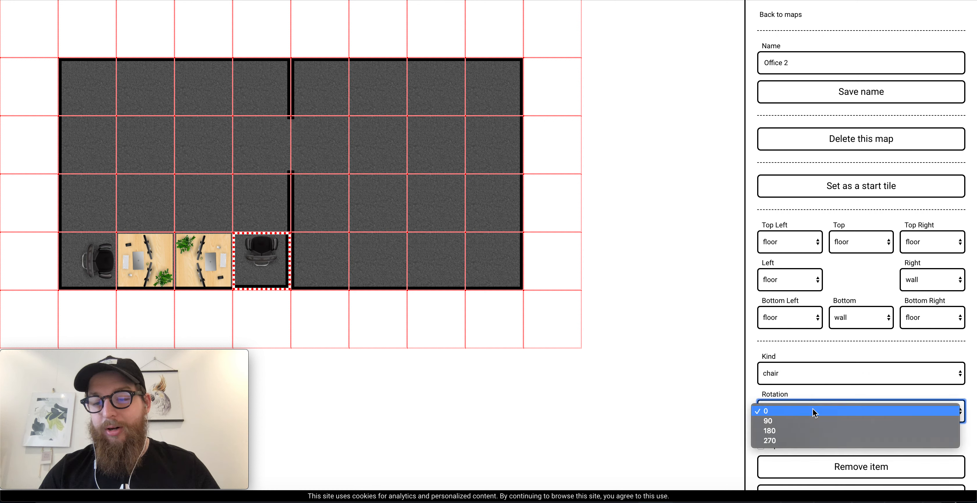
click(769, 441)
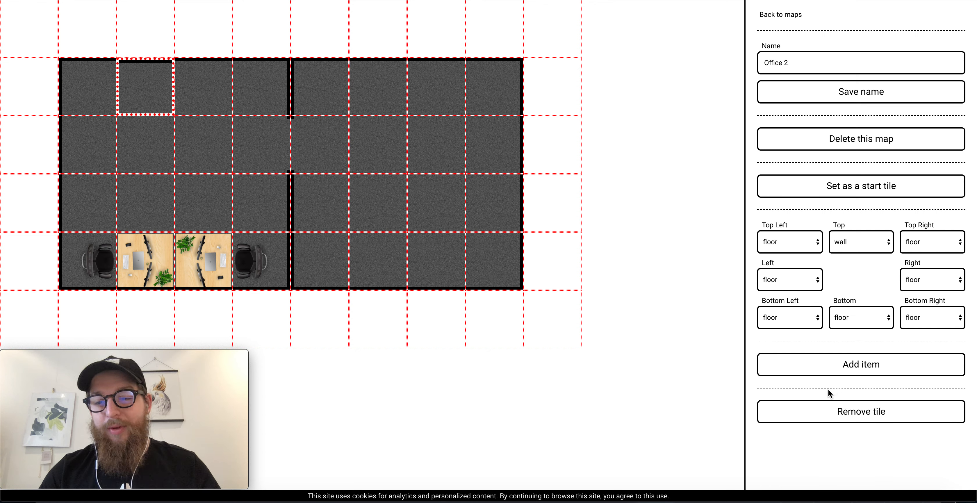
Build the matching top row with two facing desks rotated 90 and chairs at both ends
click(861, 365)
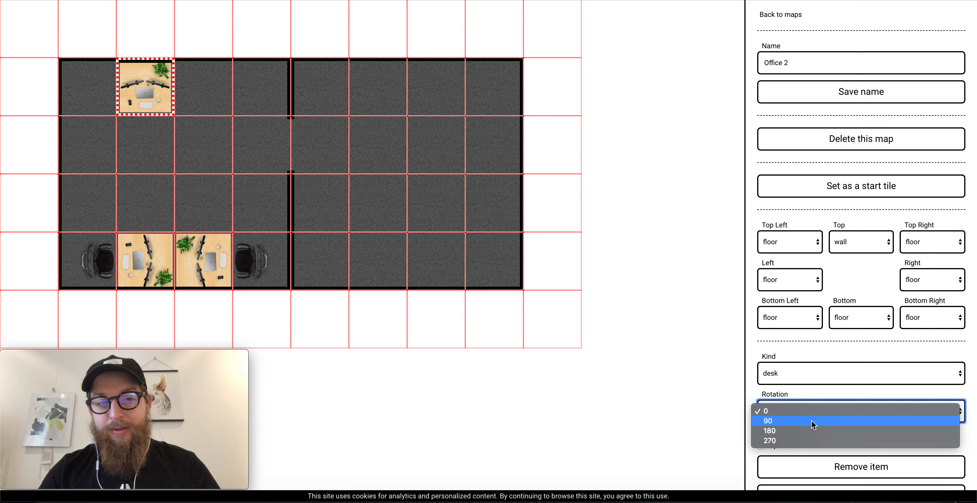
click(860, 466)
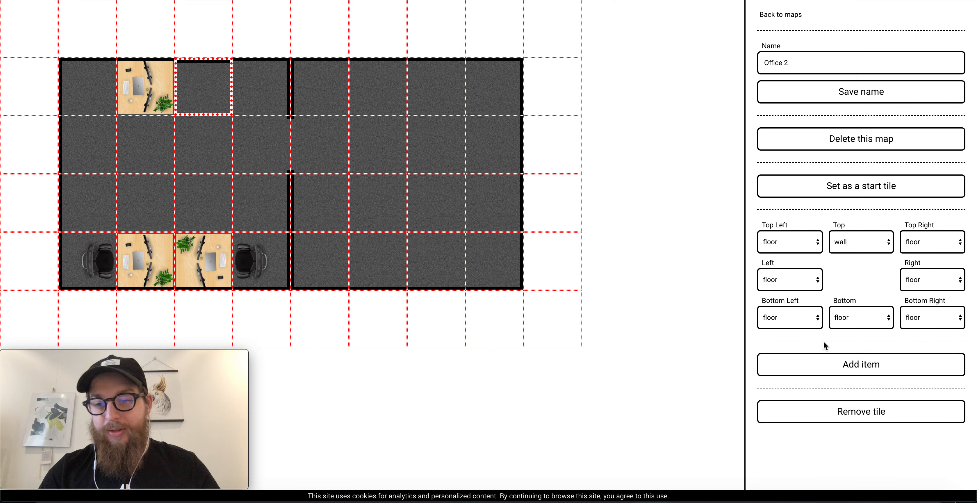
click(860, 365)
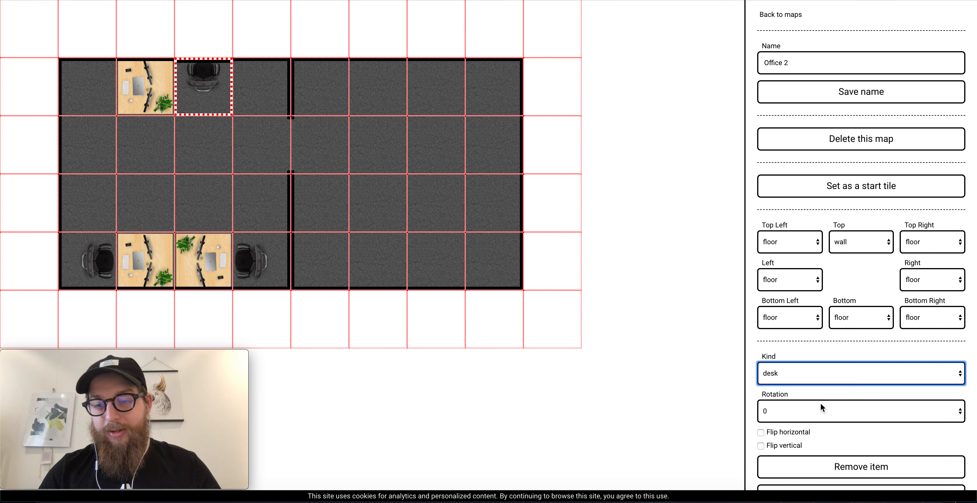
click(860, 410)
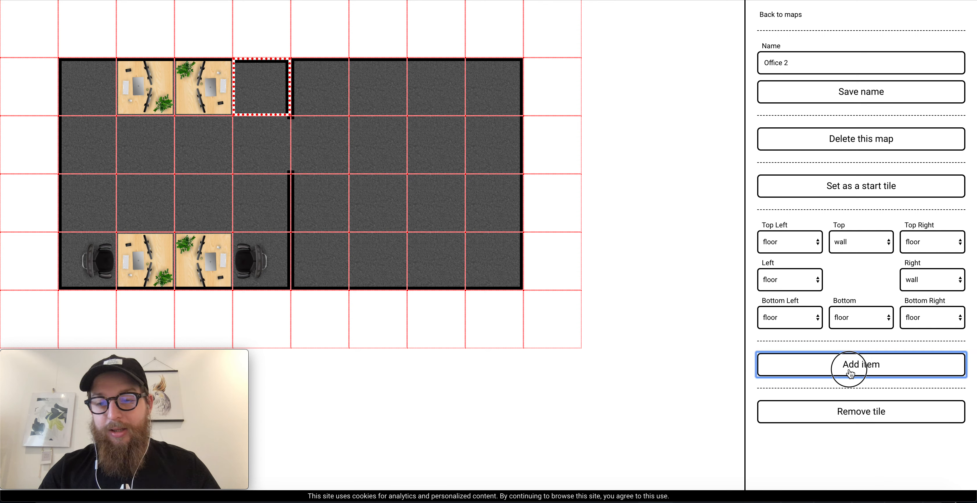
click(861, 364)
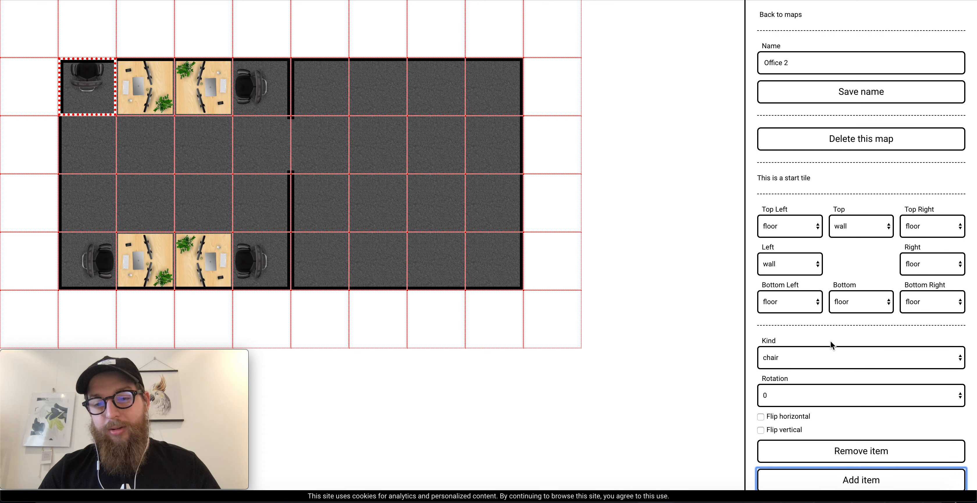
click(861, 396)
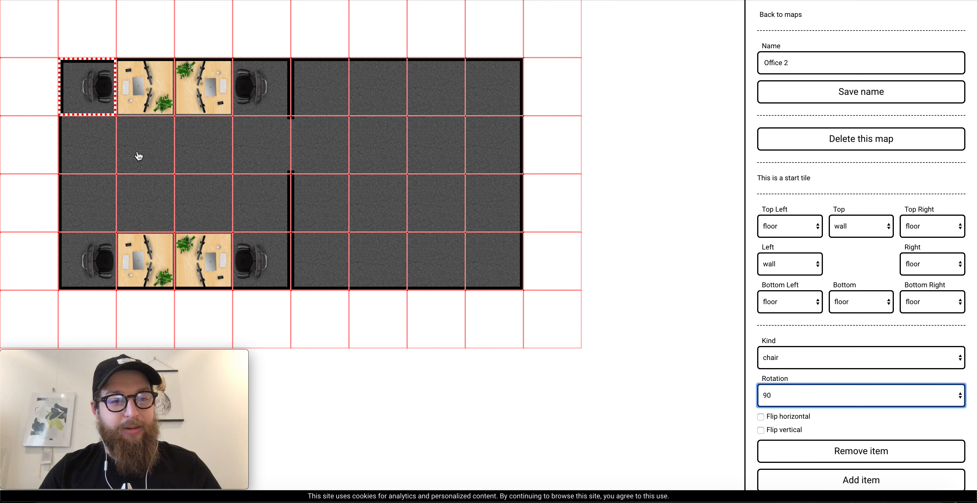
click(86, 147)
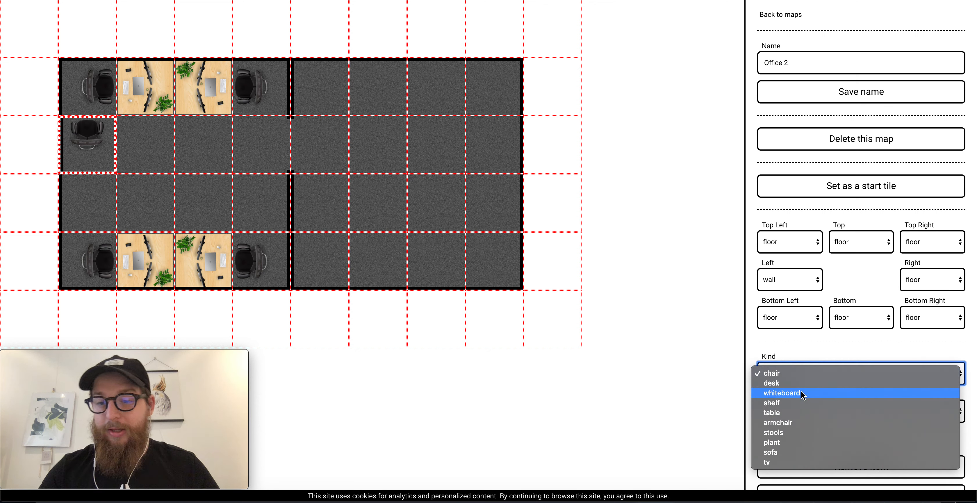
mouse_move(791, 433)
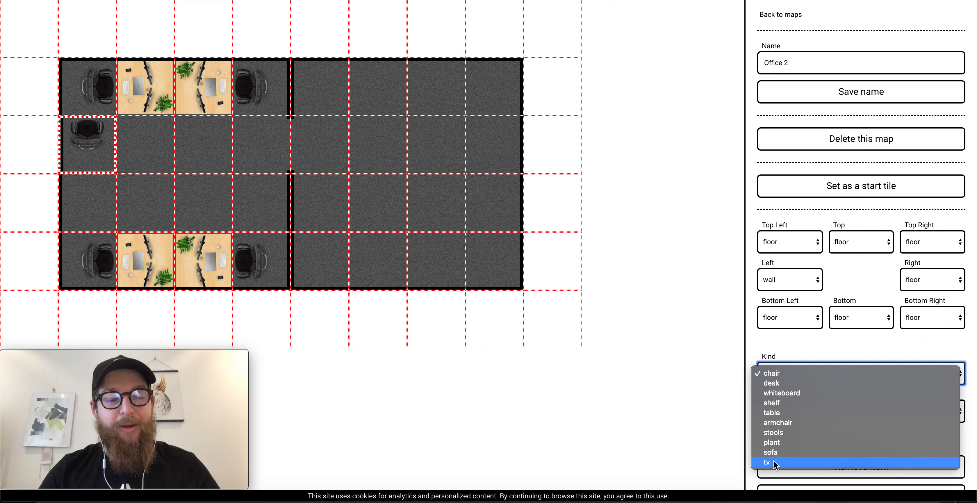
Make the left-wall tile's item a shelf rotated 90 degrees
click(768, 462)
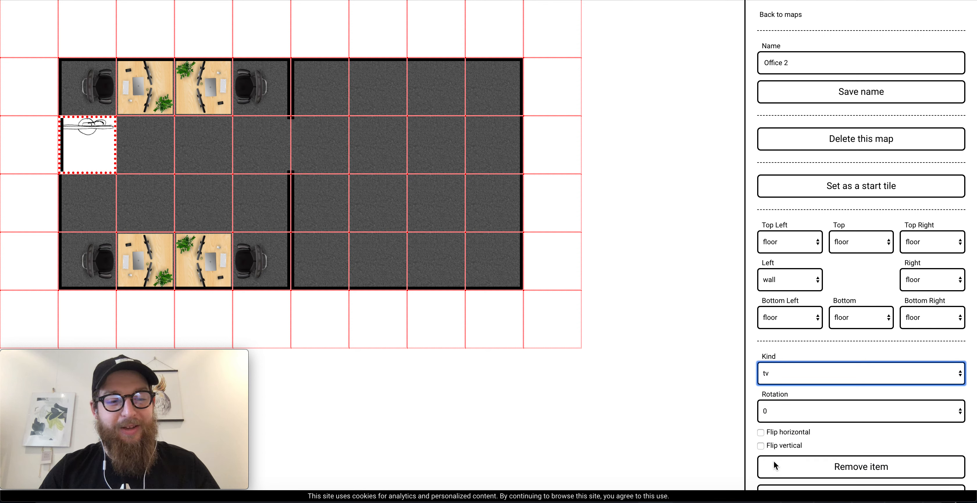
mouse_move(828, 387)
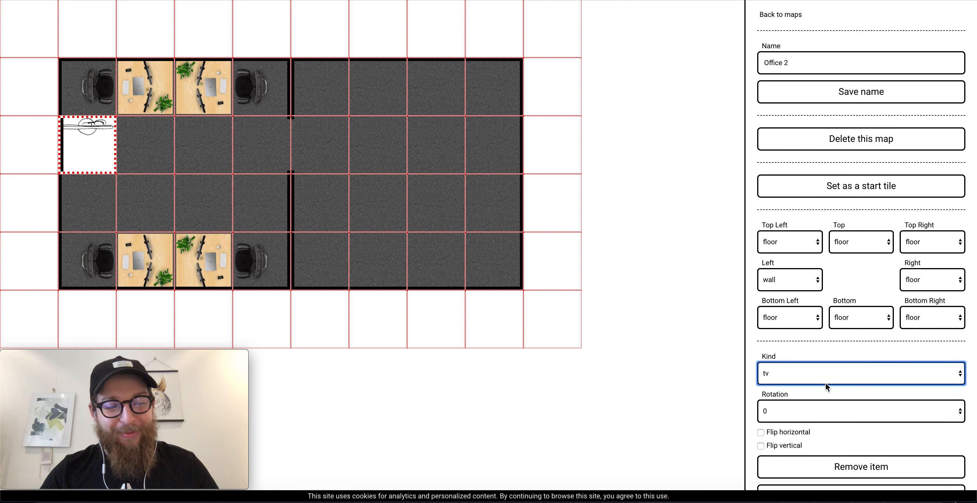
click(860, 373)
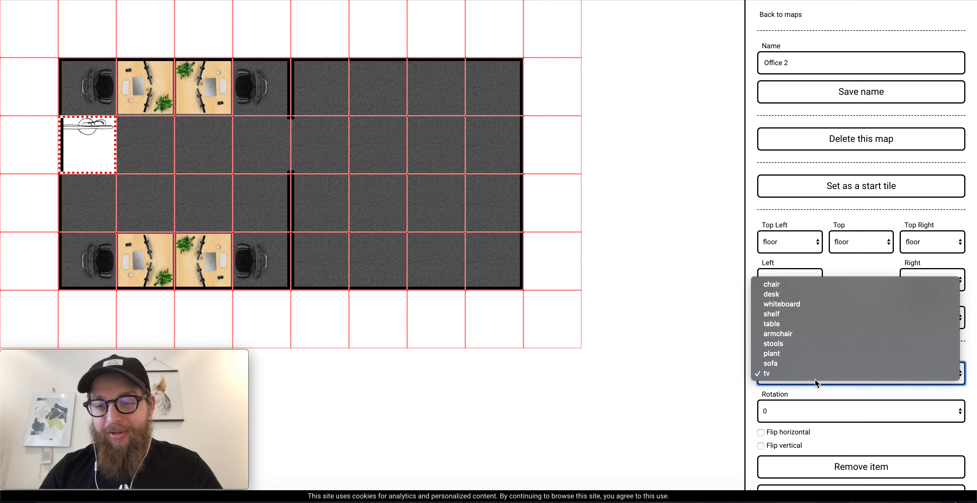
mouse_move(795, 364)
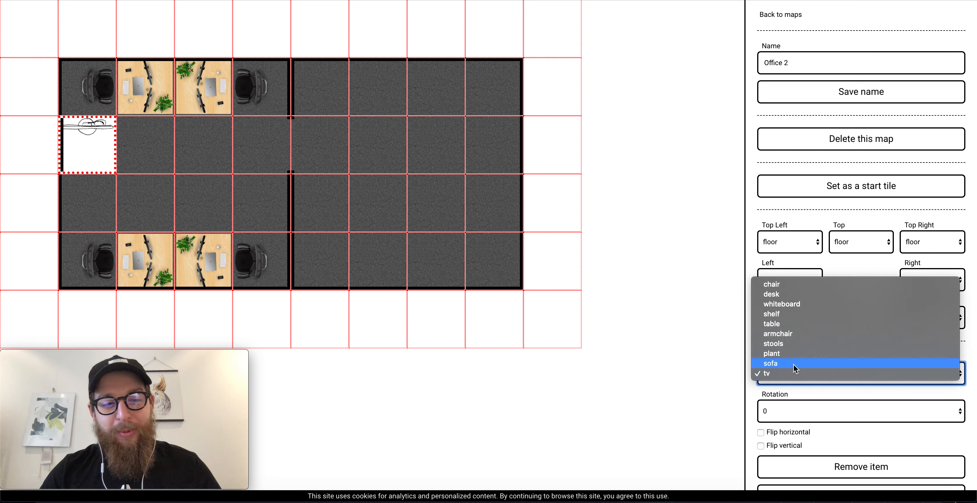
mouse_move(777, 373)
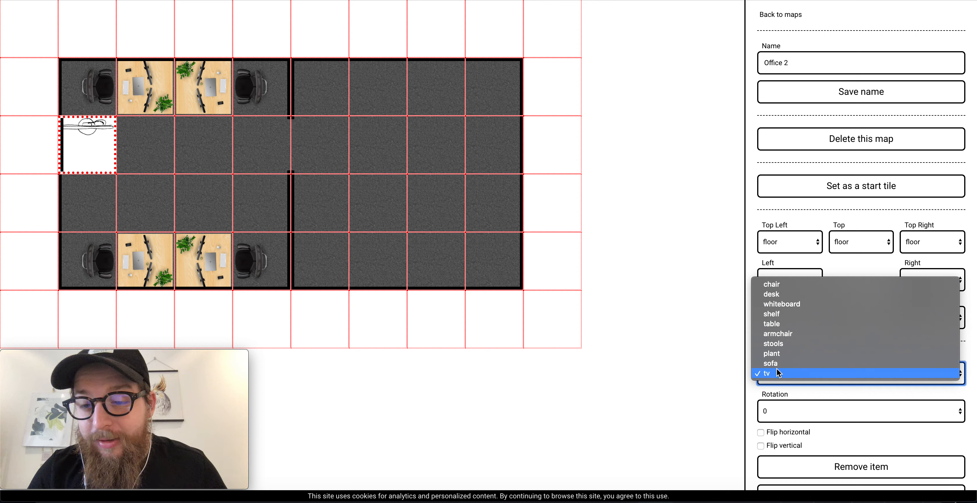
mouse_move(773, 344)
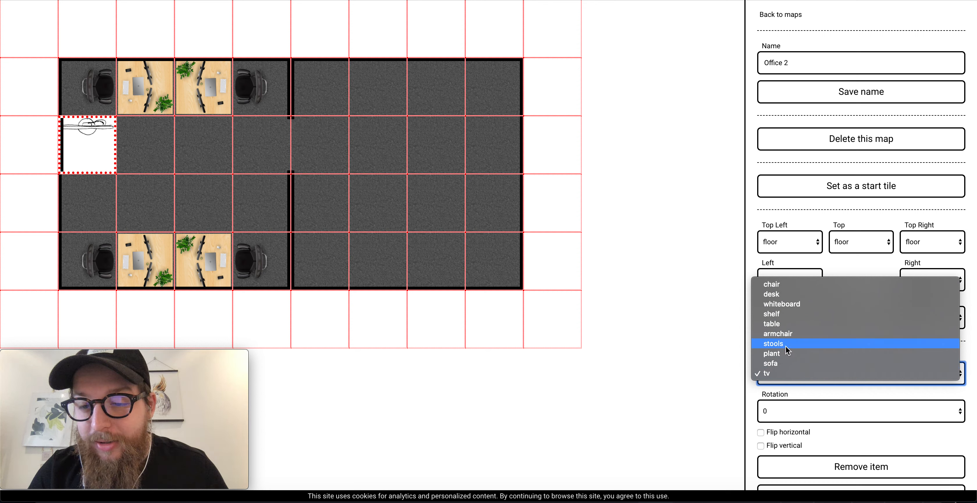
click(771, 314)
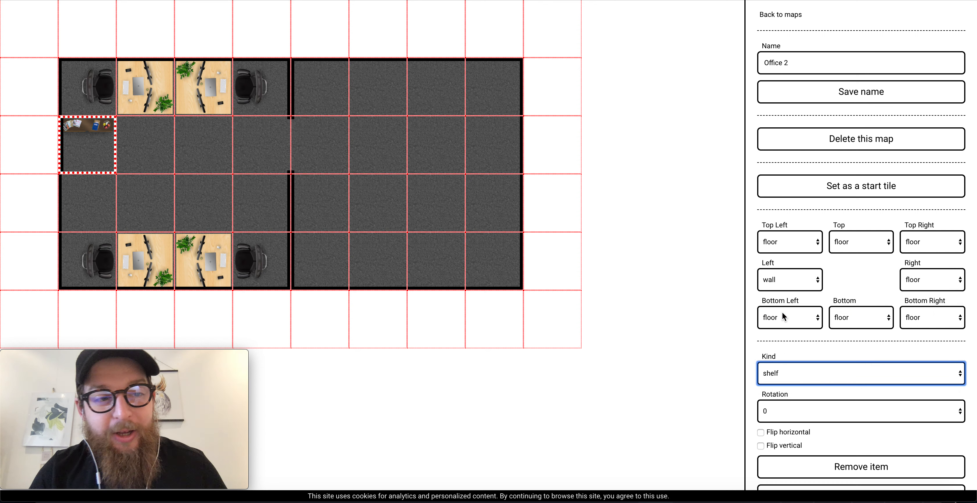
click(861, 411)
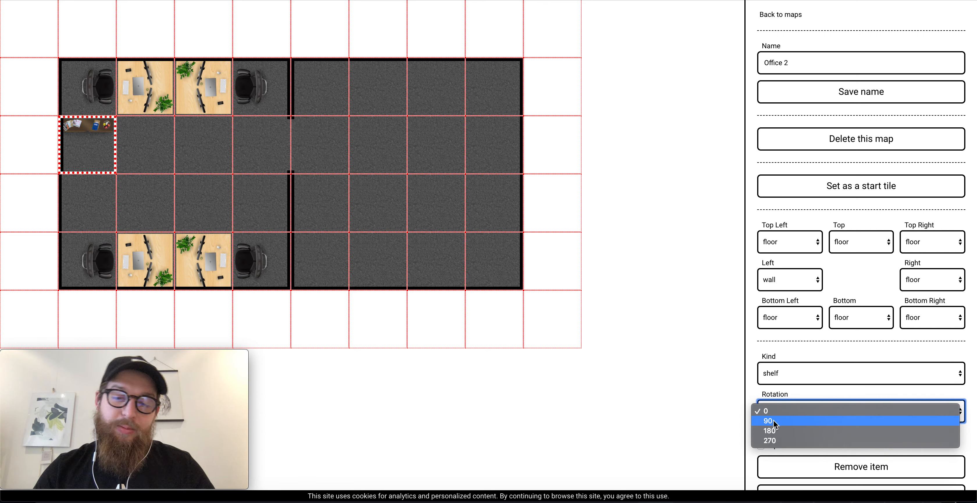
click(770, 441)
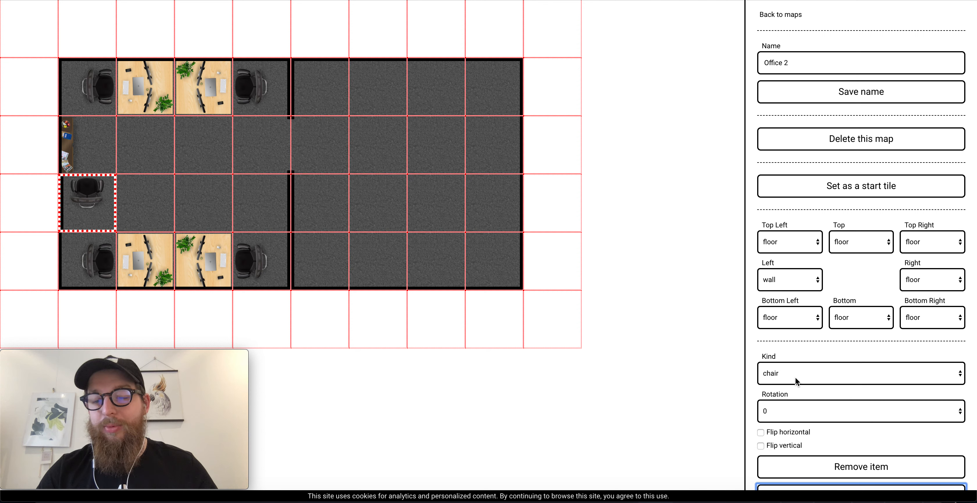
Place a whiteboard rotated 270 degrees on the tile below the shelf
click(860, 410)
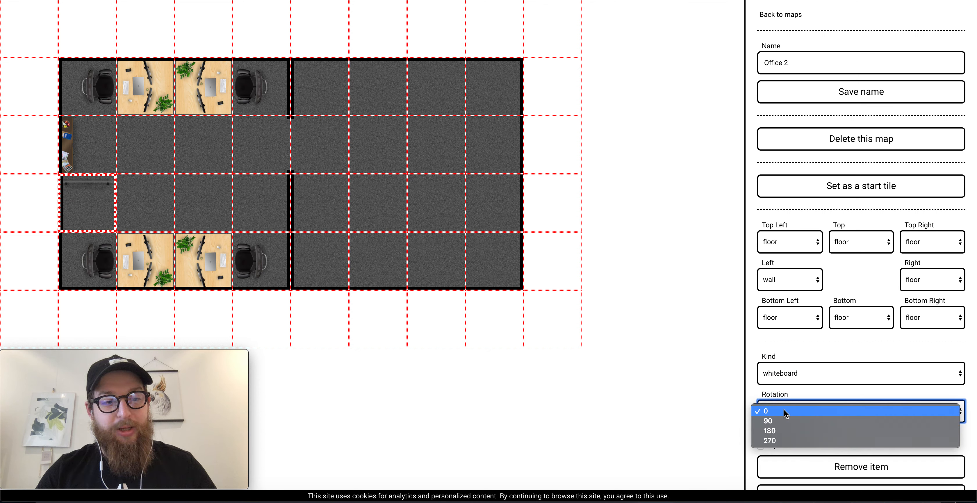
click(770, 441)
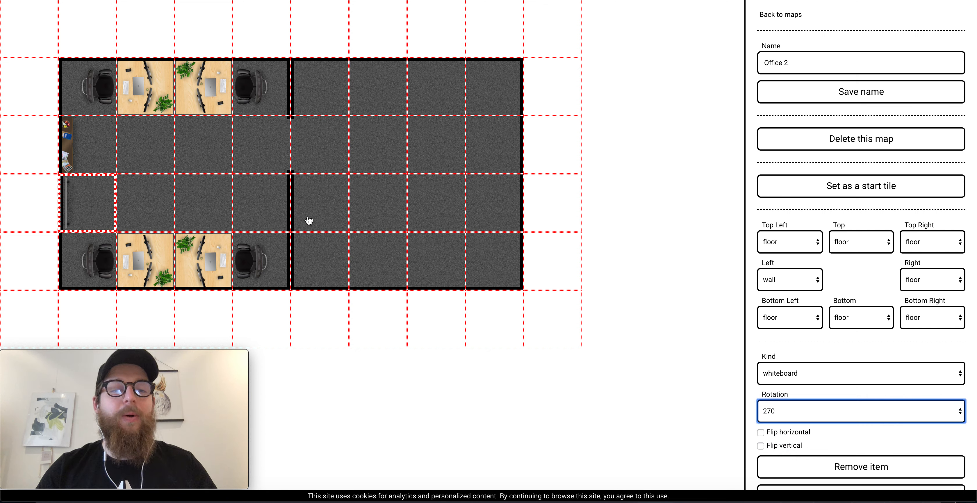
mouse_move(251, 185)
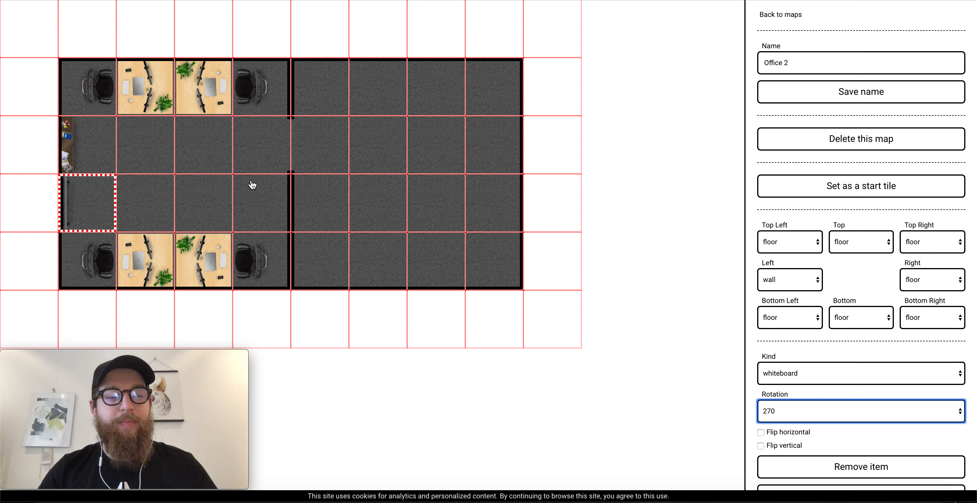
mouse_move(213, 191)
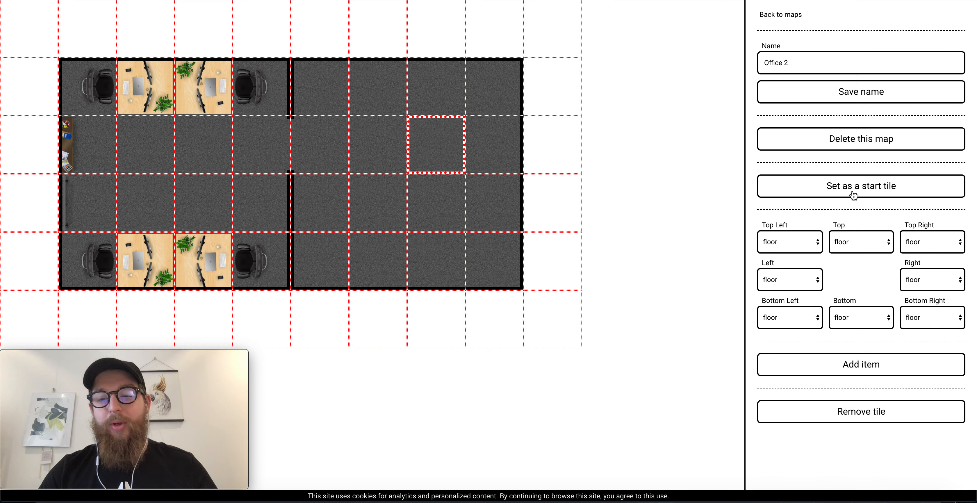
Make the chosen right-room tile the start tile, then select the tile above the lower-left desk
click(861, 186)
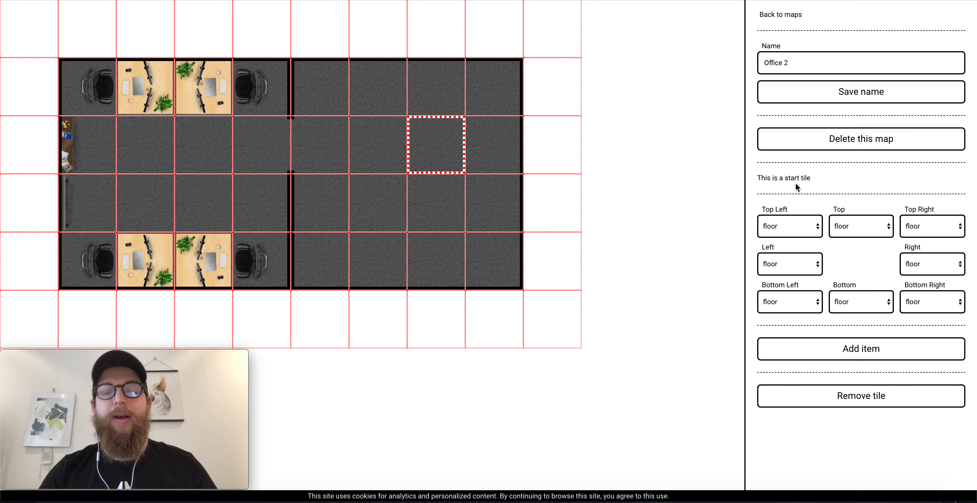
mouse_move(429, 141)
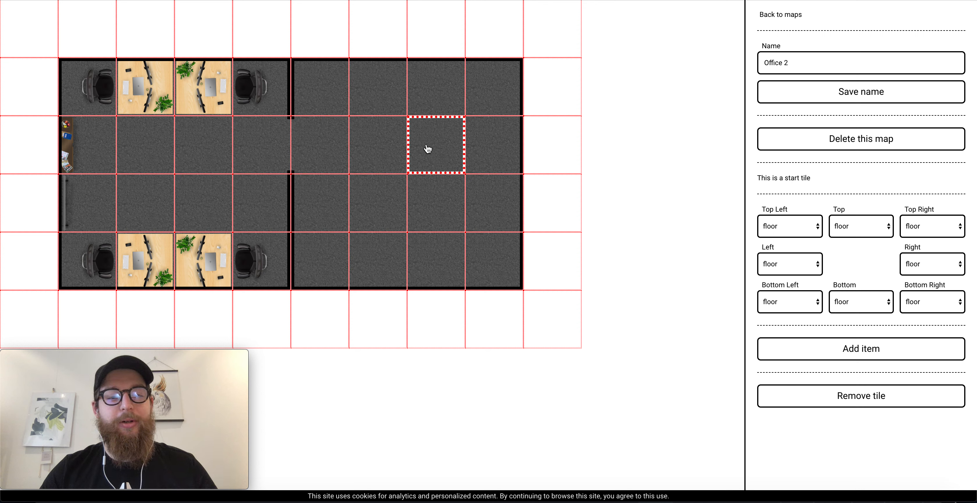
mouse_move(424, 107)
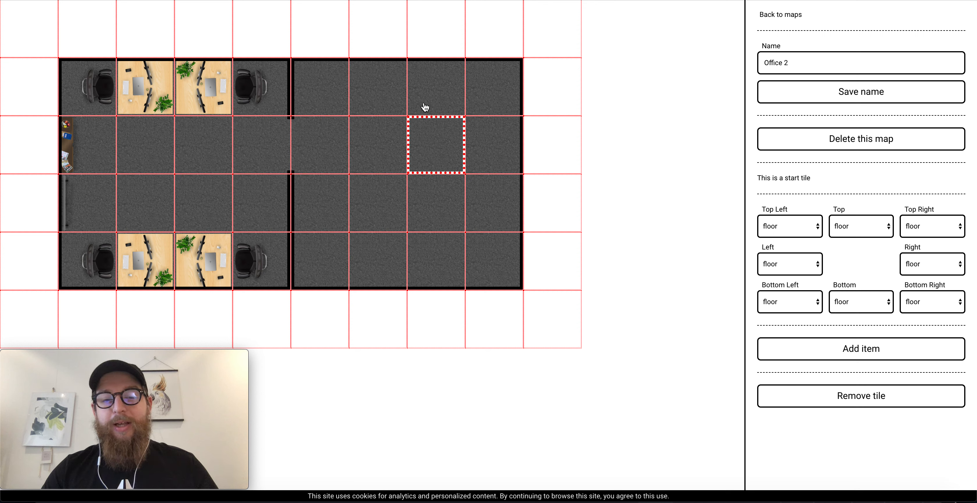
mouse_move(403, 173)
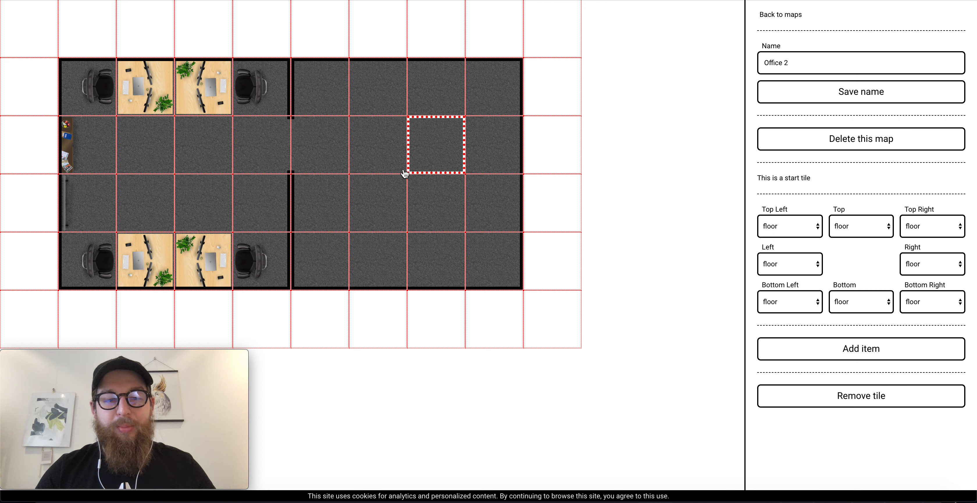
mouse_move(192, 185)
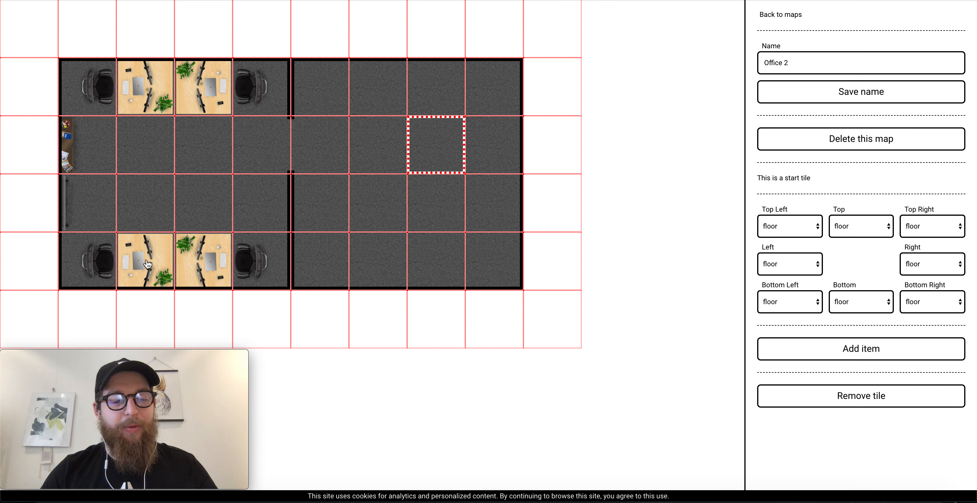
click(145, 262)
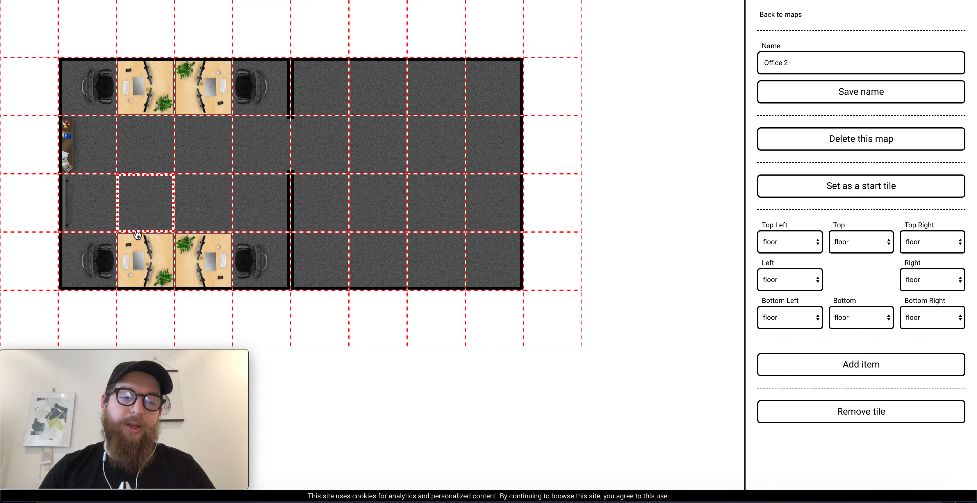
Give the selected tiles invisible-wall edges on the bottom and right sides around the chairs
click(861, 364)
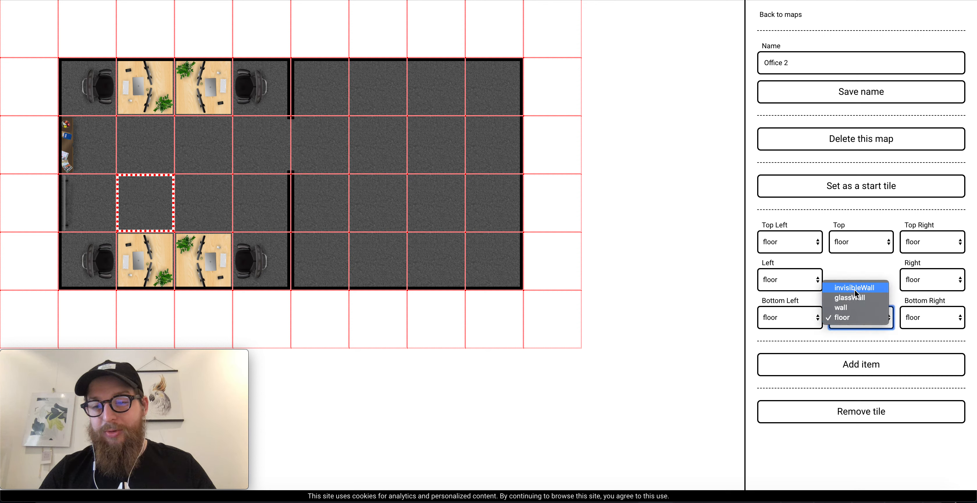
click(855, 288)
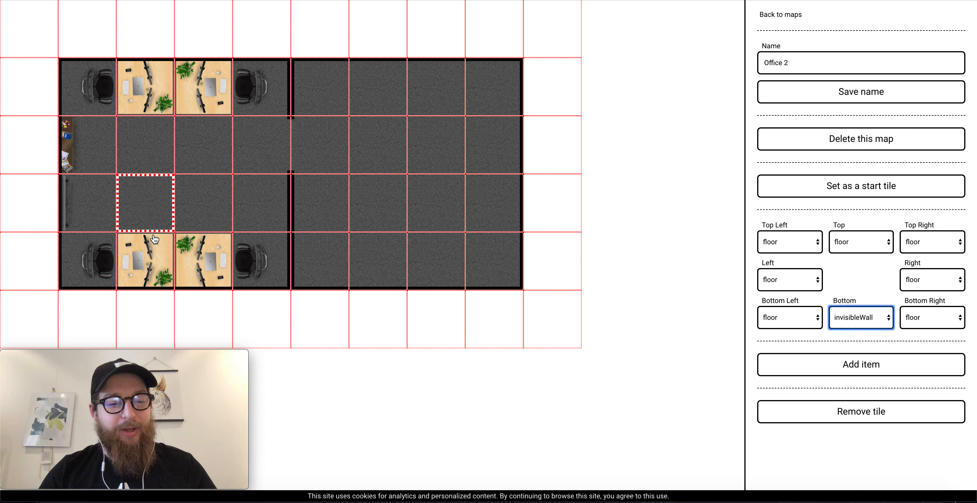
mouse_move(141, 242)
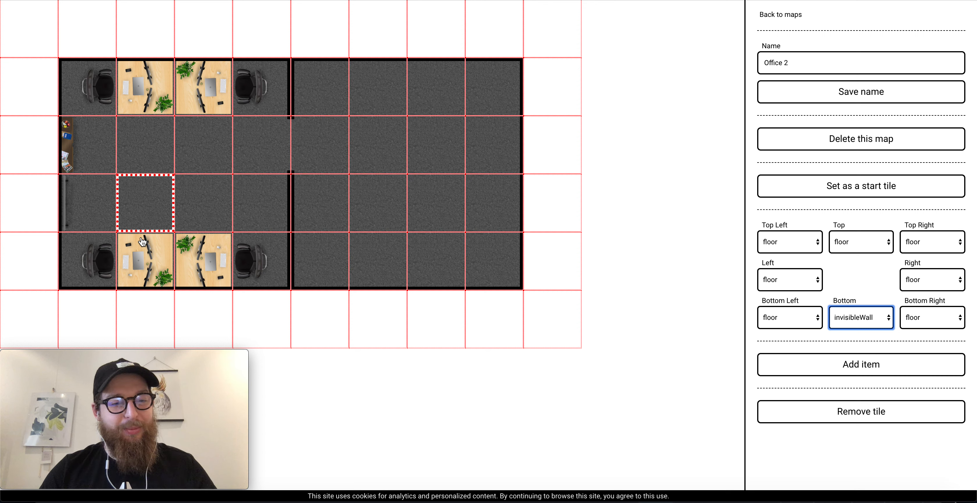
mouse_move(127, 232)
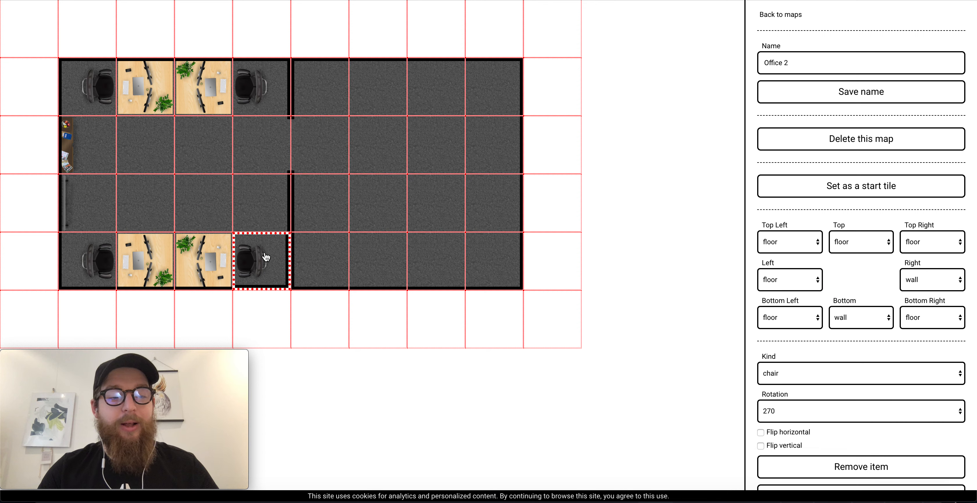
click(788, 242)
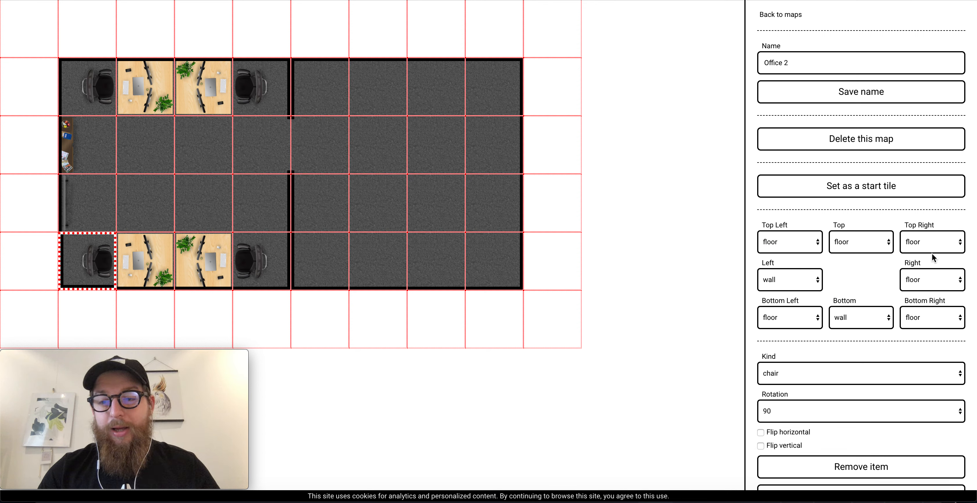
click(932, 279)
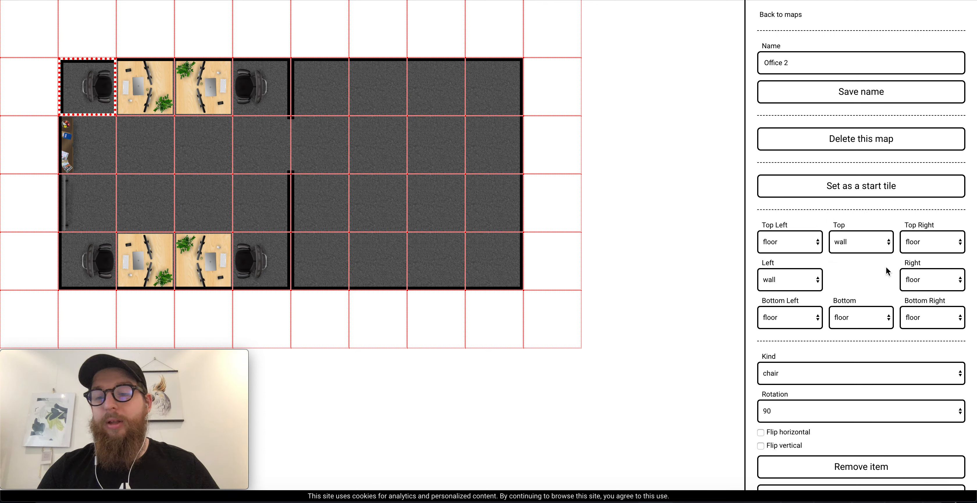
click(931, 242)
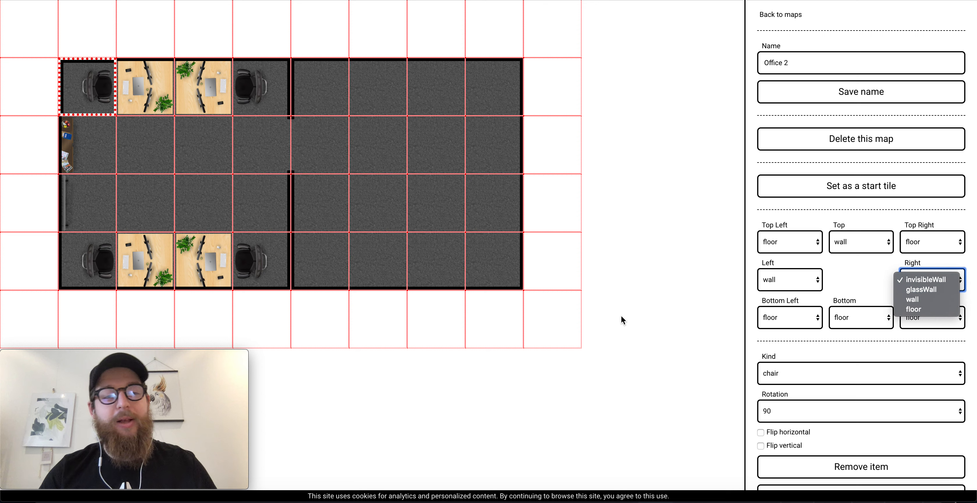
mouse_move(300, 127)
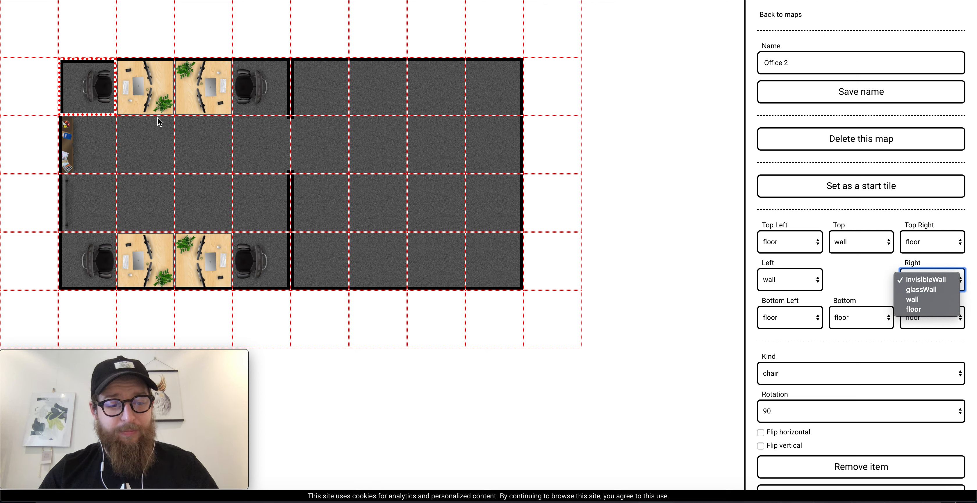
click(924, 280)
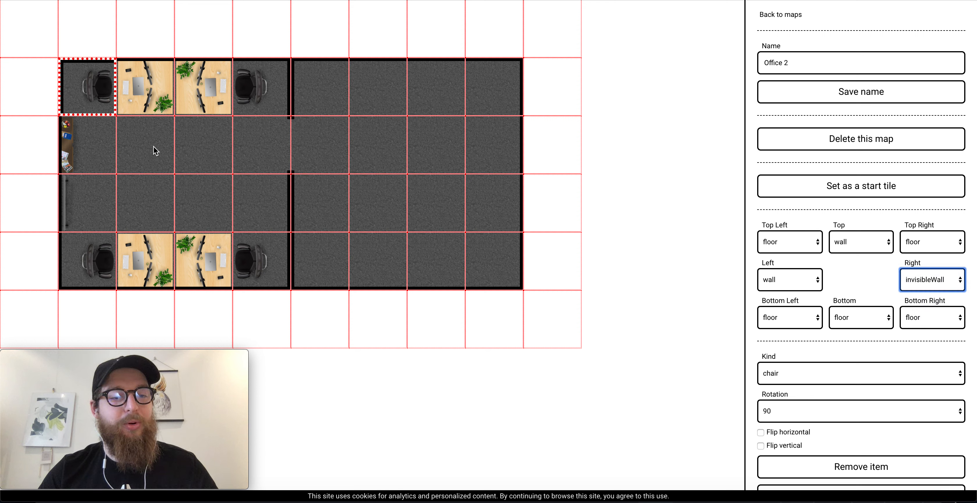
Remove the stray chair by the shelf, replace its tile with plain floor and set a start tile
click(145, 144)
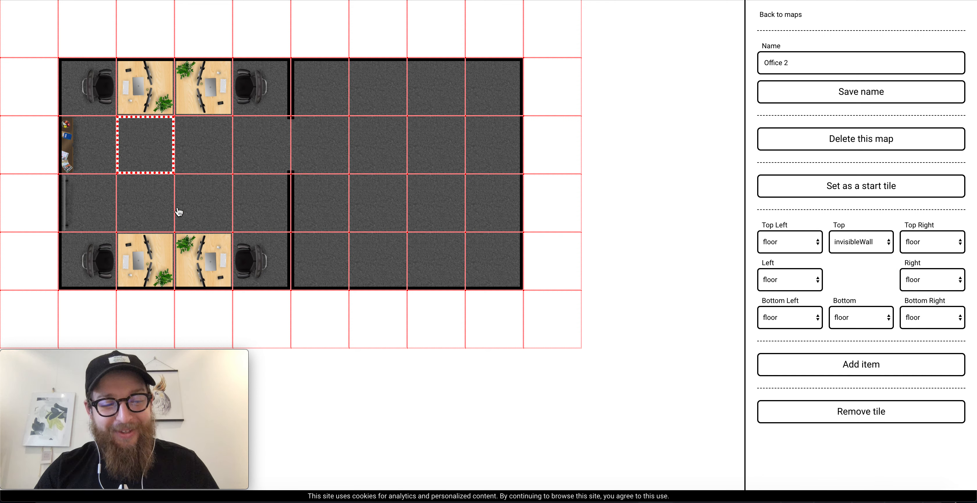
mouse_move(345, 208)
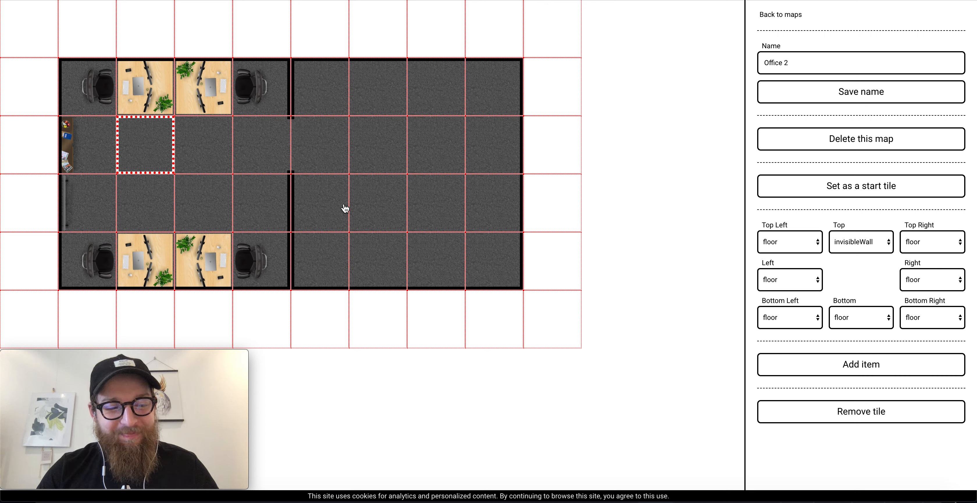
mouse_move(121, 256)
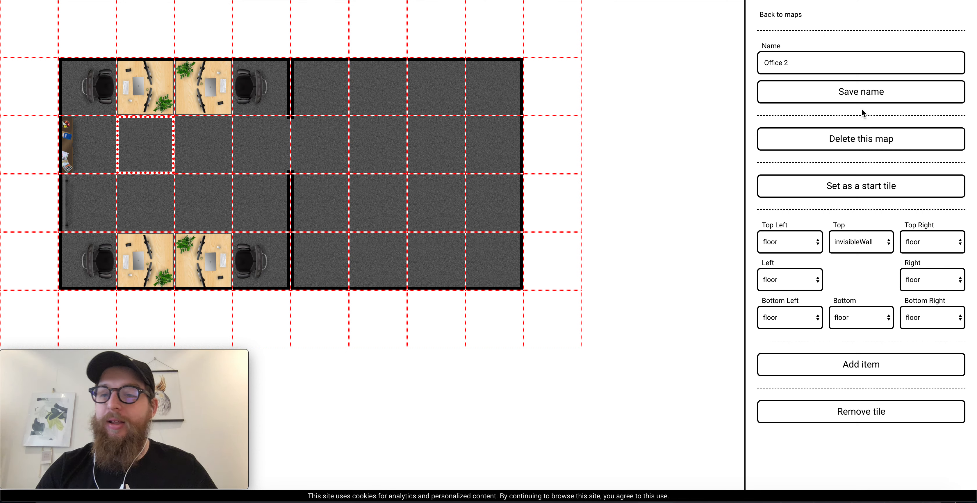
click(861, 62)
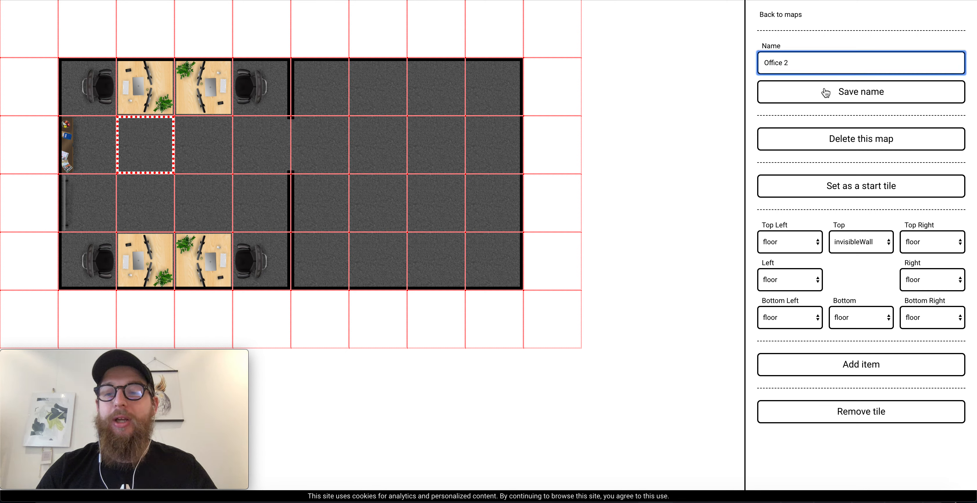
mouse_move(830, 144)
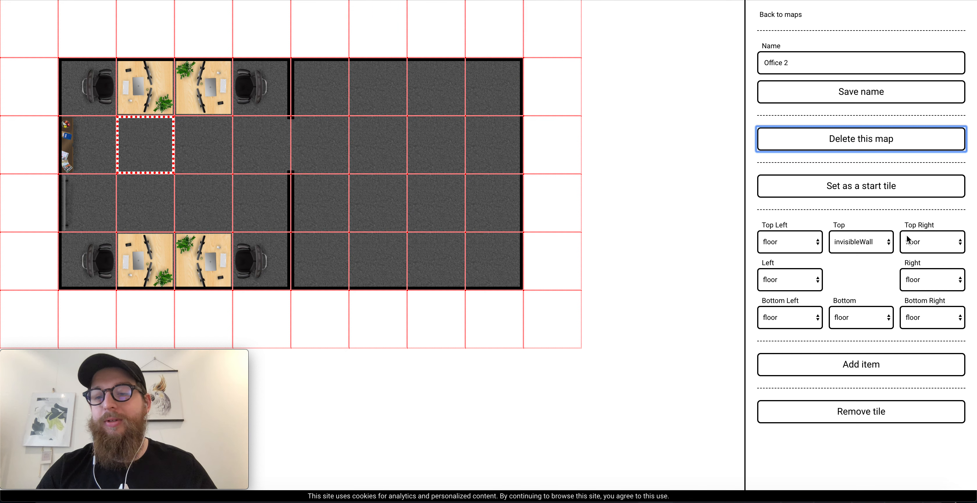
mouse_move(844, 208)
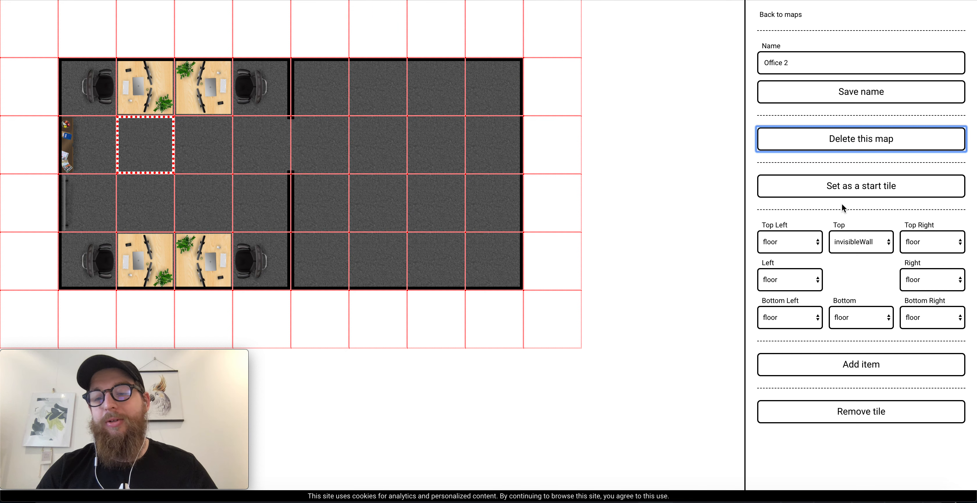
mouse_move(796, 245)
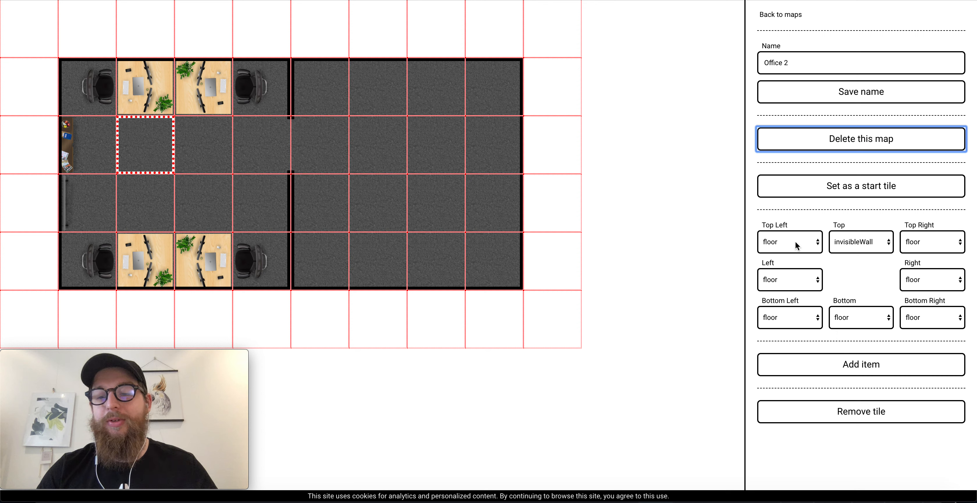
mouse_move(829, 319)
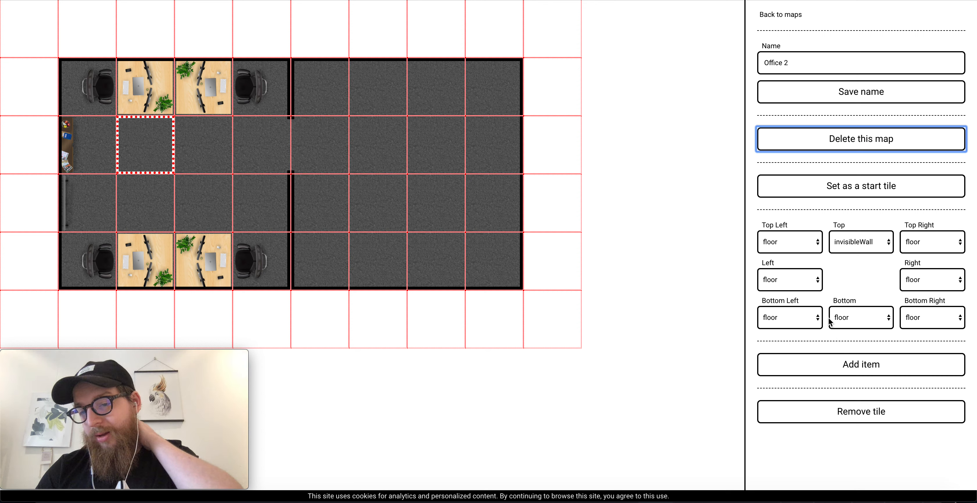
mouse_move(384, 215)
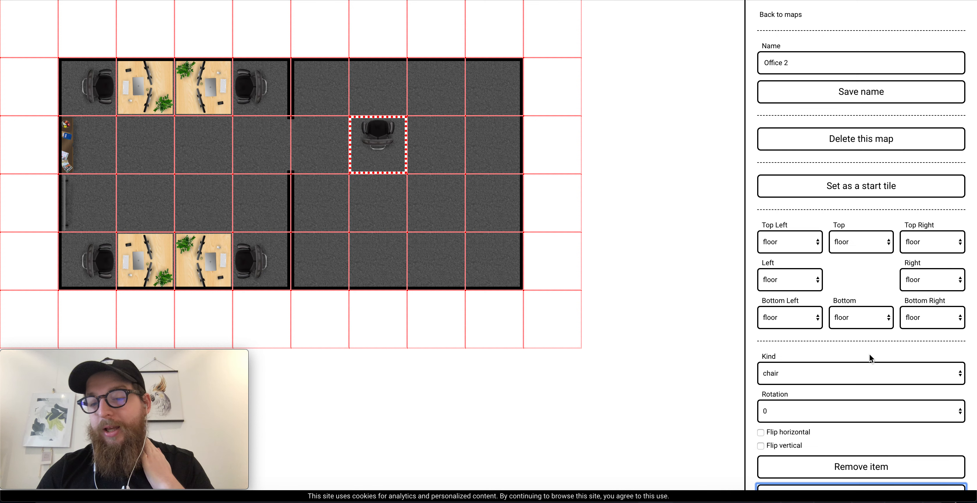
click(860, 466)
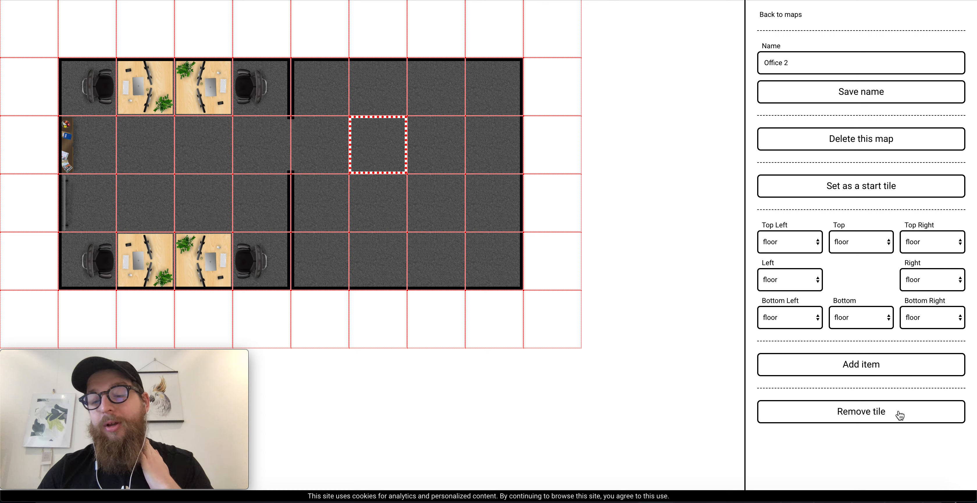
click(860, 412)
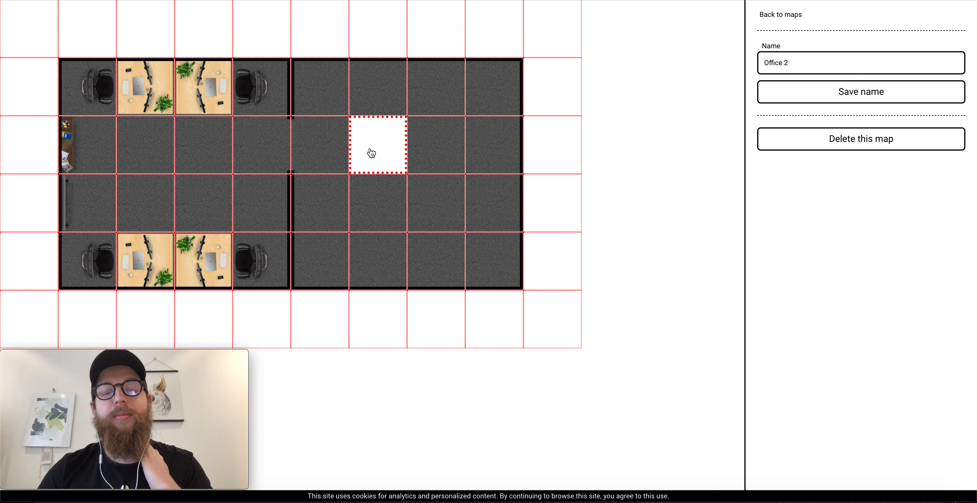
click(376, 145)
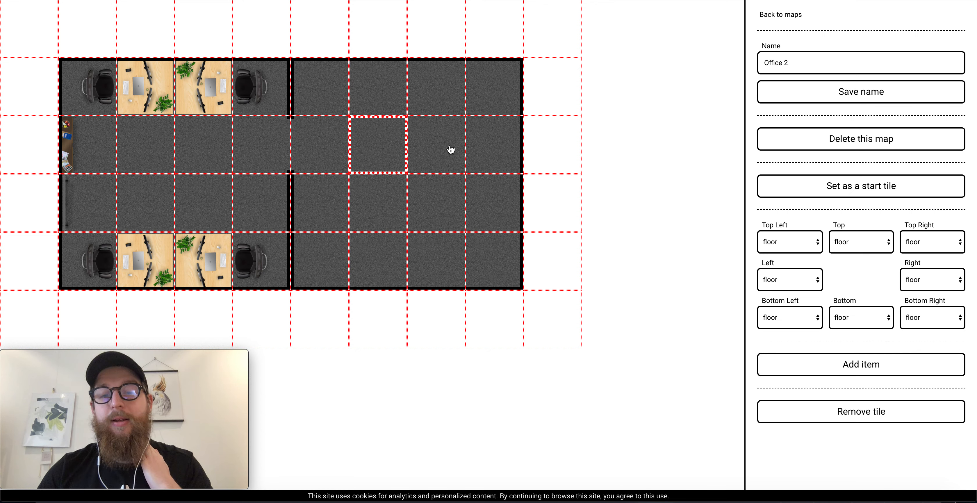
click(860, 186)
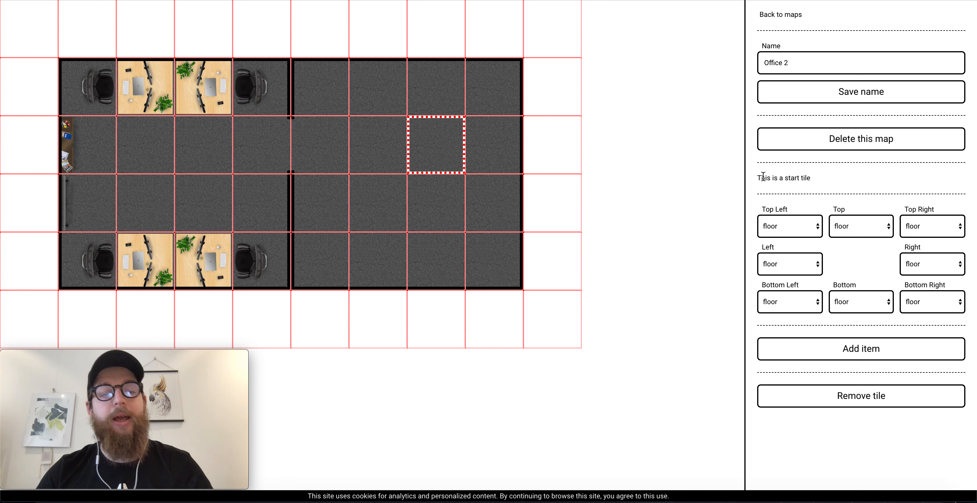
mouse_move(506, 192)
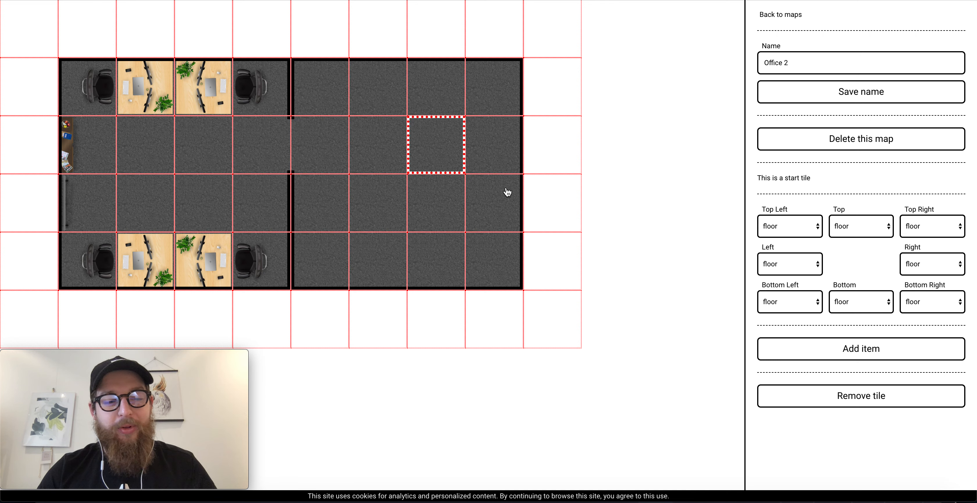
Return from the map editor to the Spaces list and begin a new space
click(780, 14)
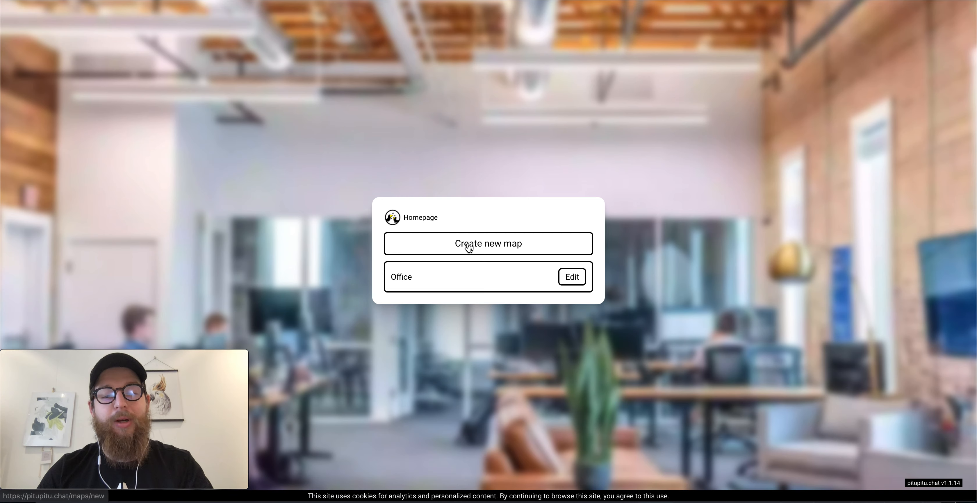
click(488, 244)
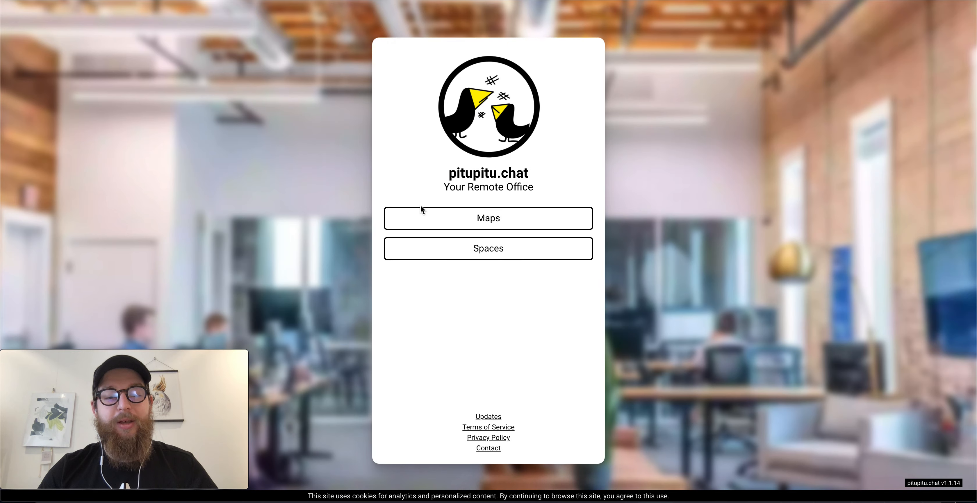
click(488, 248)
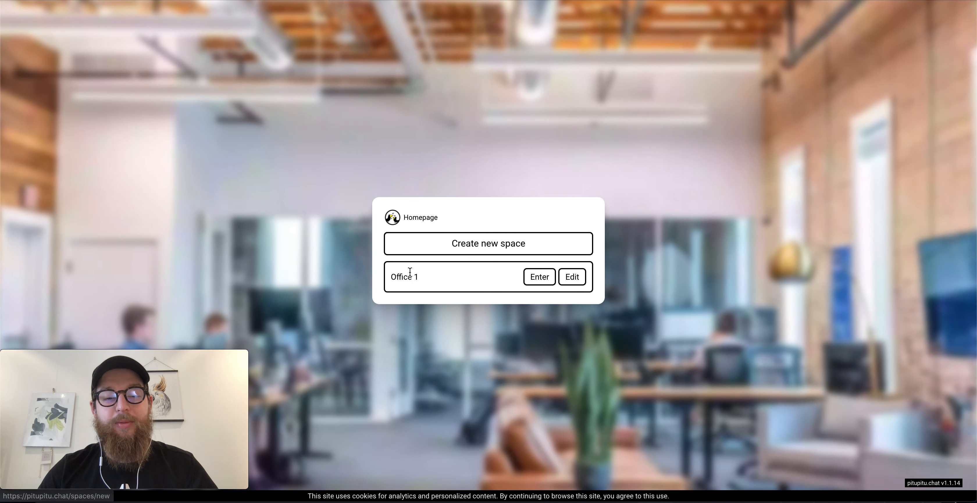
click(488, 243)
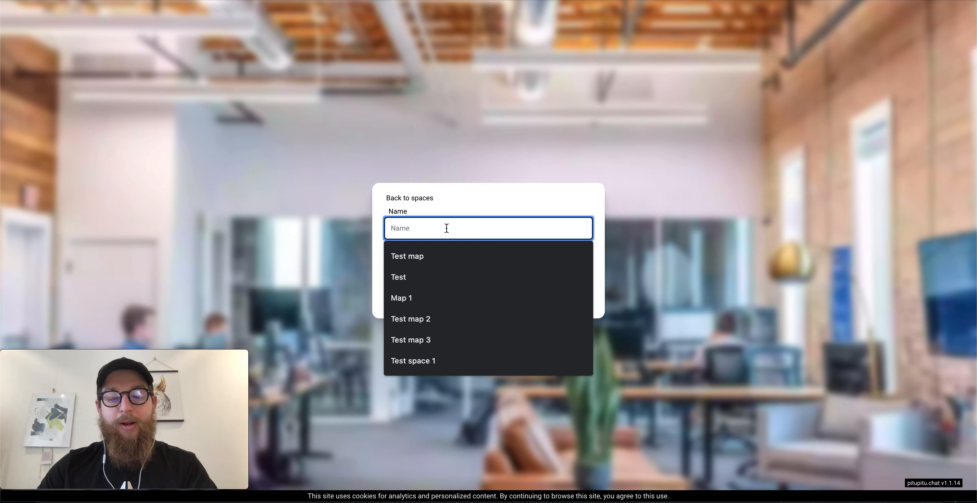
Name the space 'Office 2', assign the Office 2 map, create it and enter it
text(Office 2)
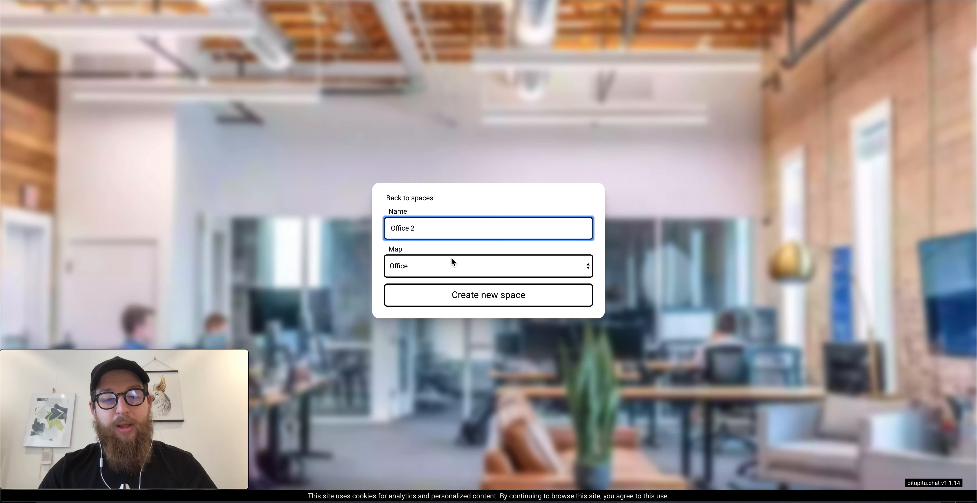
click(488, 266)
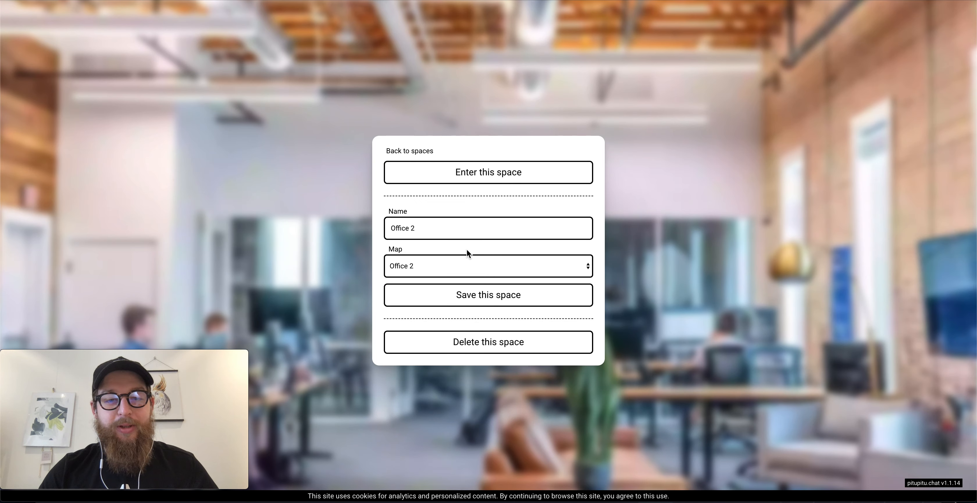
click(488, 172)
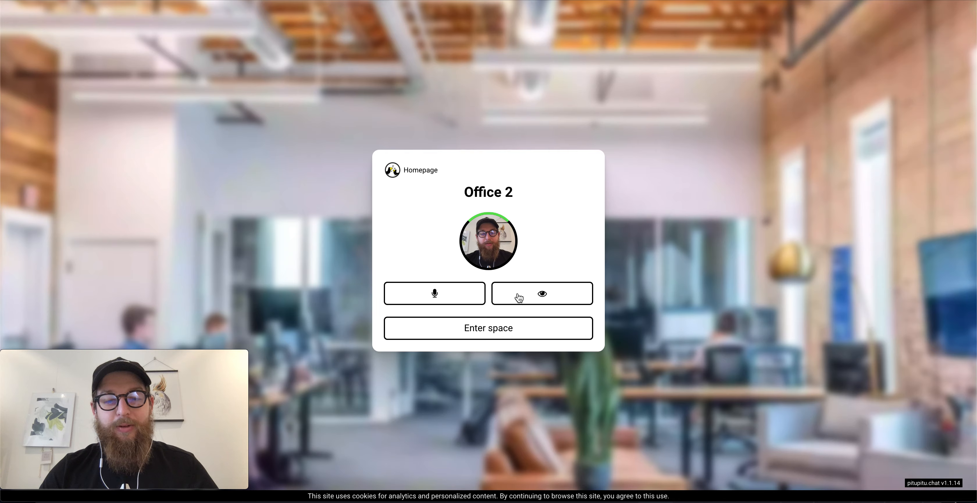
Toggle own video on the Office 2 join screen before heading to its settings
click(488, 328)
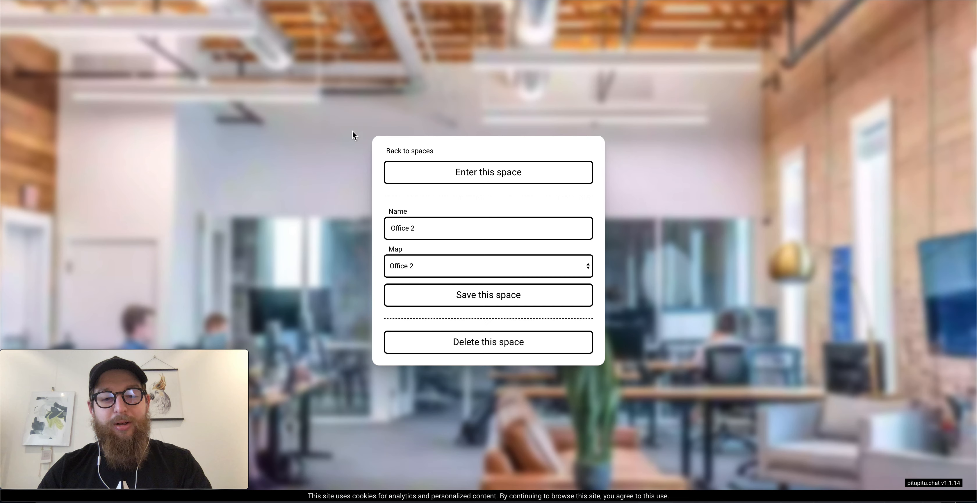
Go back to the spaces list, check the Office 1 entry link options, and return to the homepage
click(409, 150)
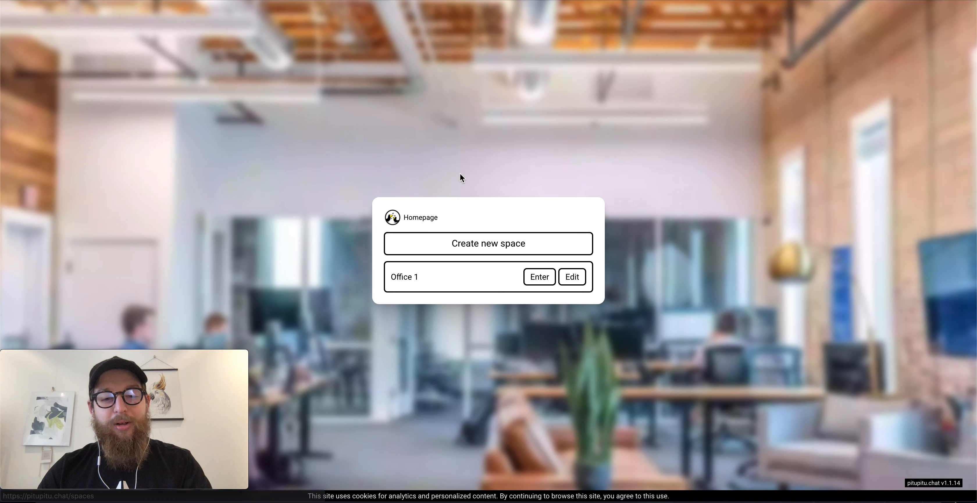
right_click(539, 277)
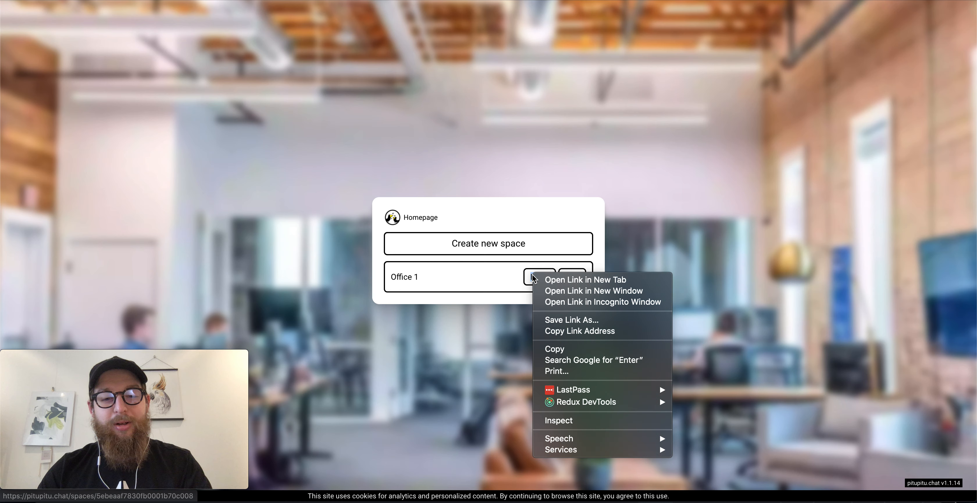
mouse_move(578, 331)
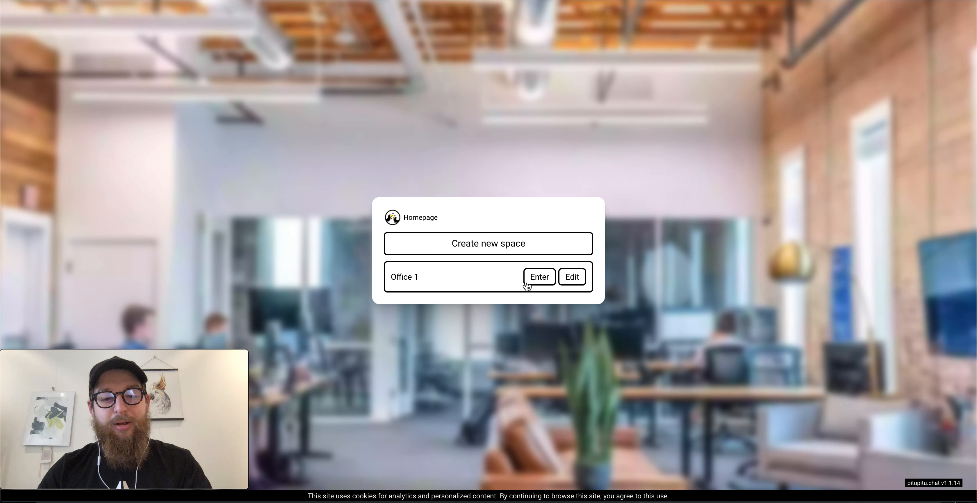
mouse_move(431, 216)
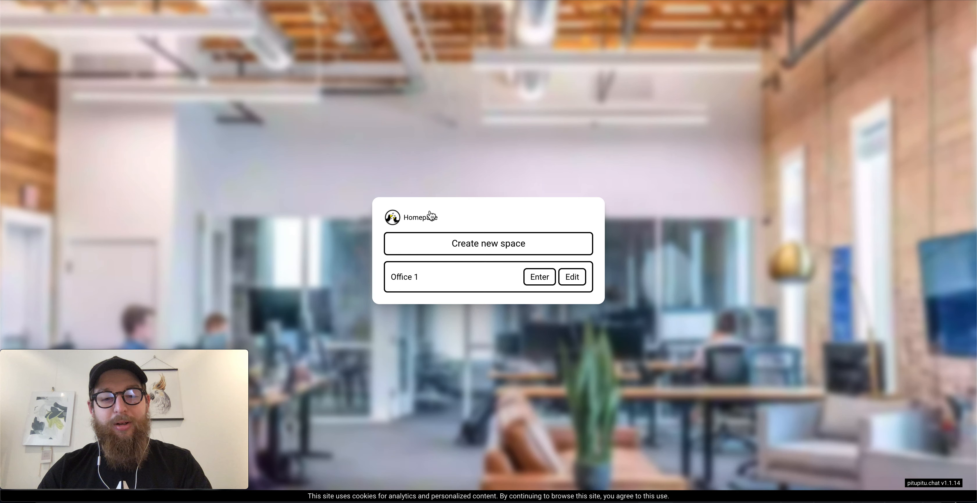
click(411, 216)
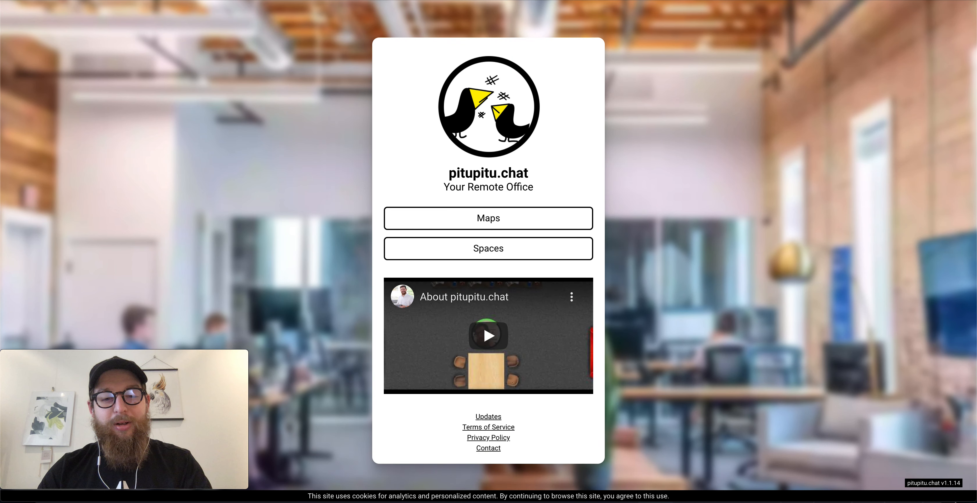
mouse_move(492, 209)
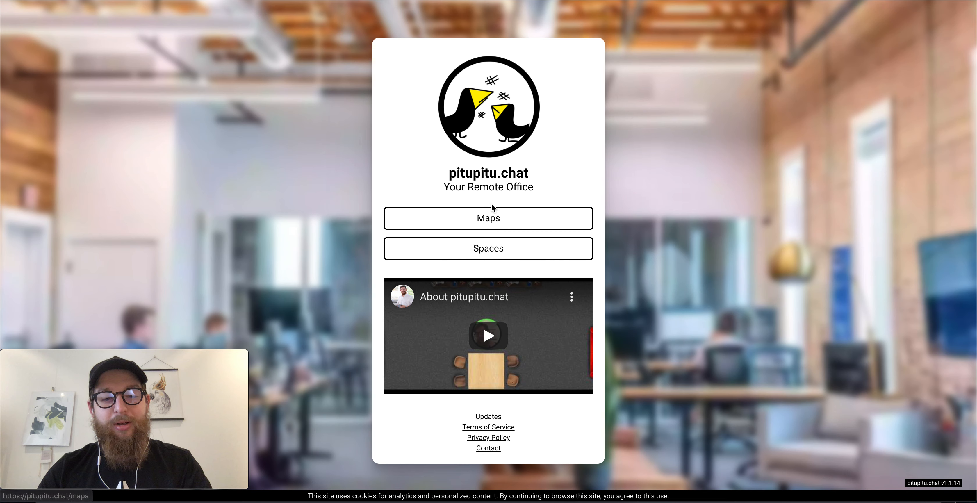
mouse_move(416, 272)
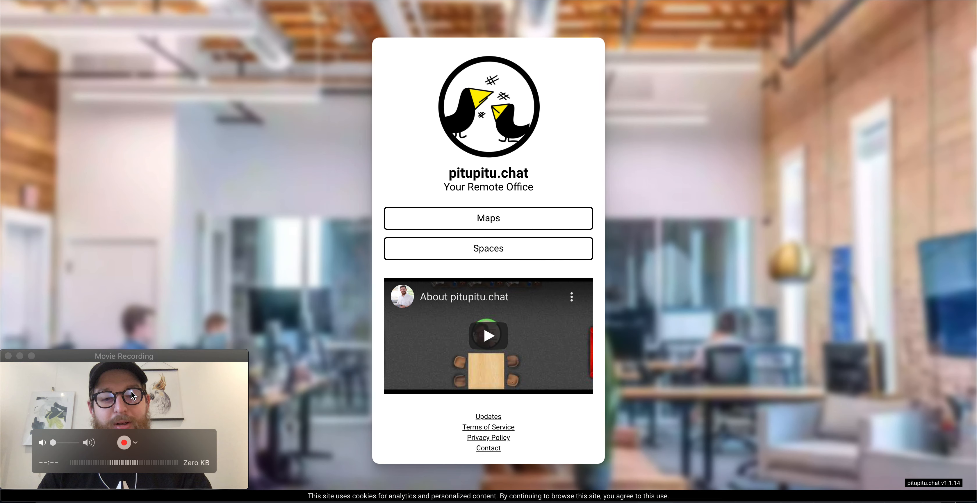
mouse_move(521, 205)
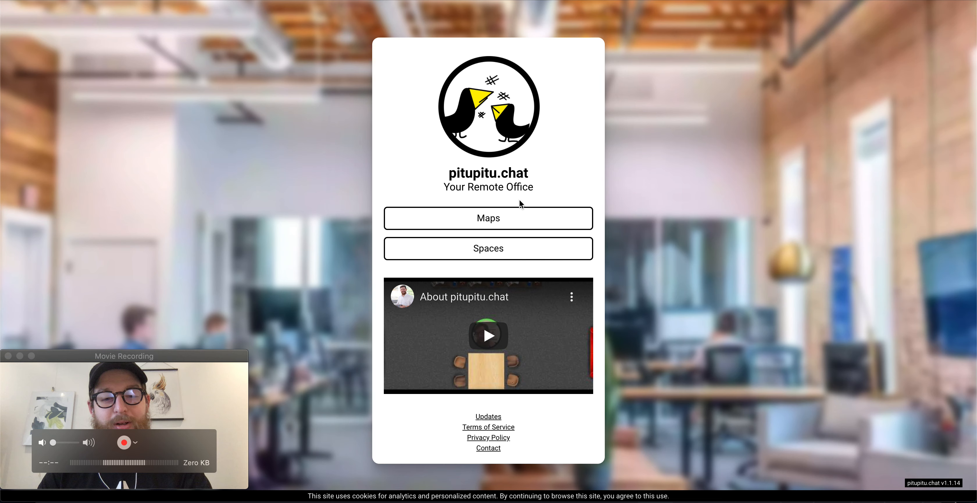
mouse_move(545, 184)
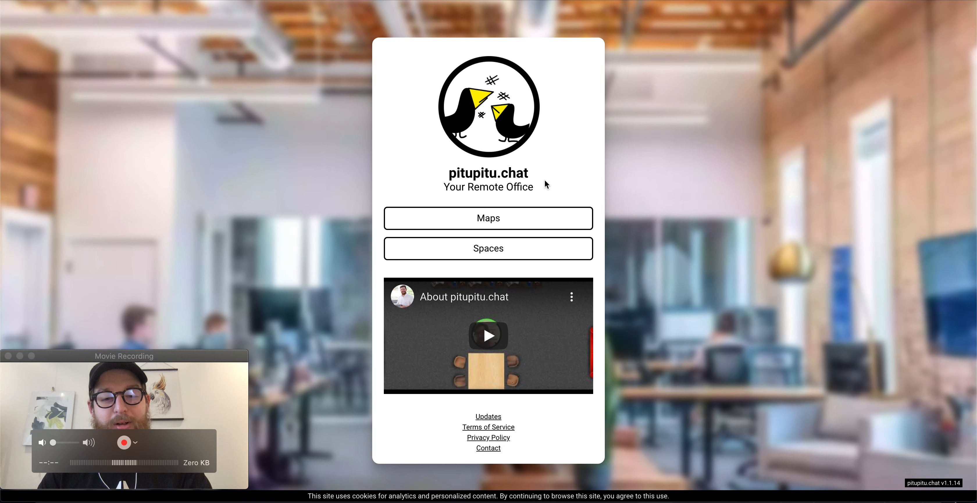
click(488, 417)
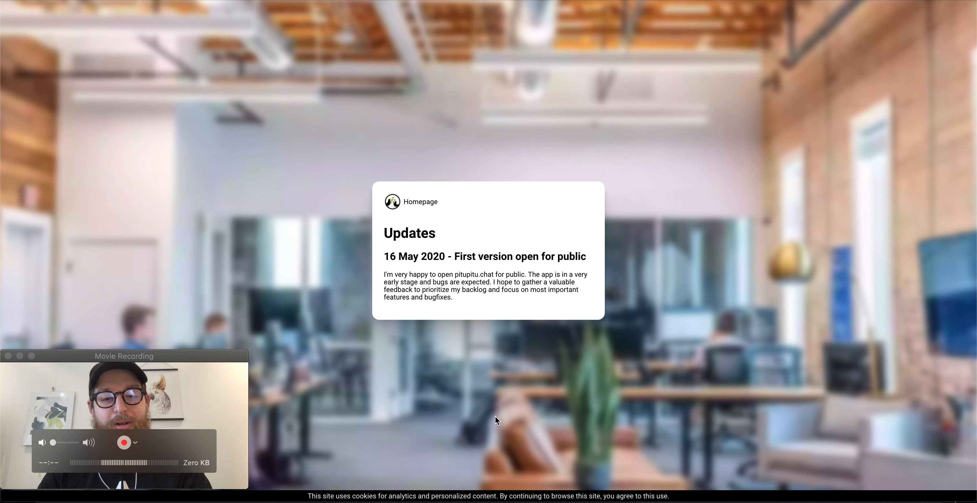
mouse_move(422, 201)
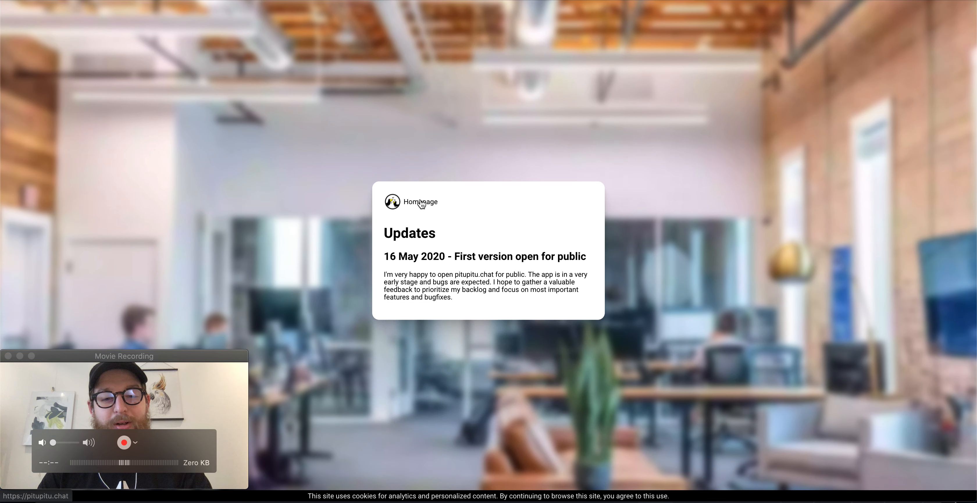
click(420, 202)
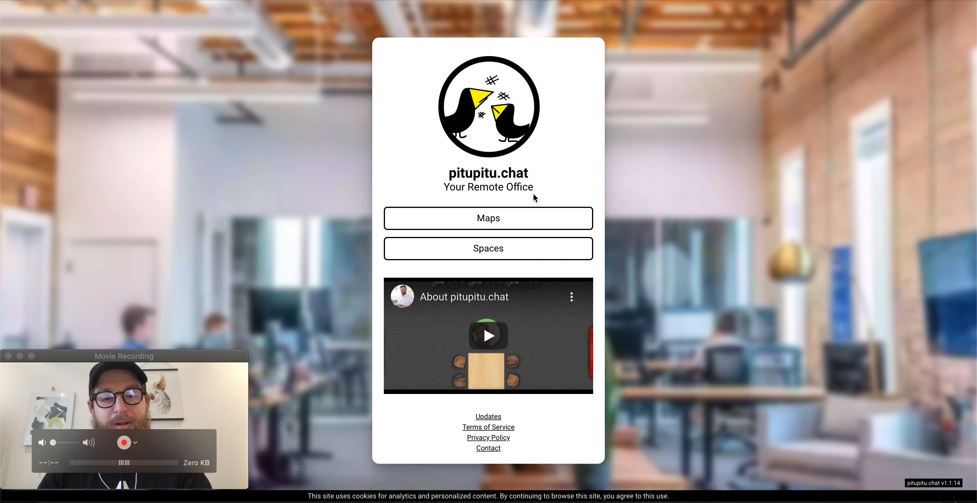
mouse_move(521, 178)
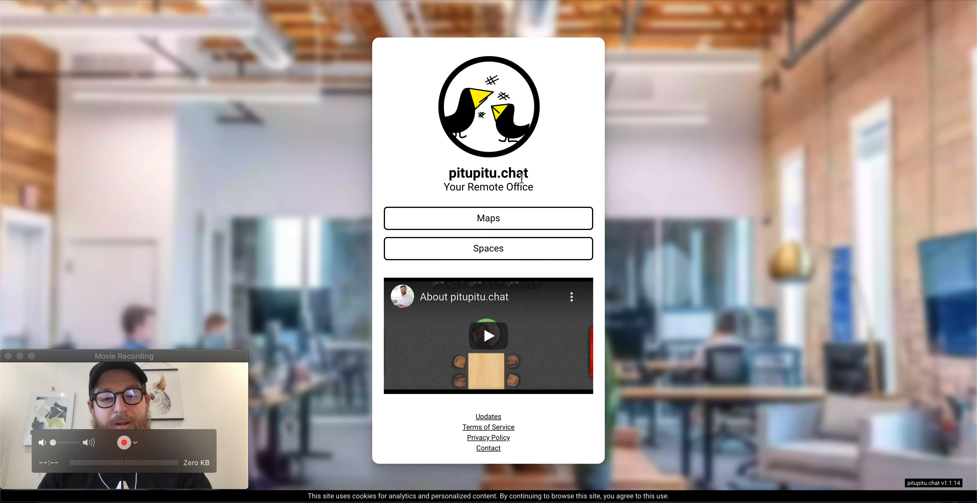